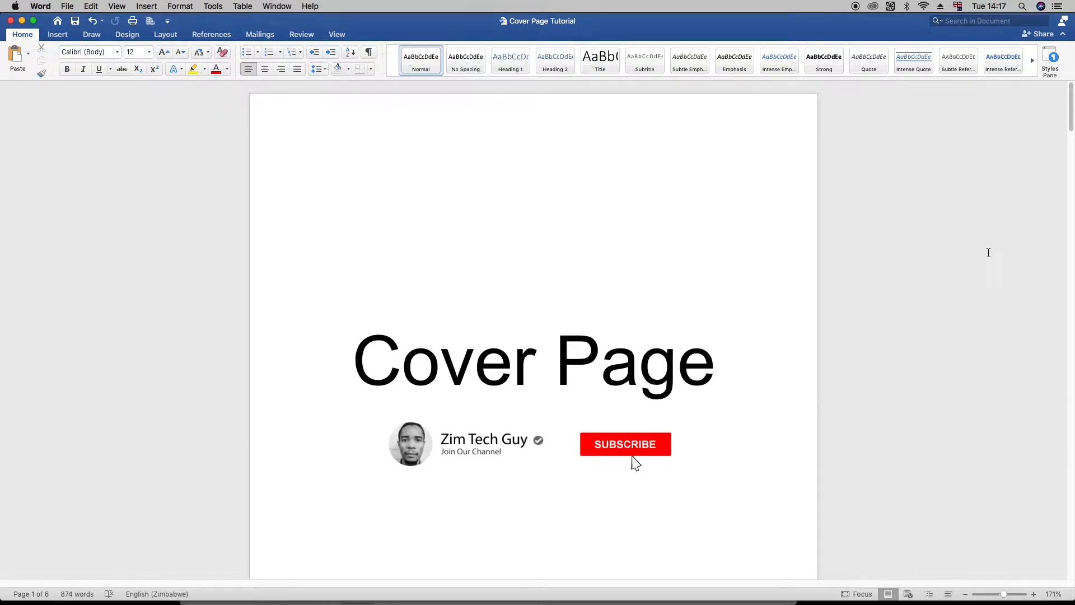
Scroll through the dissertation pages to review the cover, contents and chapter layout
click(625, 443)
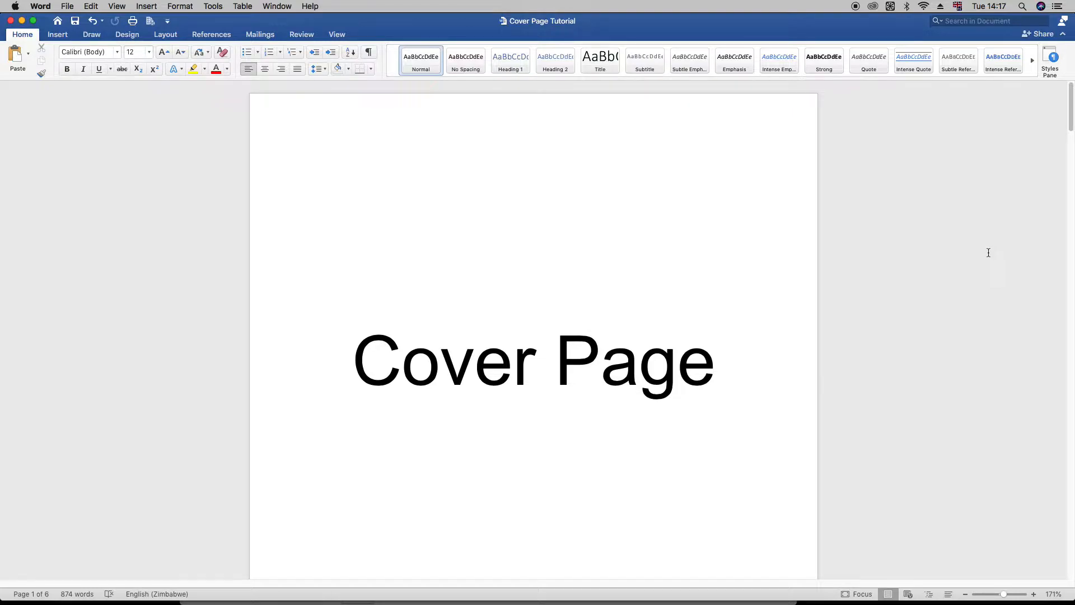
mouse_move(750, 321)
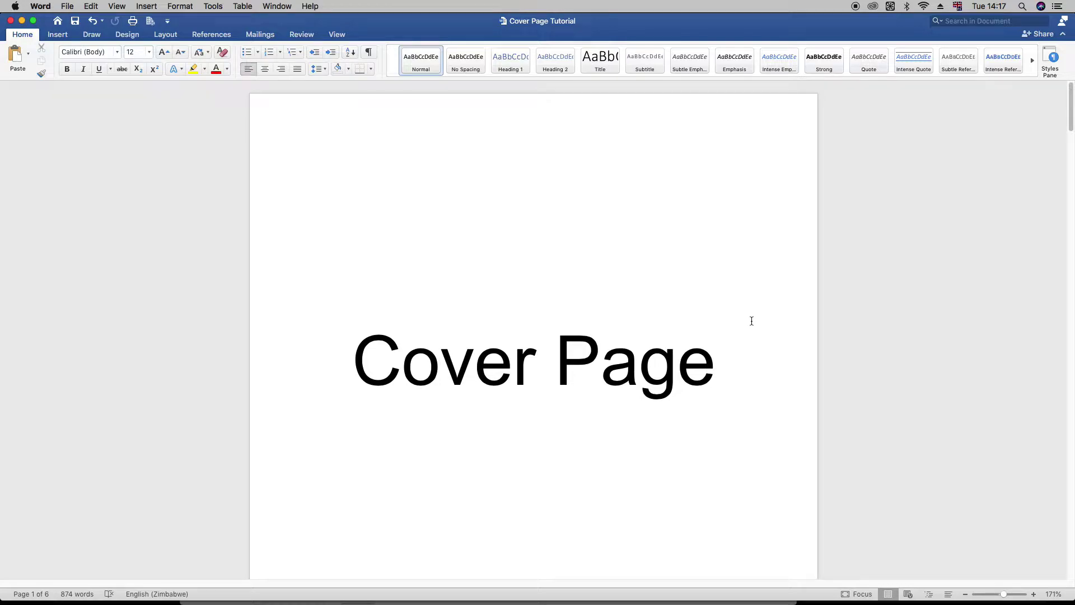
scroll(down, 3)
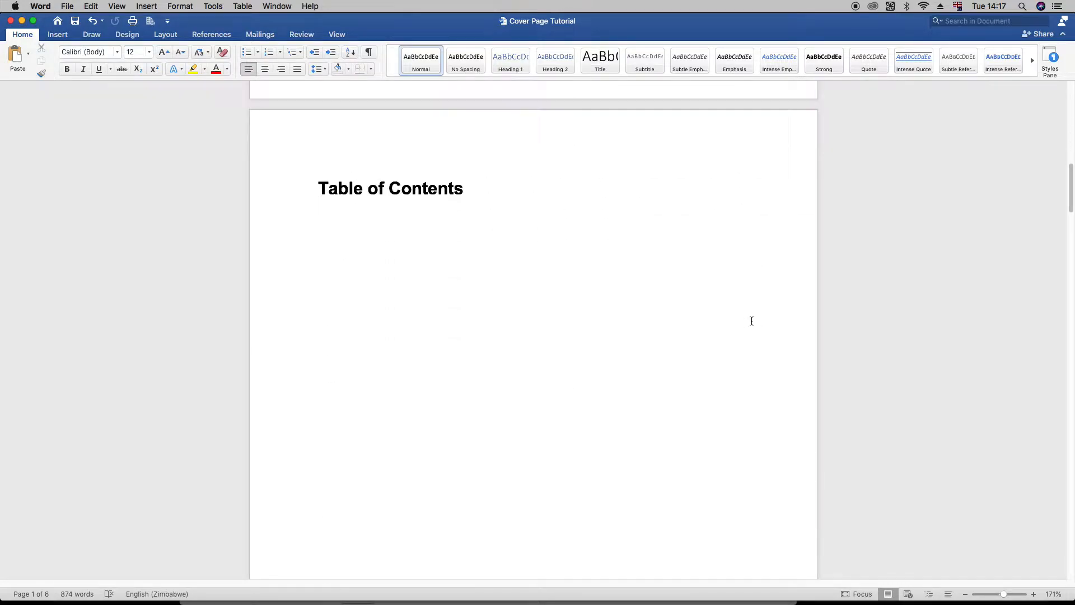
scroll(down, 3)
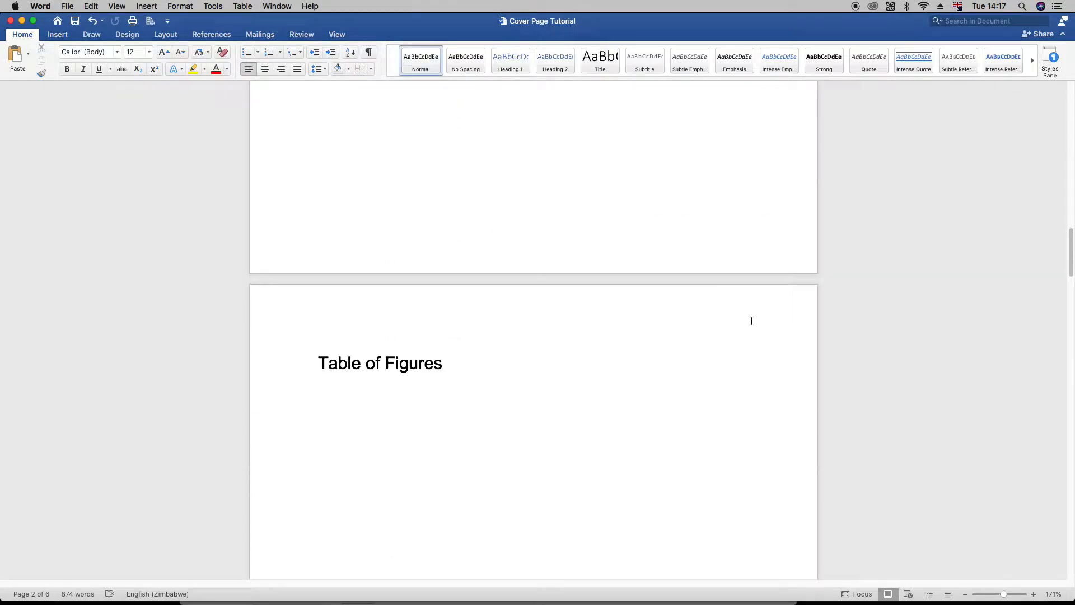
scroll(down, 3)
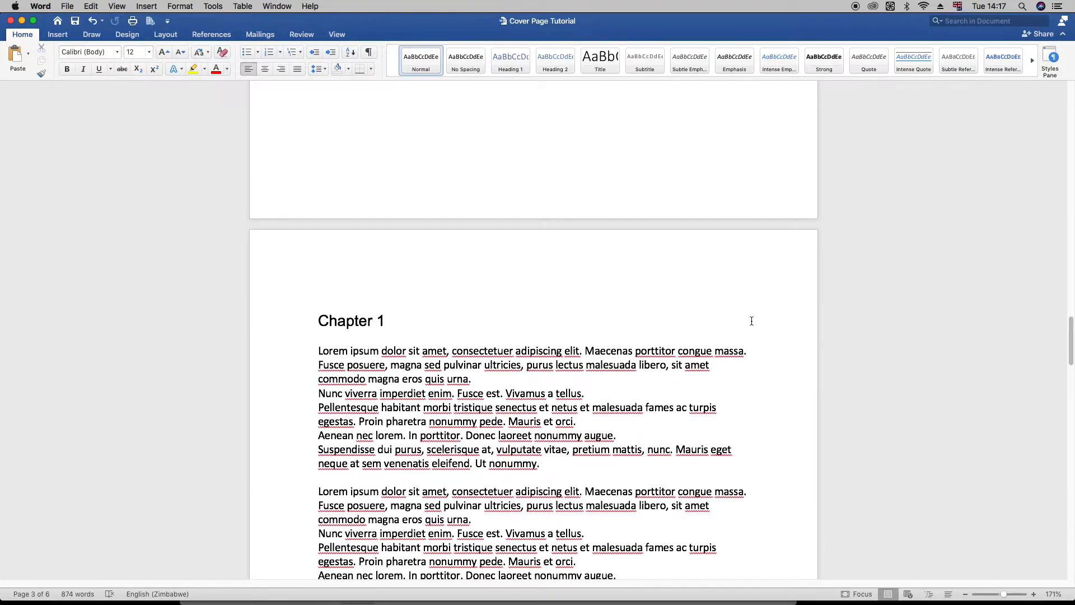
scroll(down, 3)
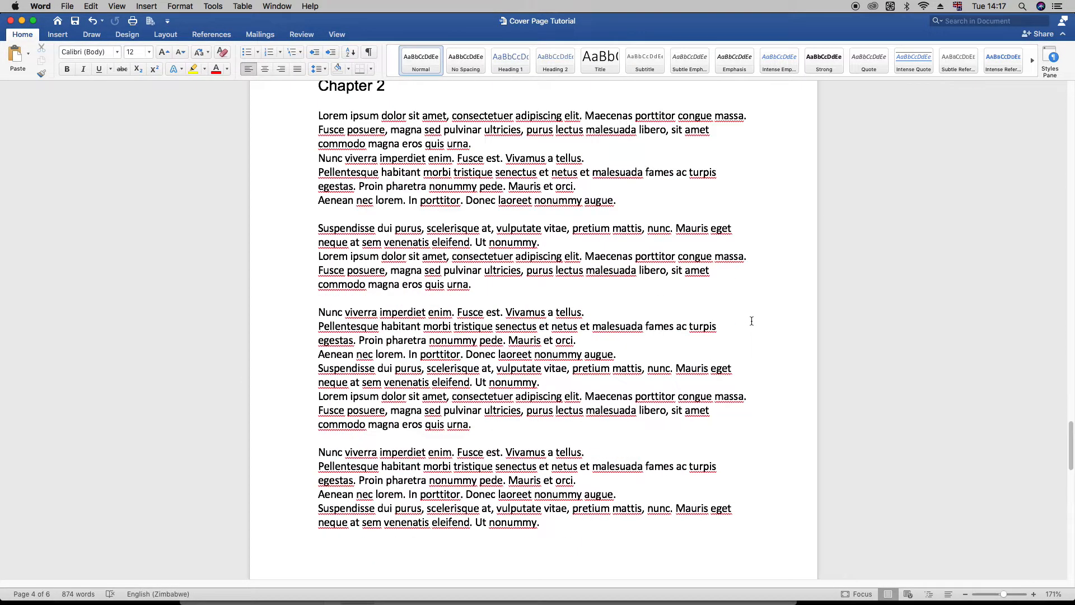
scroll(down, 3)
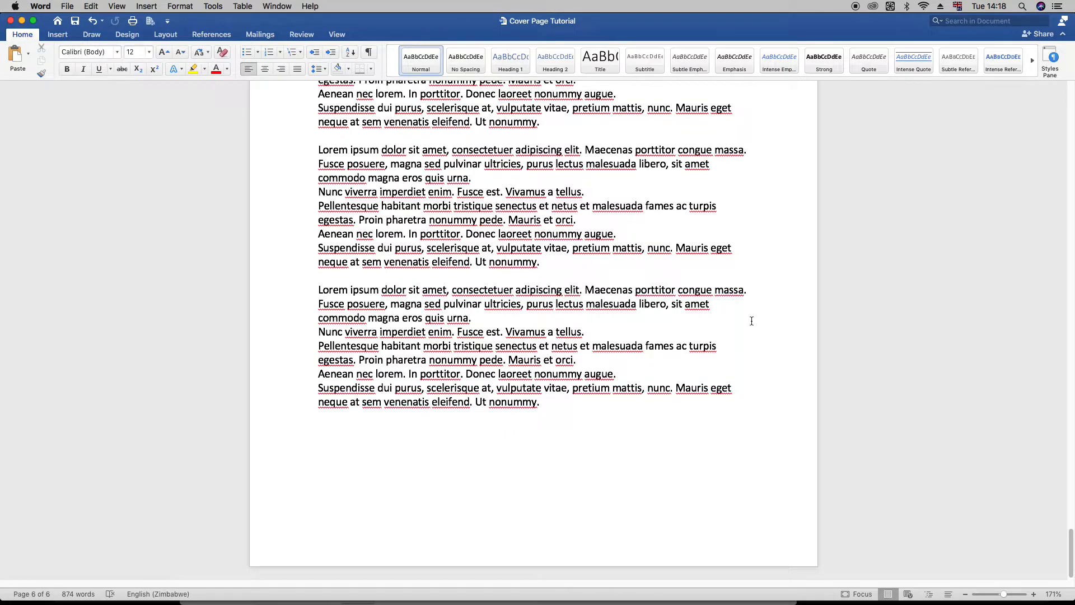
scroll(up, 3)
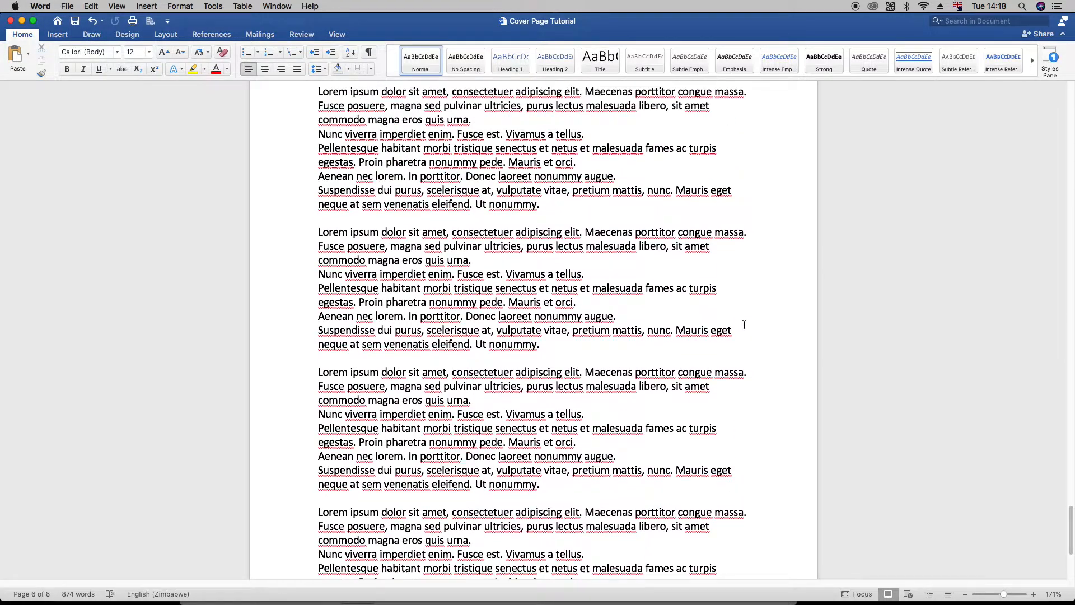
scroll(up, 3)
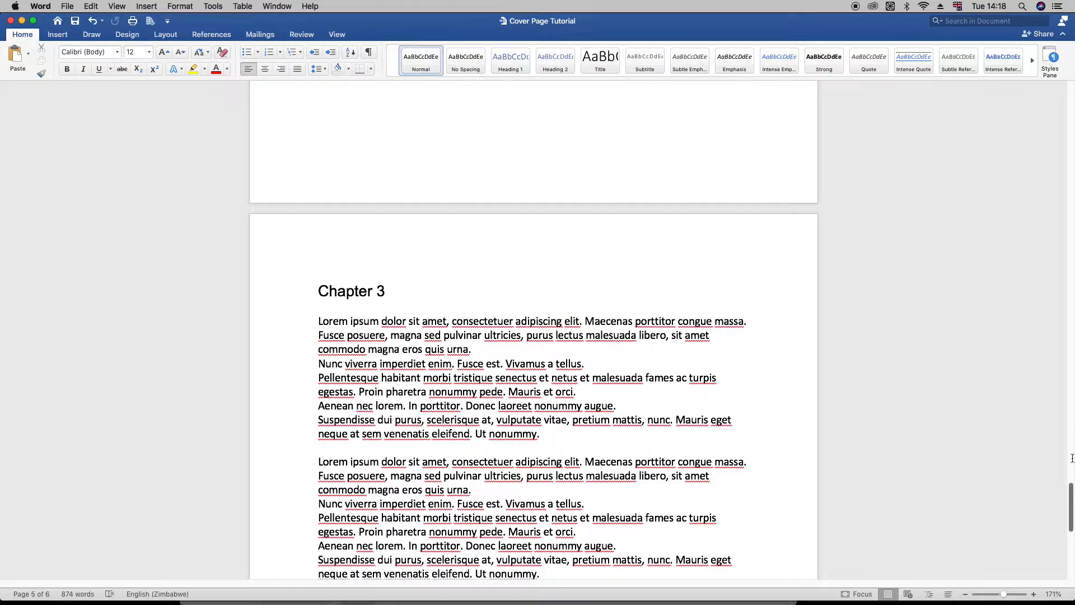
scroll(down, 3)
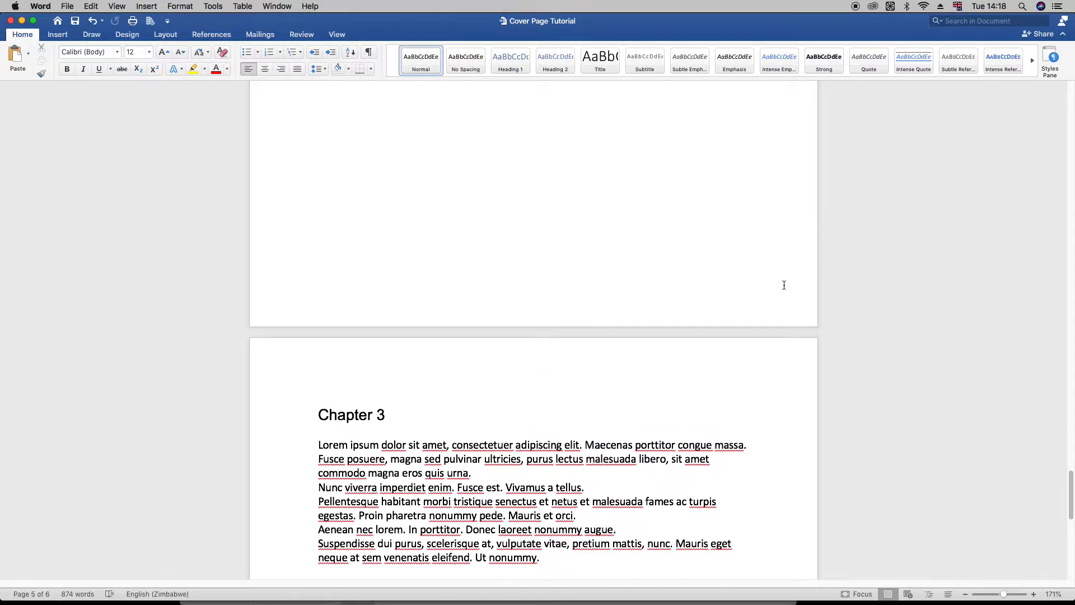
scroll(up, 3)
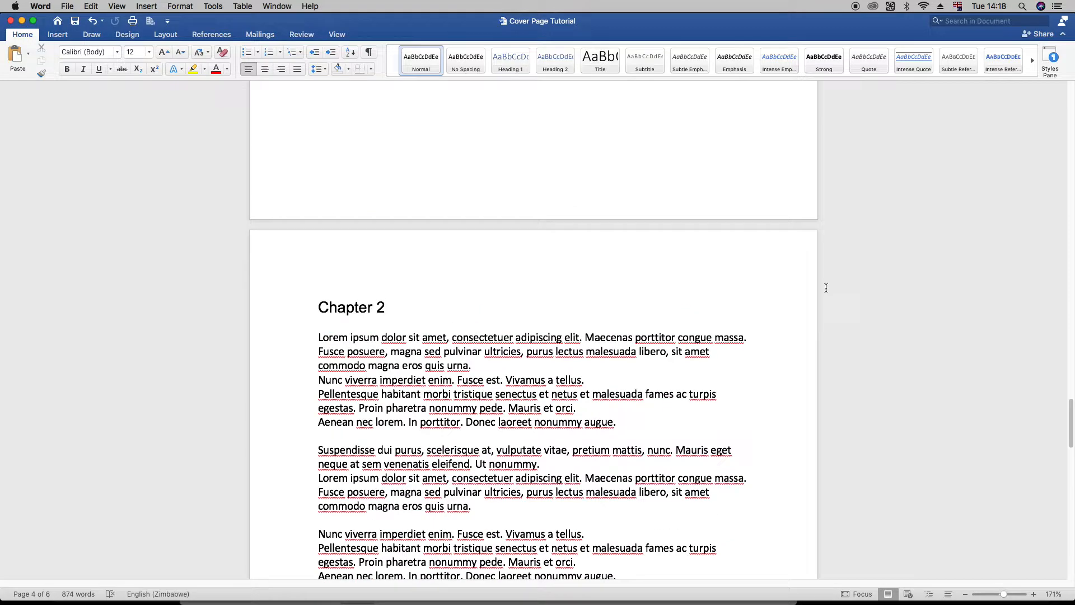
scroll(down, 3)
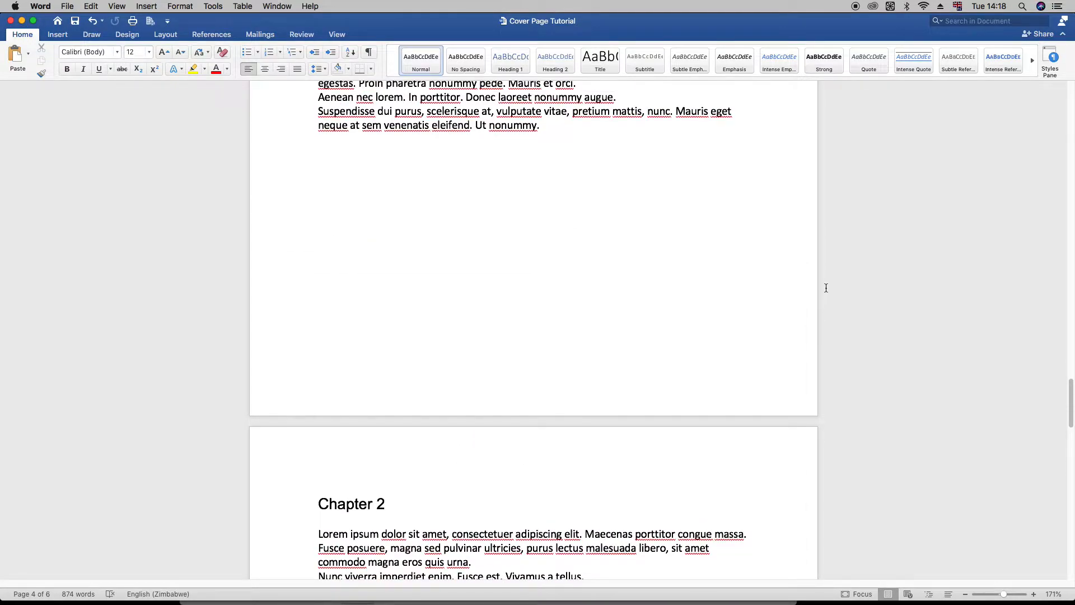
scroll(down, 3)
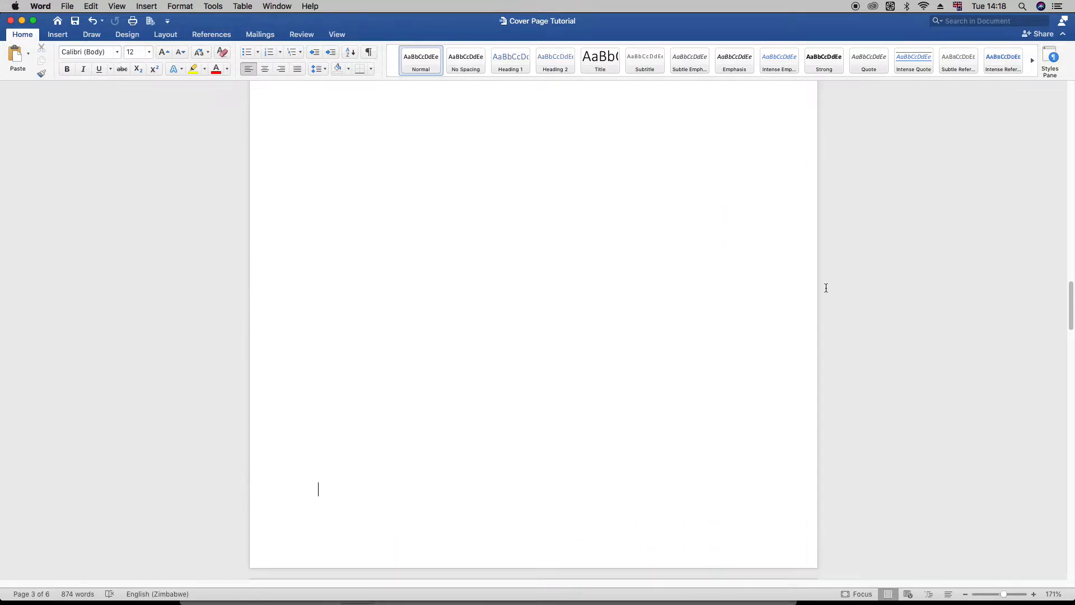
scroll(up, 3)
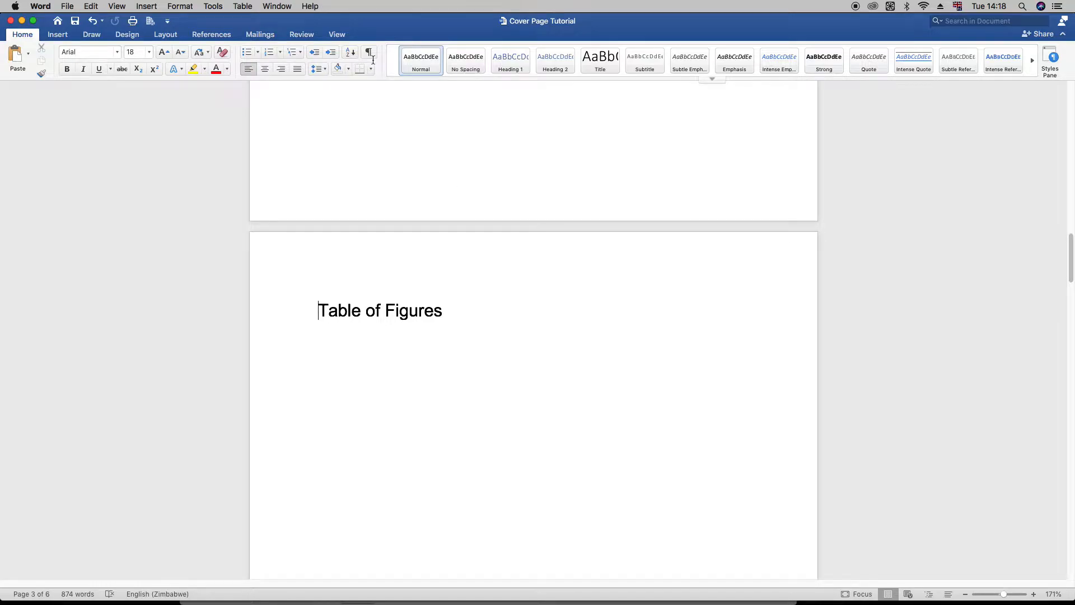
Show paragraph marks so the empty lines on the Table of Contents page are visible
click(369, 52)
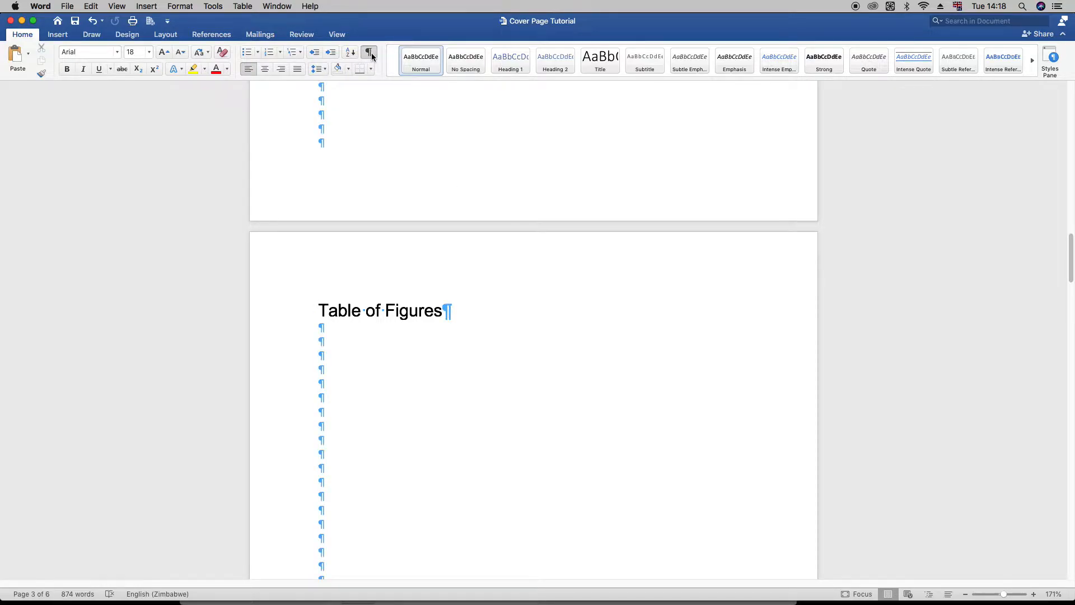
click(319, 311)
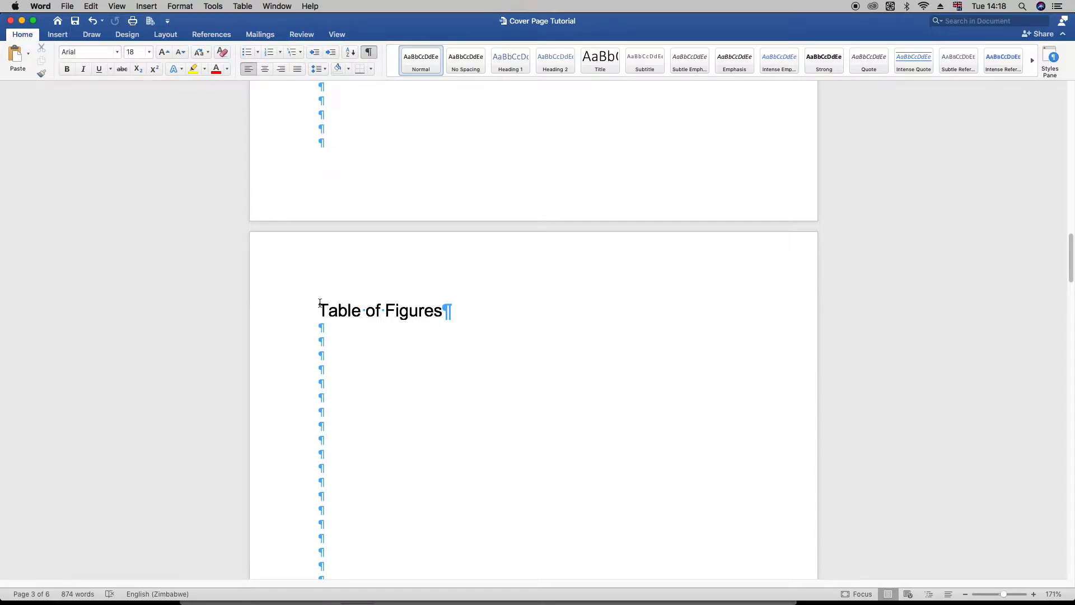
scroll(up, 3)
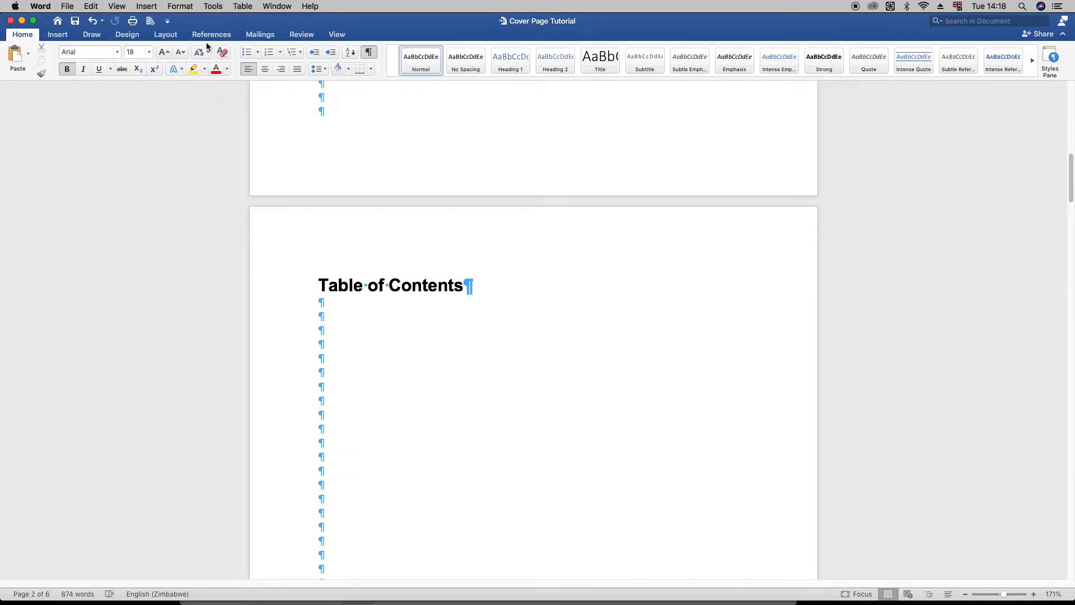
Insert a continuous section break before 'Table of Contents' to end the cover page
click(165, 35)
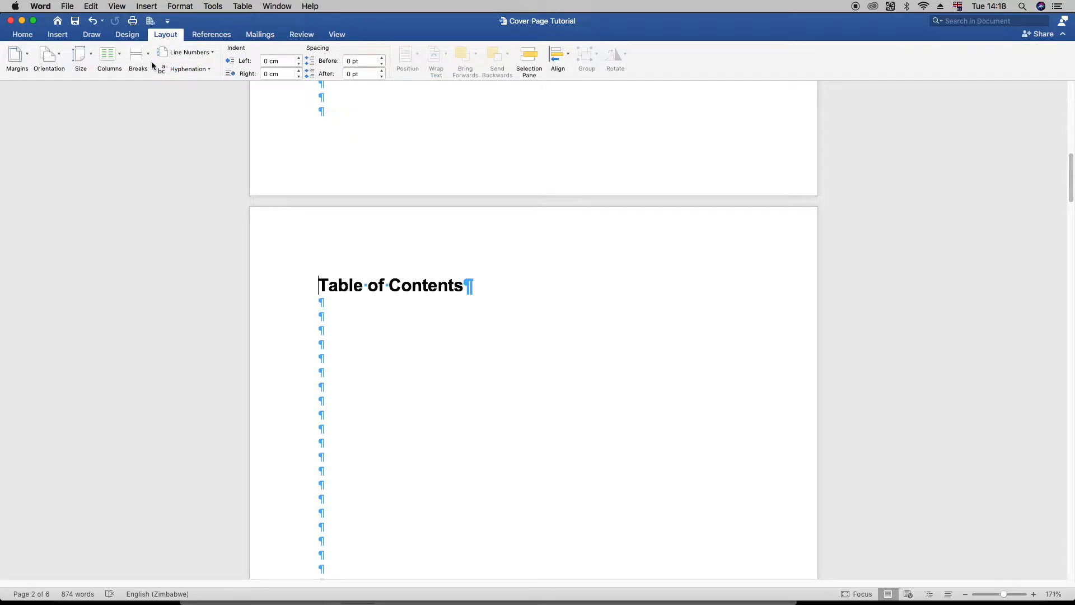
click(137, 57)
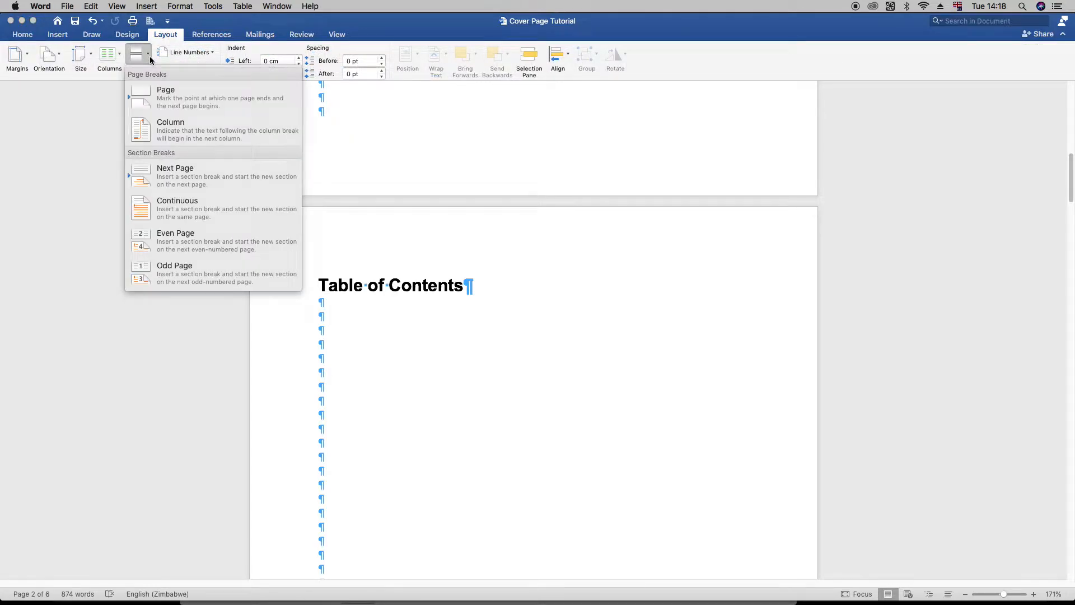
click(177, 209)
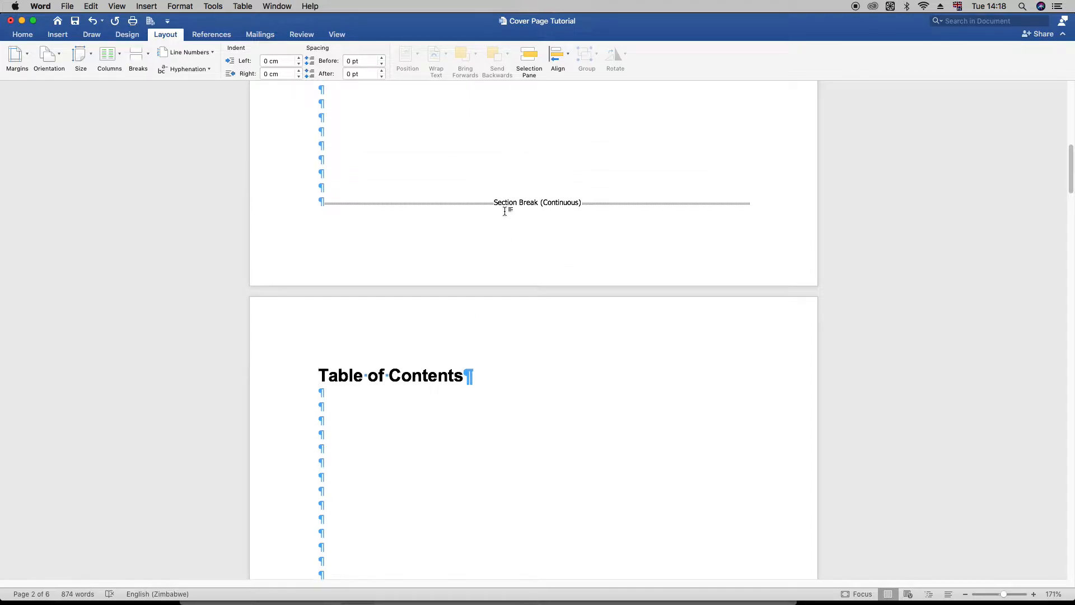
scroll(up, 3)
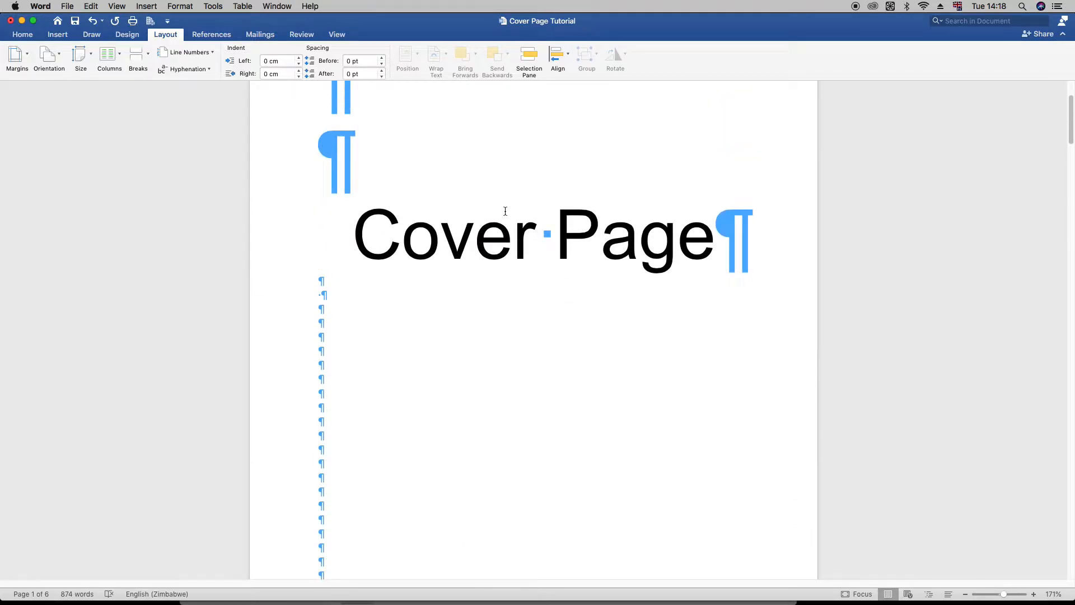
scroll(down, 3)
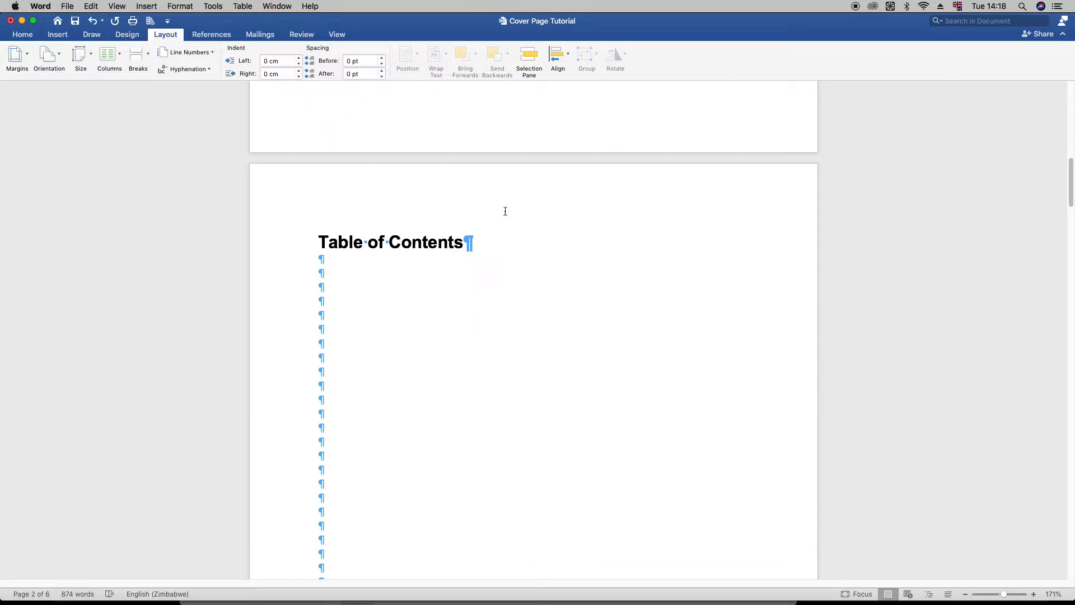
scroll(up, 3)
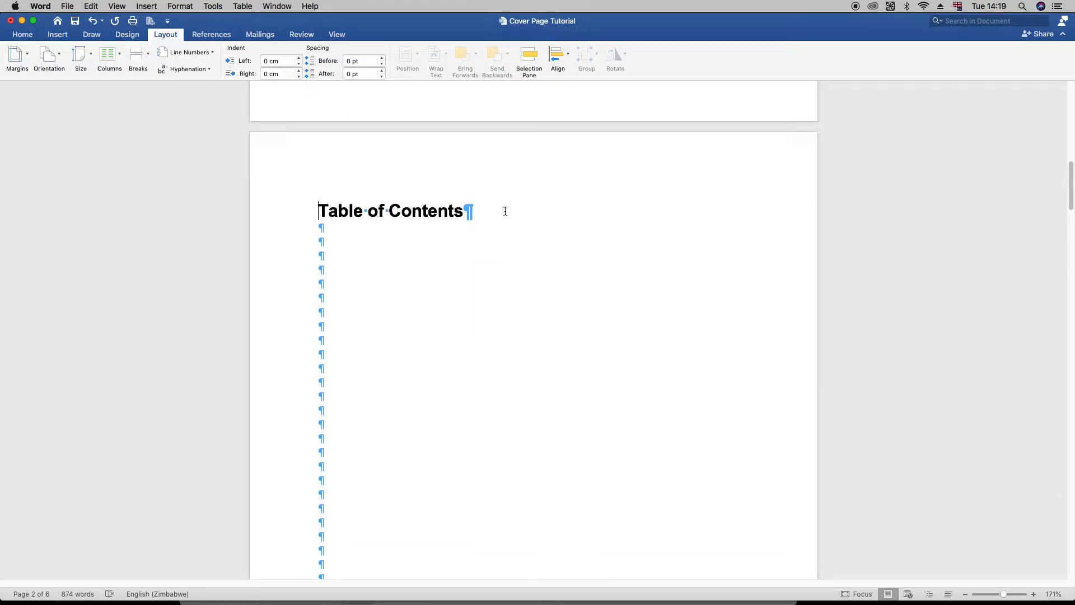
scroll(down, 3)
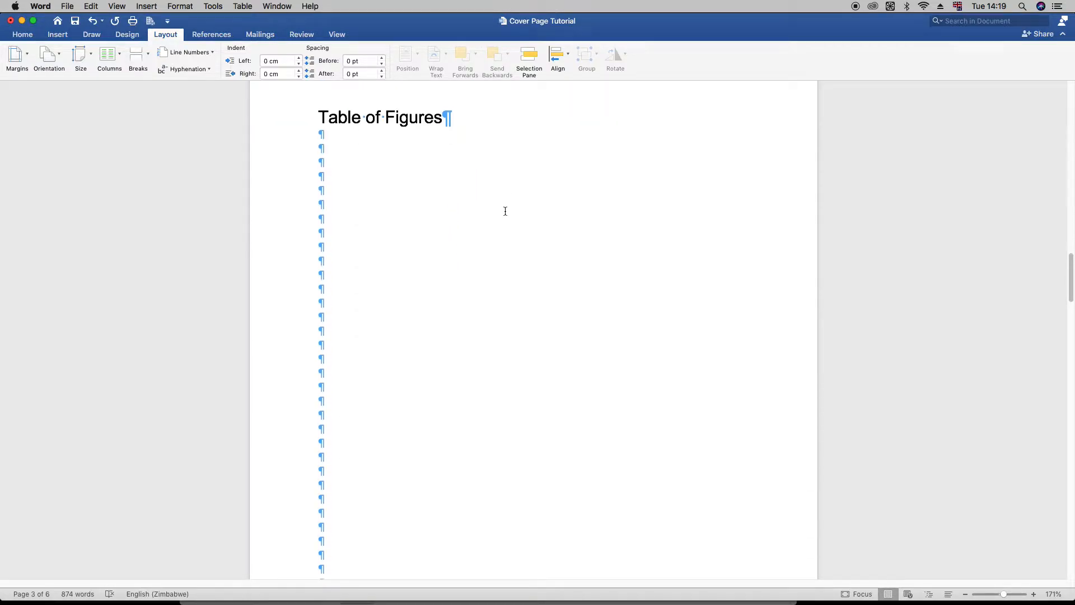
scroll(down, 3)
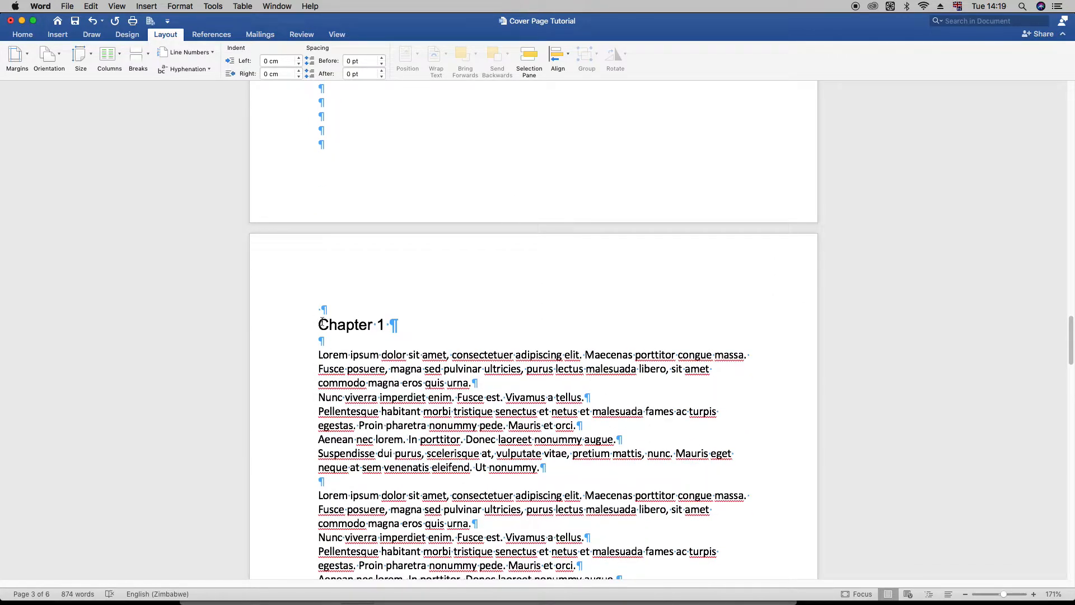
Insert a continuous section break just before the Chapter 1 heading
click(319, 324)
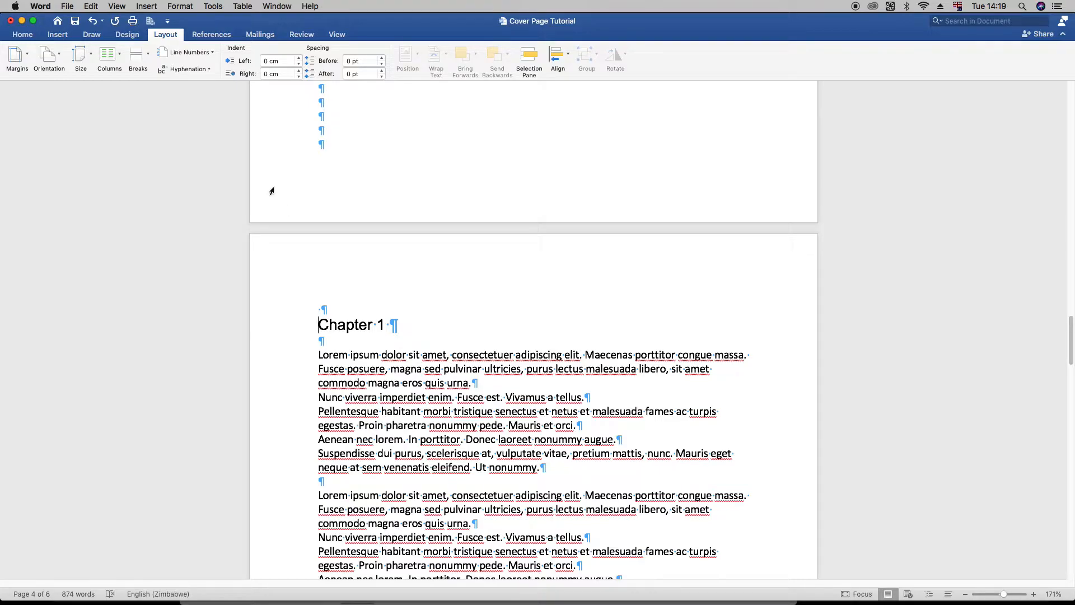
click(138, 56)
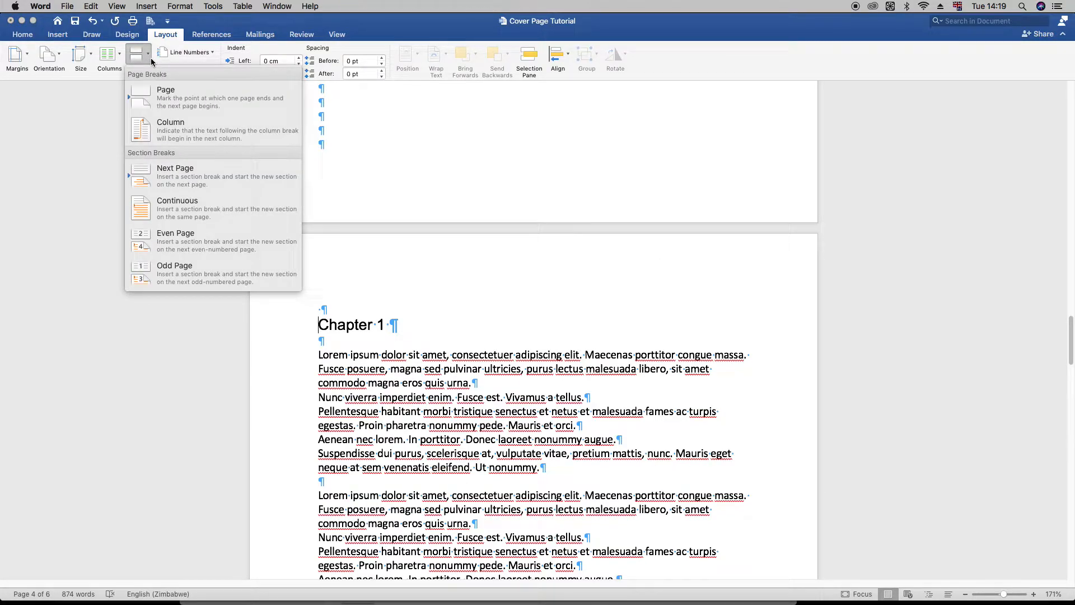
click(177, 209)
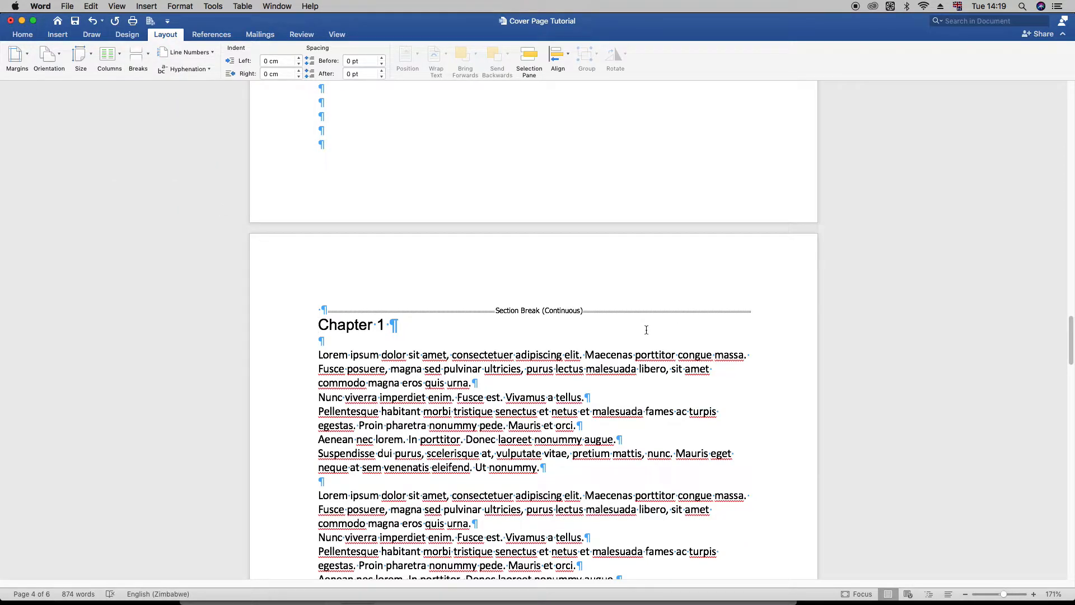
scroll(down, 3)
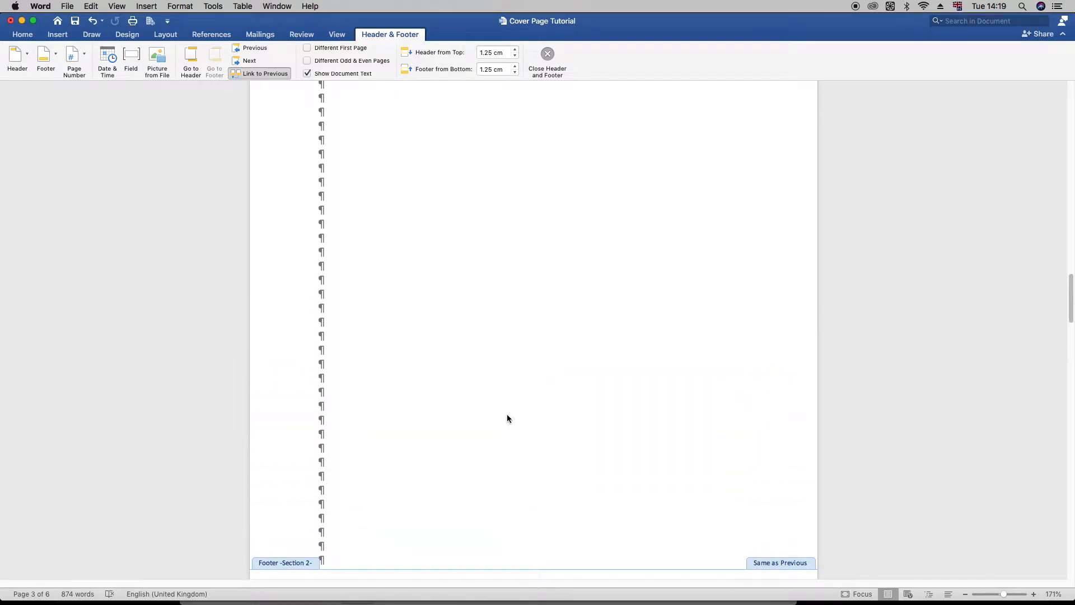
scroll(up, 3)
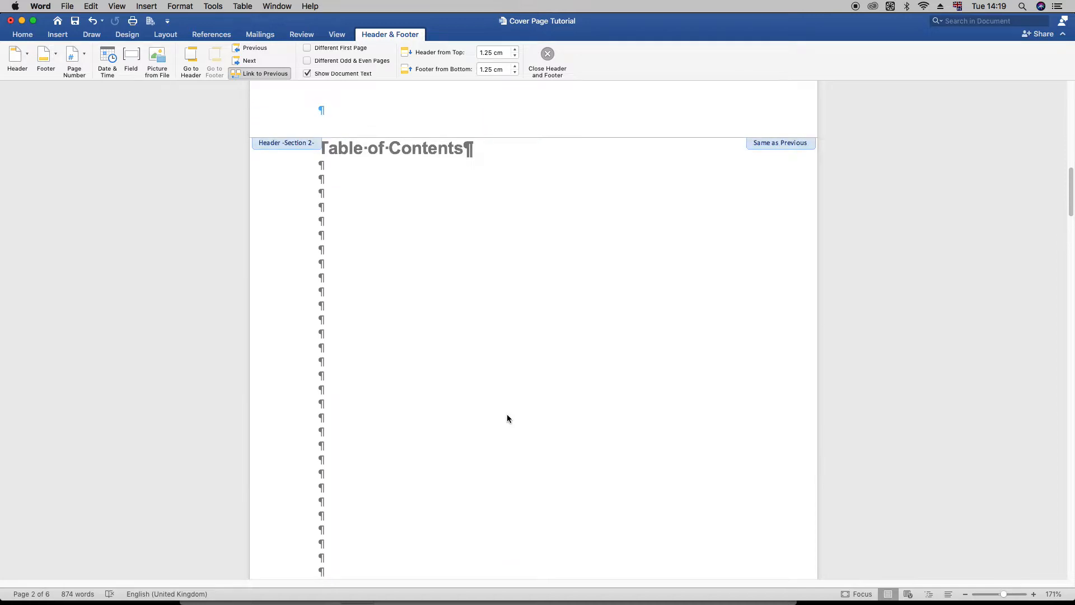
scroll(up, 3)
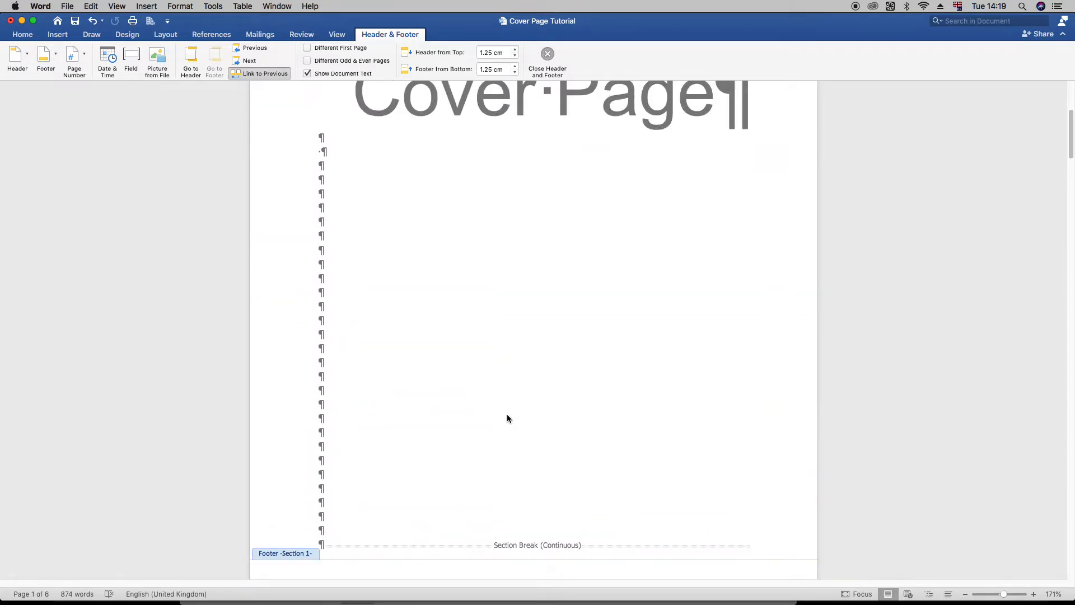
scroll(down, 3)
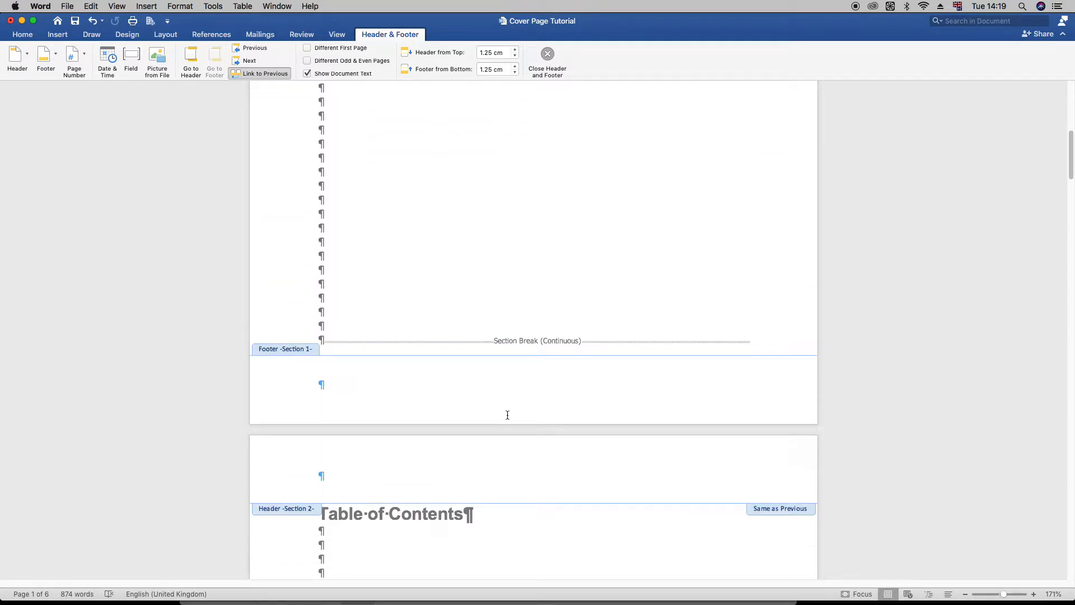
scroll(down, 3)
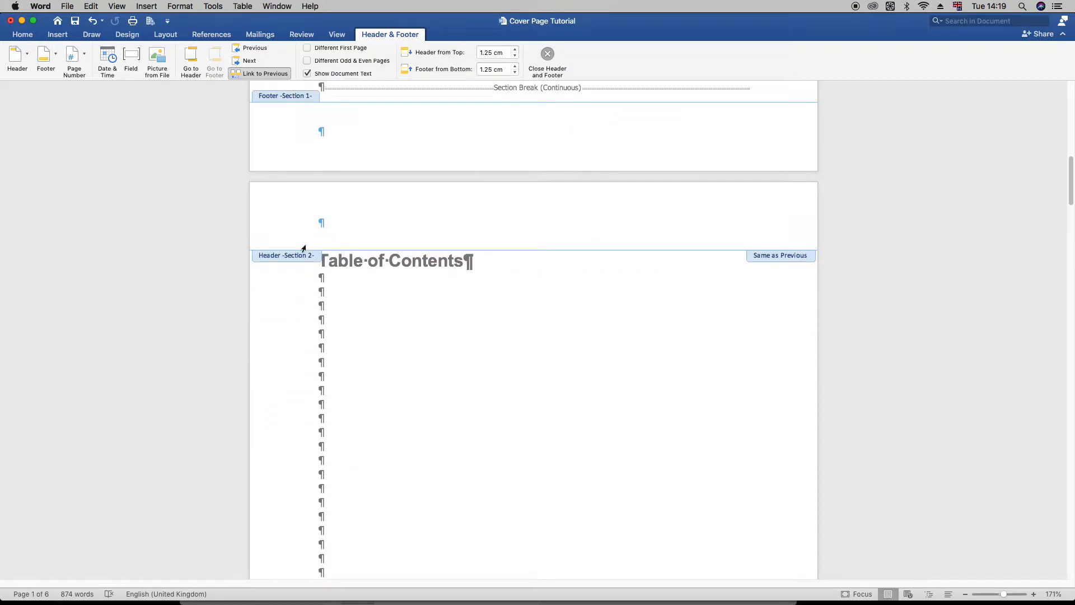
scroll(down, 3)
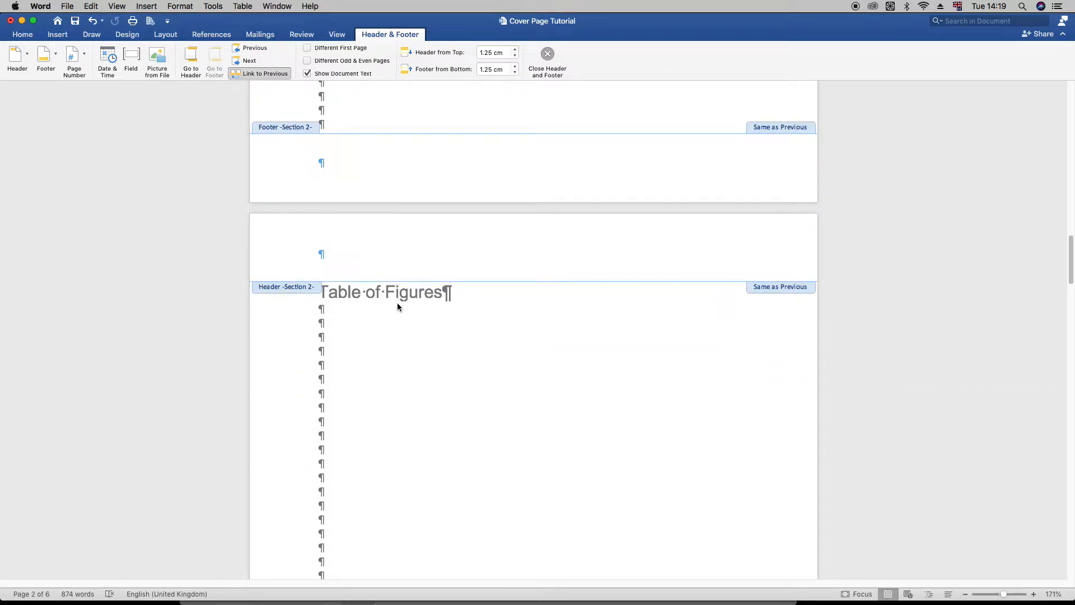
click(548, 61)
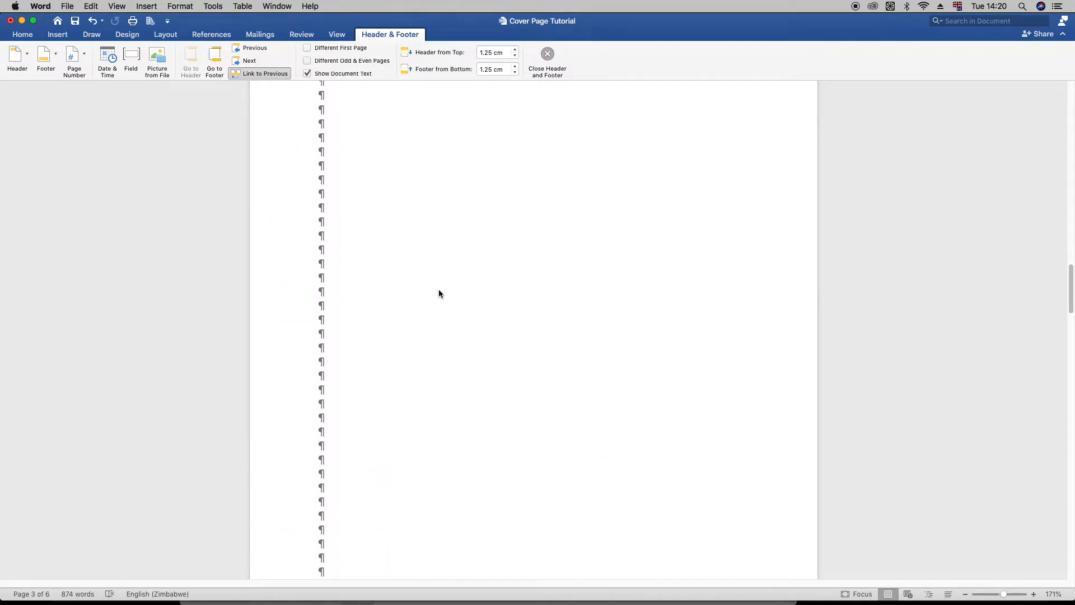
scroll(up, 3)
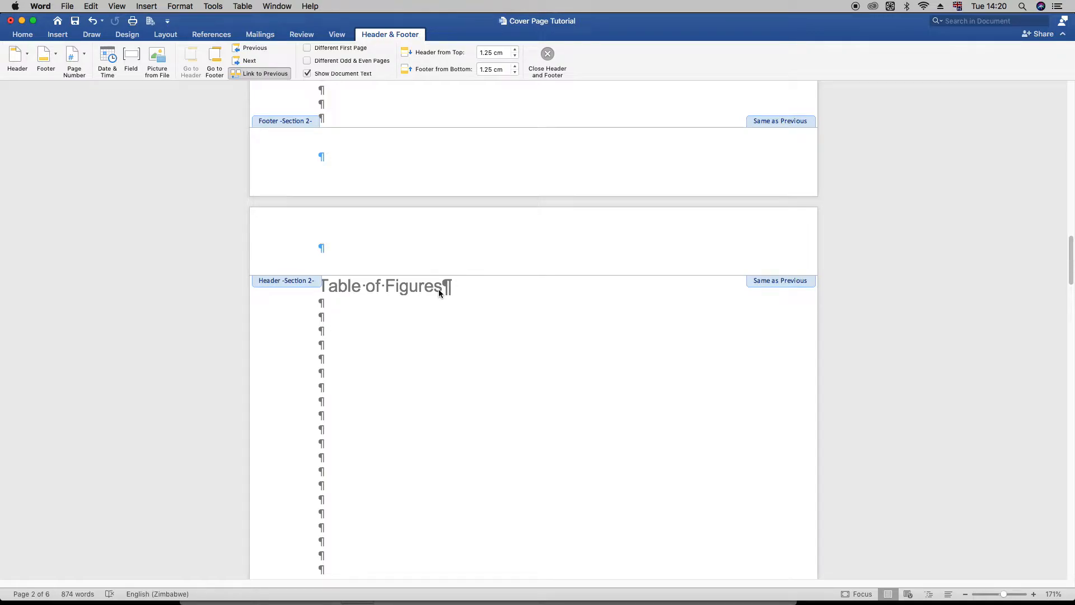
scroll(up, 3)
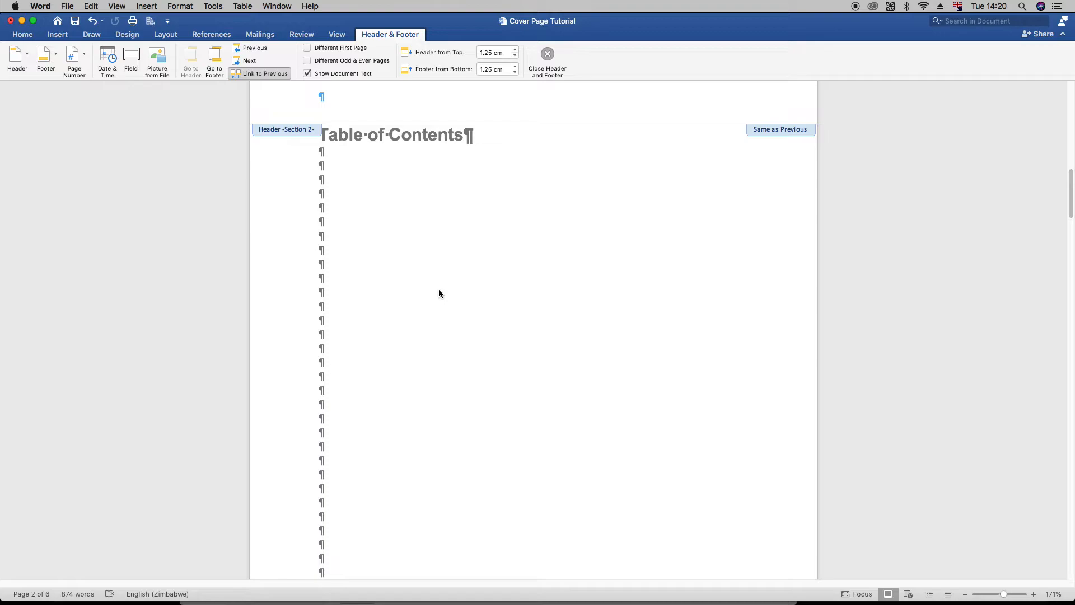
scroll(up, 3)
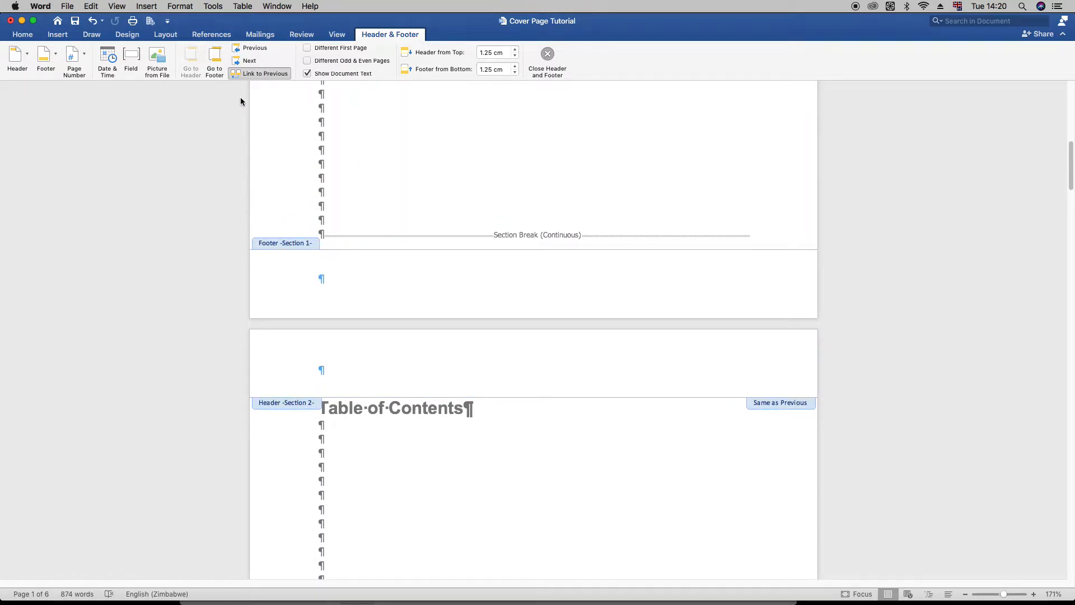
scroll(down, 3)
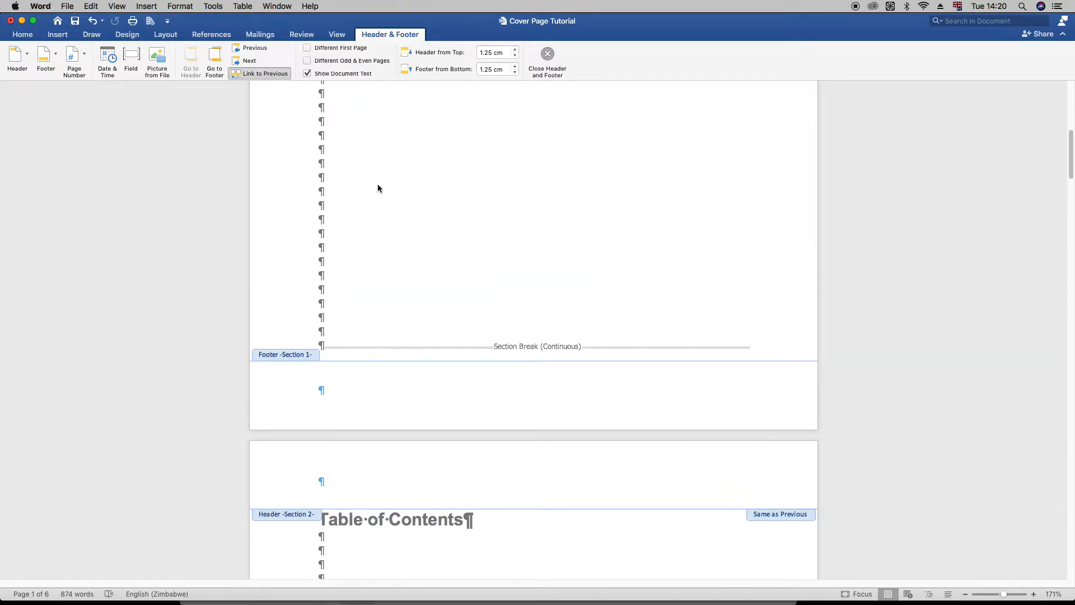
click(548, 61)
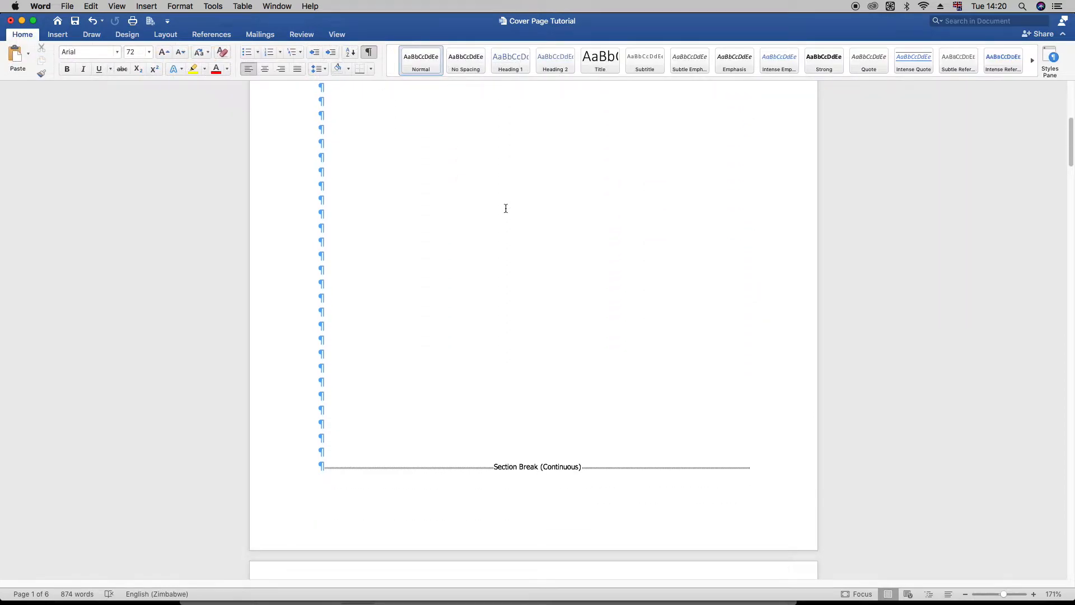
Hide paragraph marks and section break lines again on the Home tab
click(57, 35)
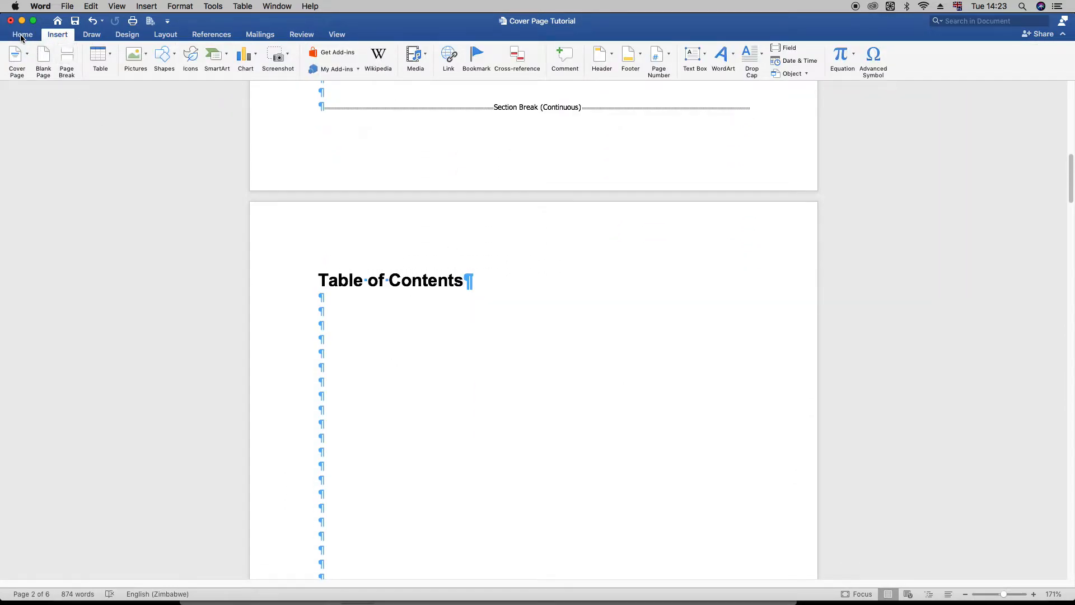
click(22, 35)
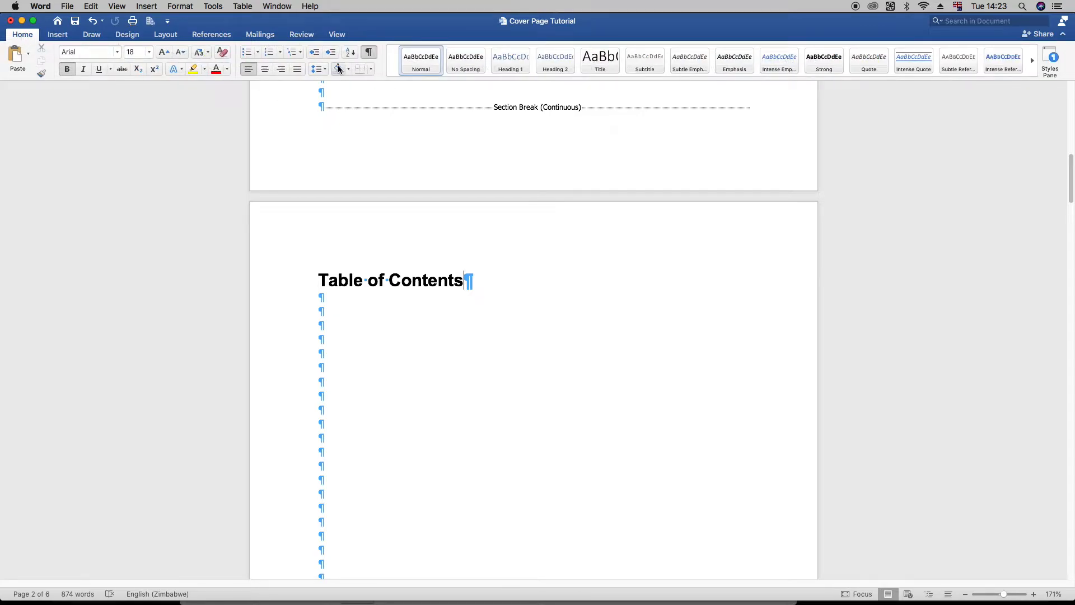
mouse_move(369, 53)
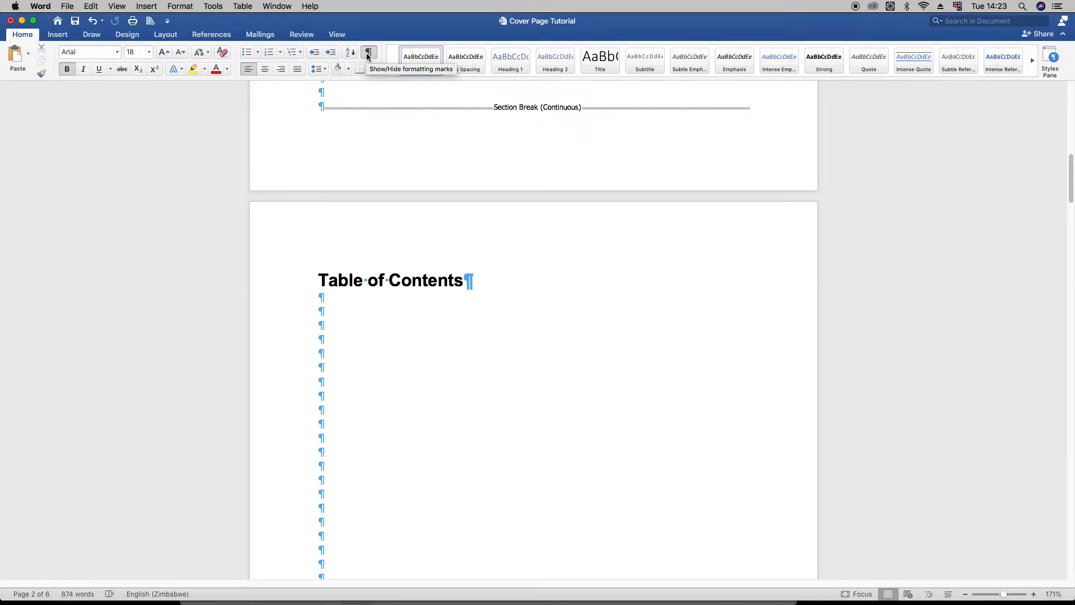
click(369, 53)
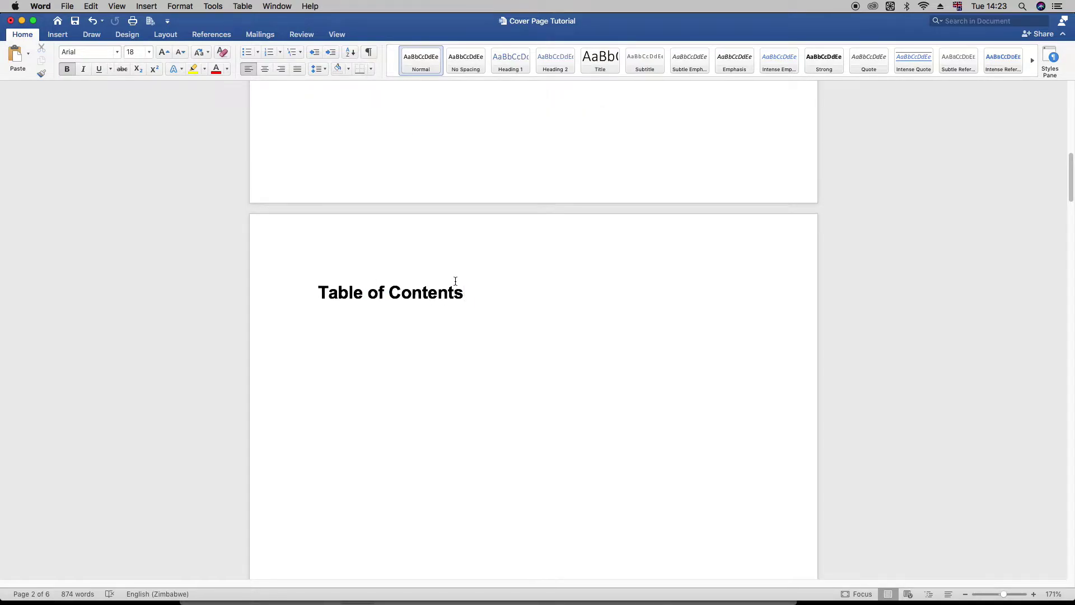
scroll(up, 3)
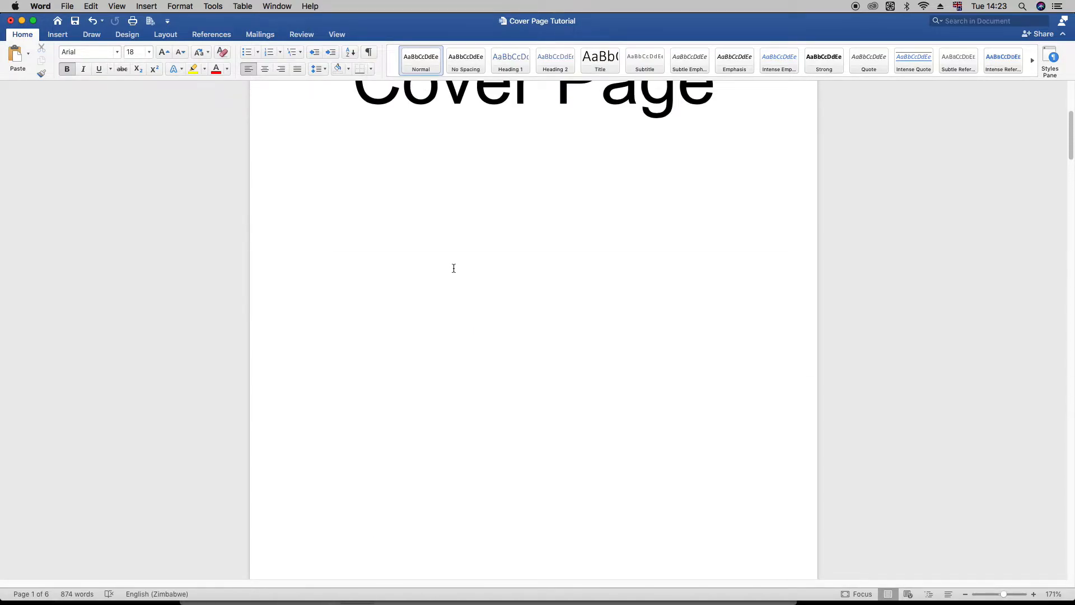
scroll(down, 3)
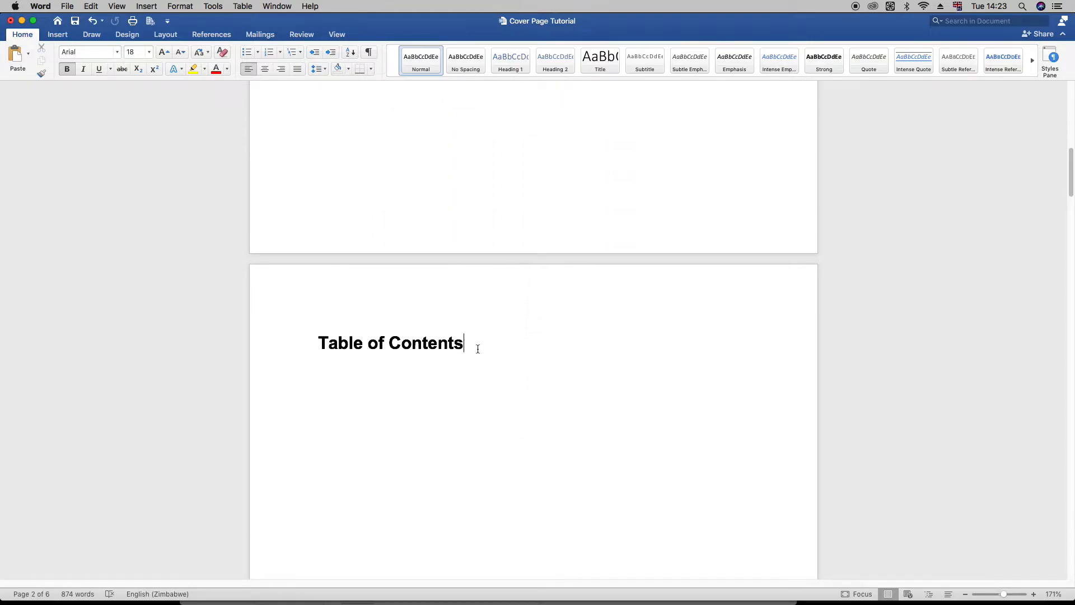
mouse_move(69, 44)
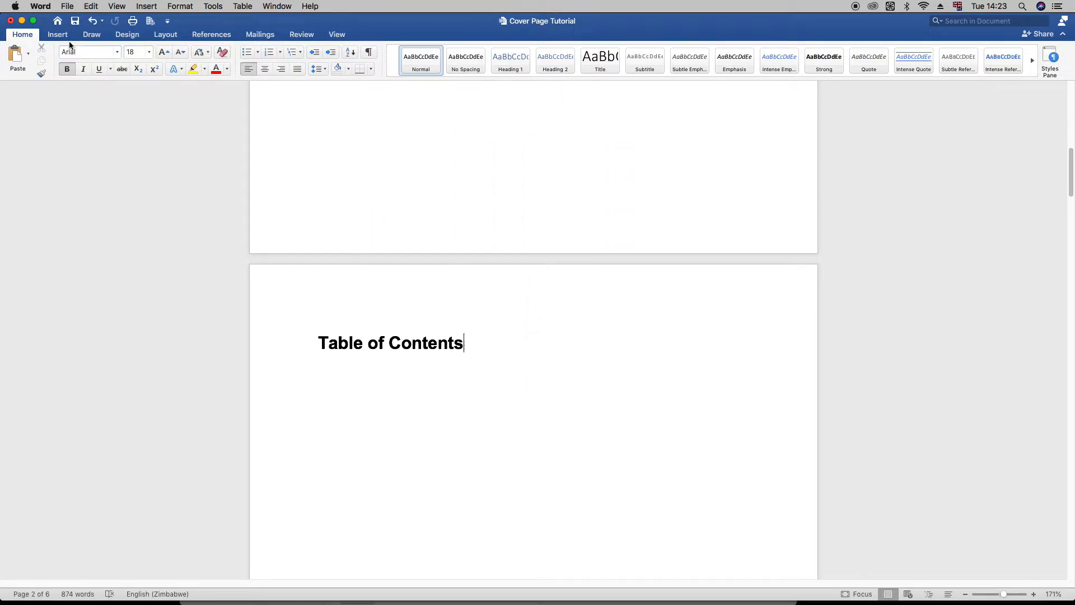
click(57, 35)
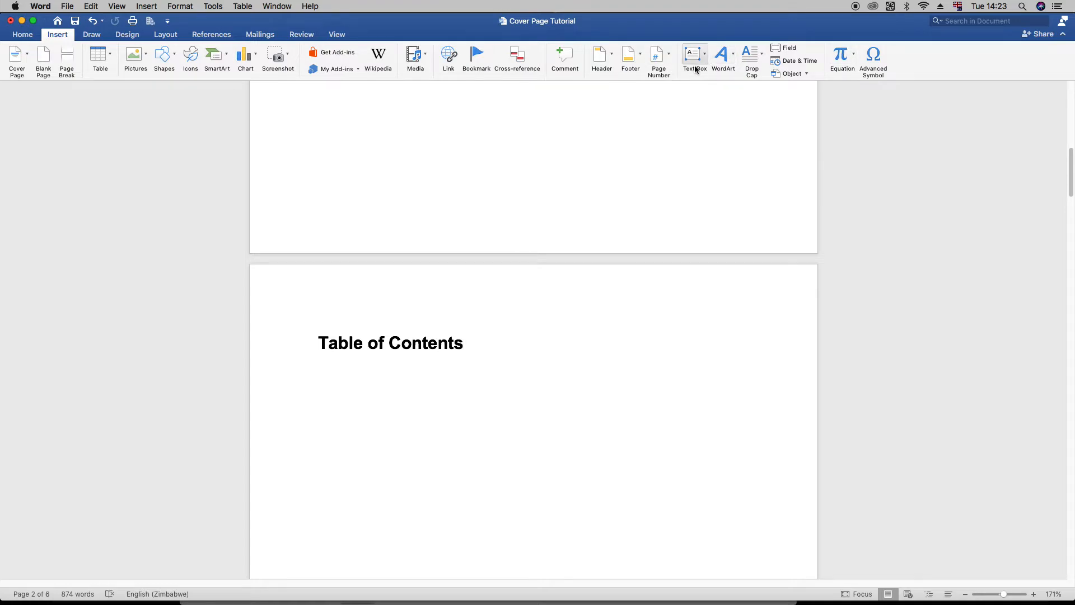
Add a centred footer page number to the Table of Contents section
click(658, 59)
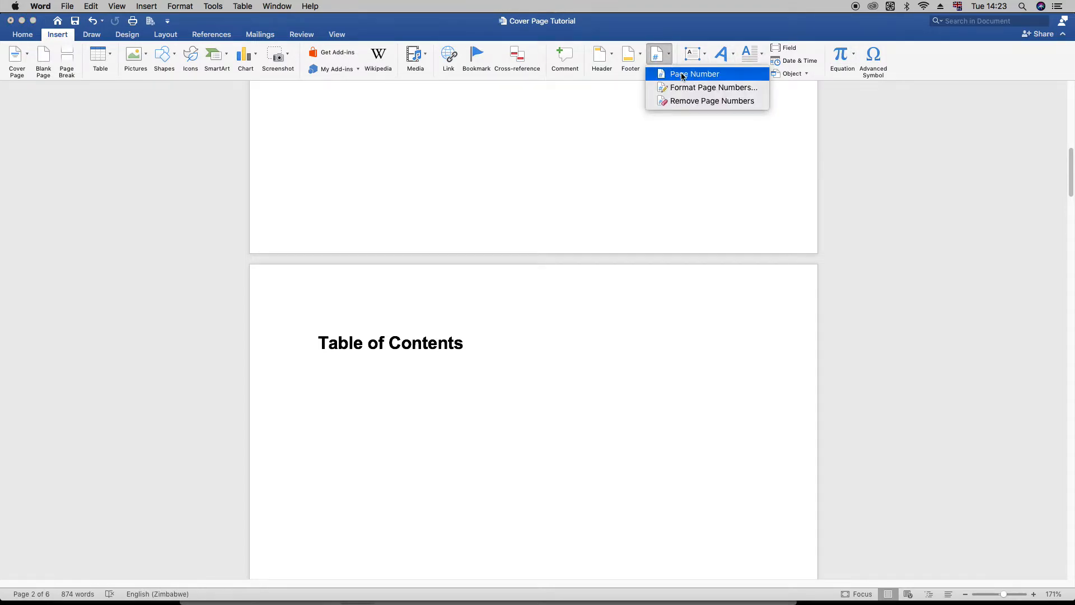
click(695, 74)
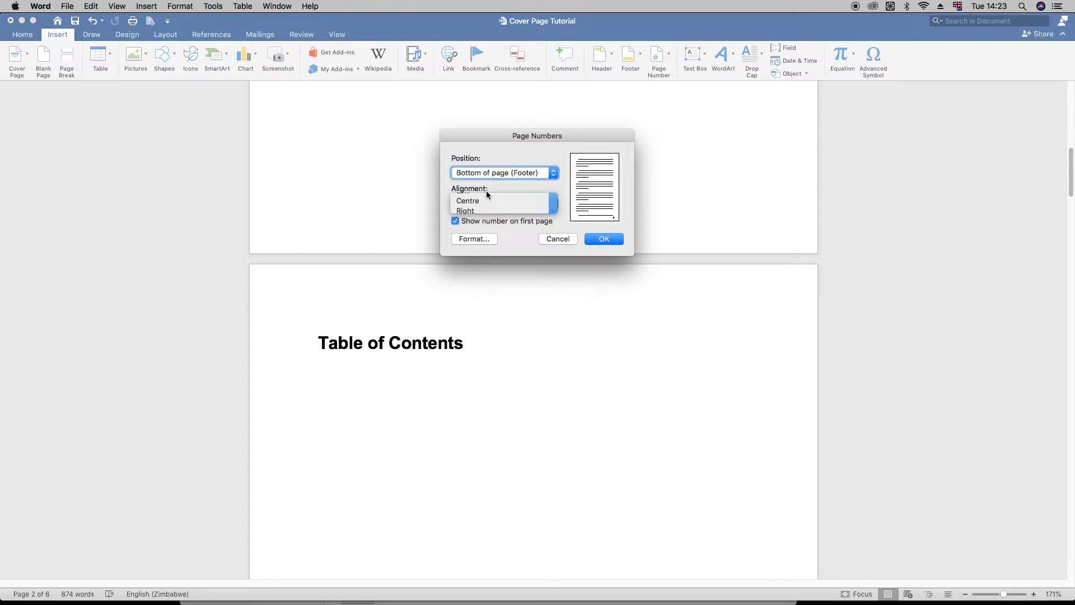
click(467, 201)
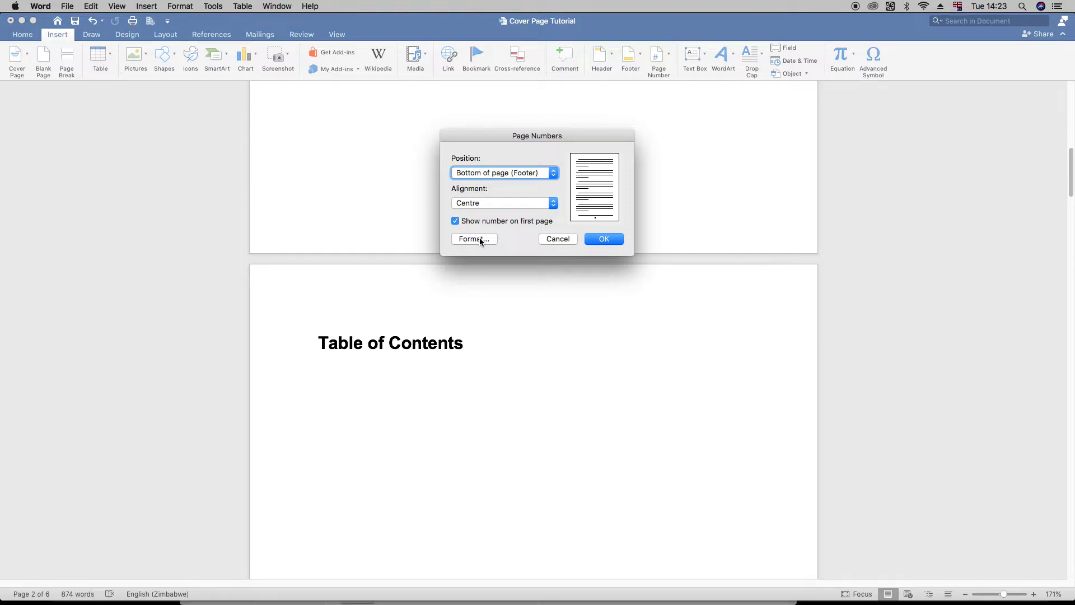
click(473, 238)
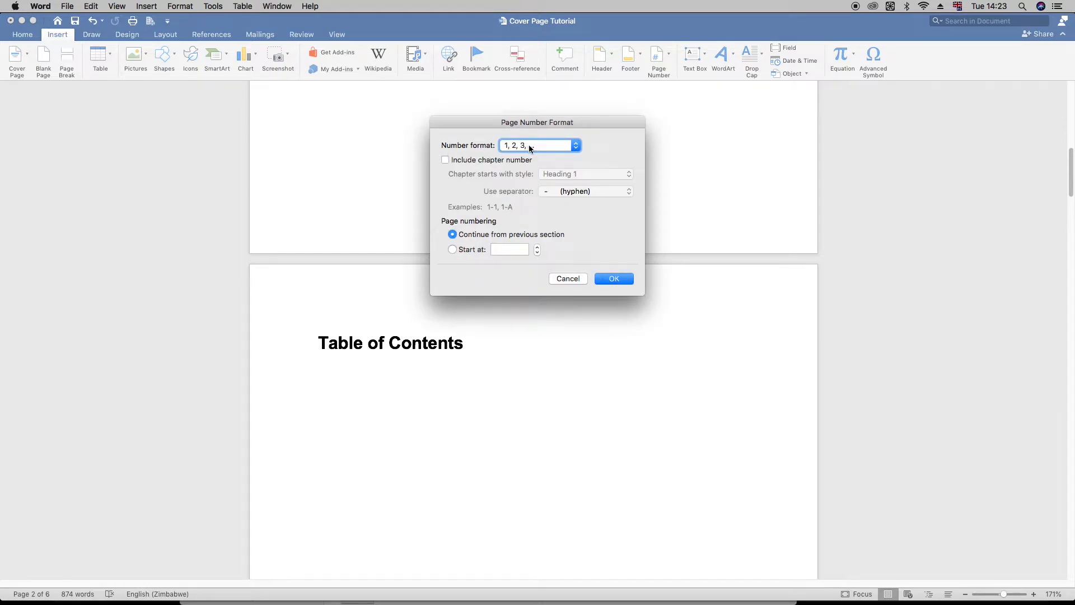
click(575, 144)
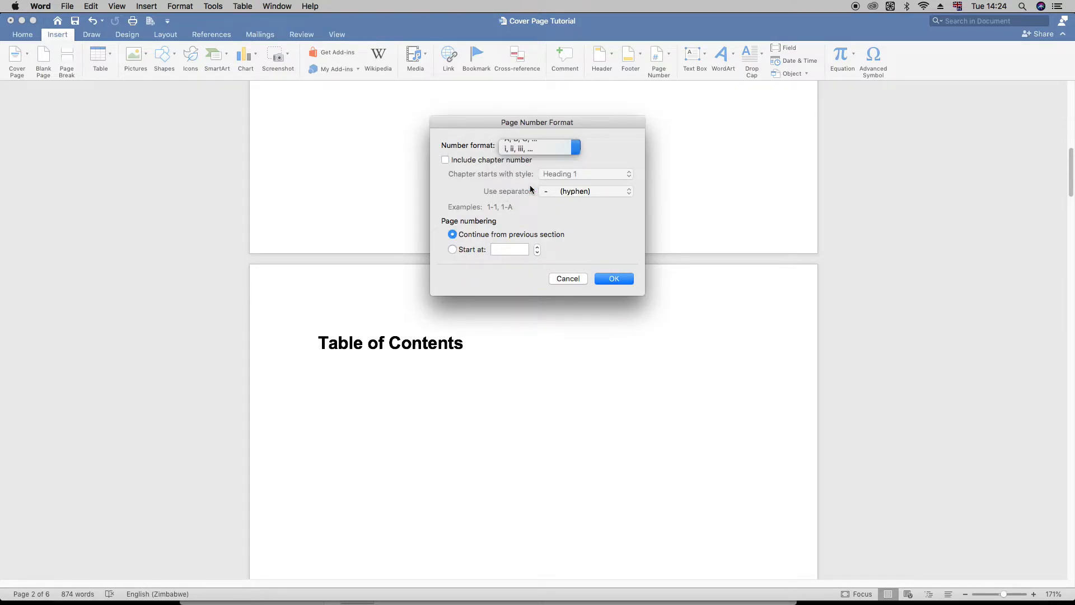
Format it as lower-case roman numerals restarting at i and apply
click(536, 148)
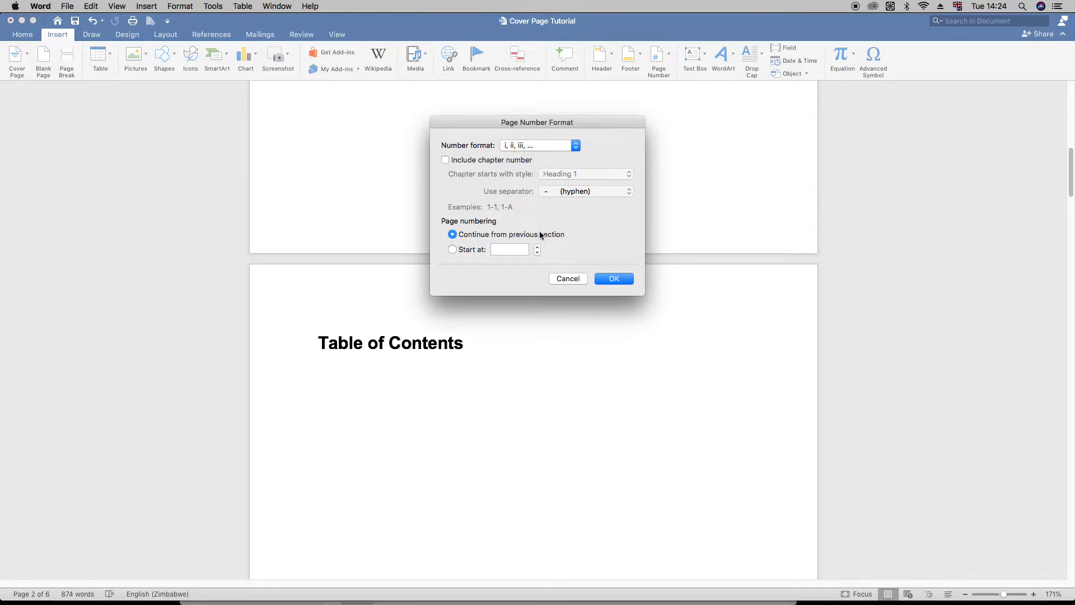
click(452, 249)
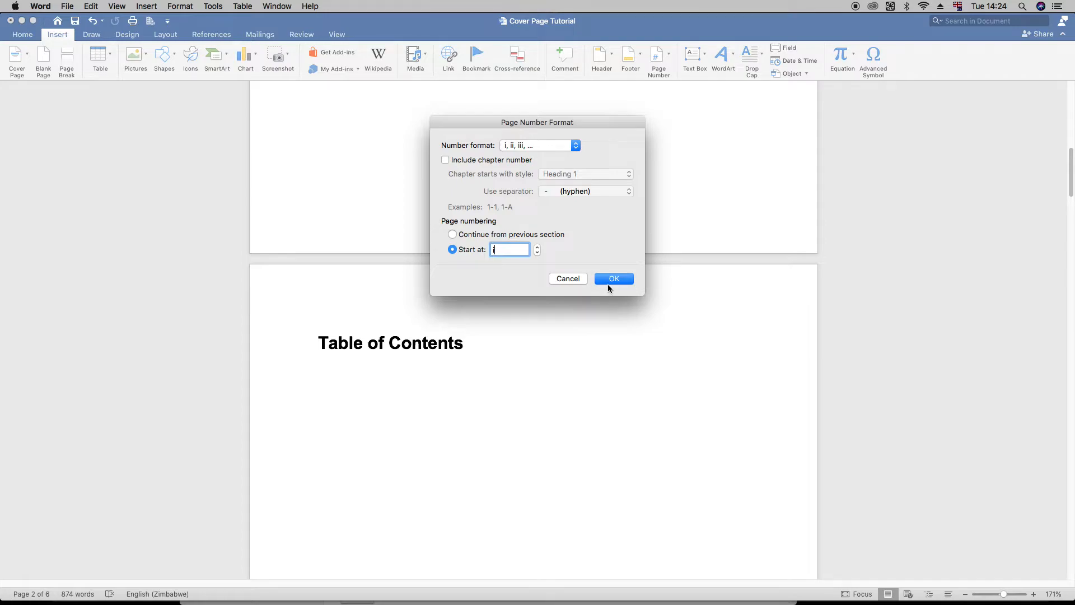
click(613, 278)
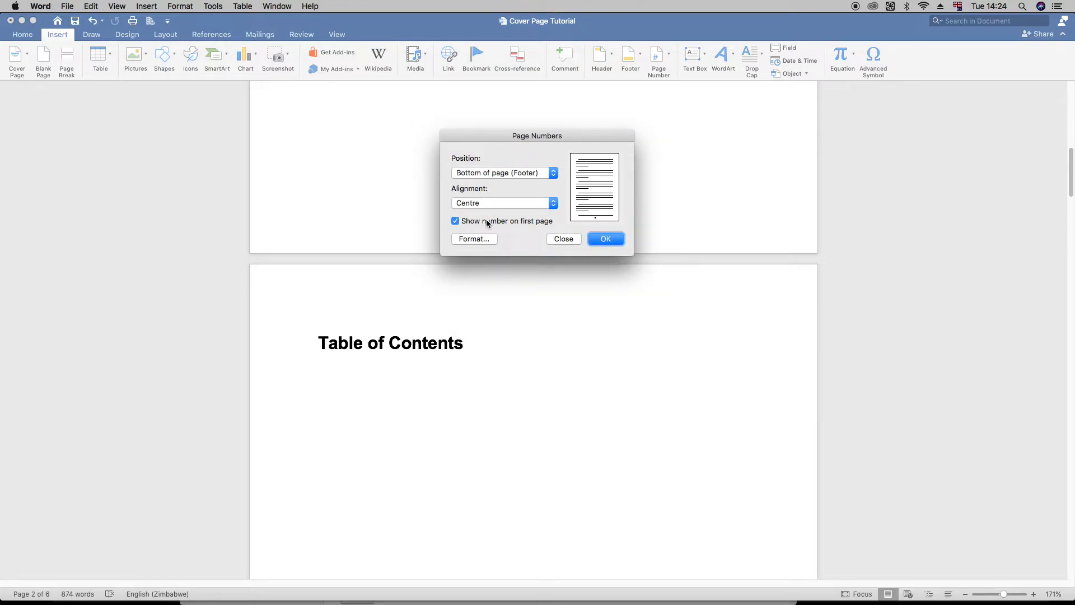
mouse_move(616, 241)
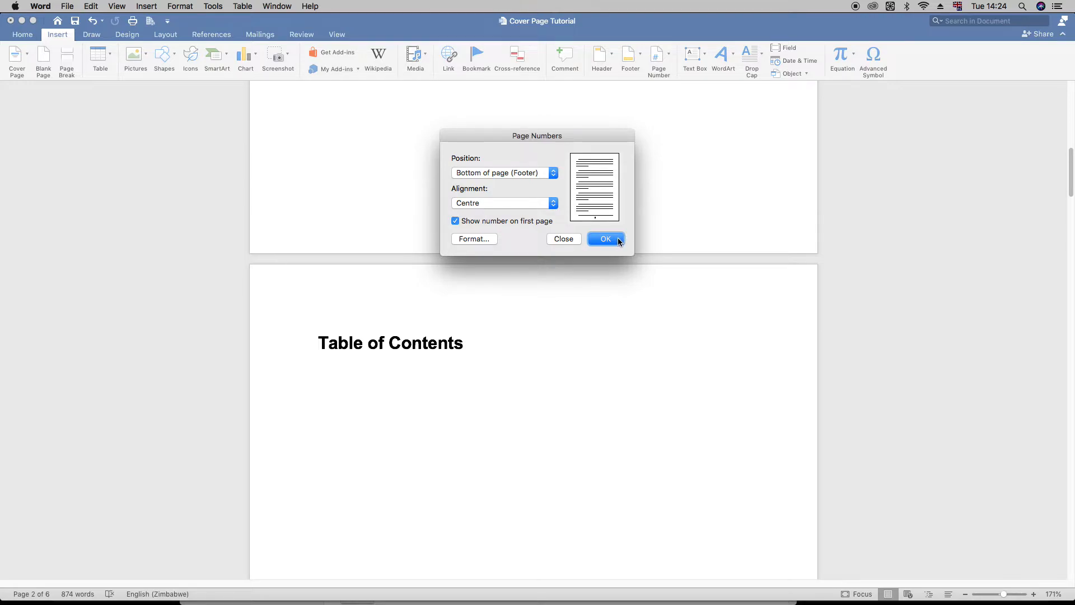
click(604, 238)
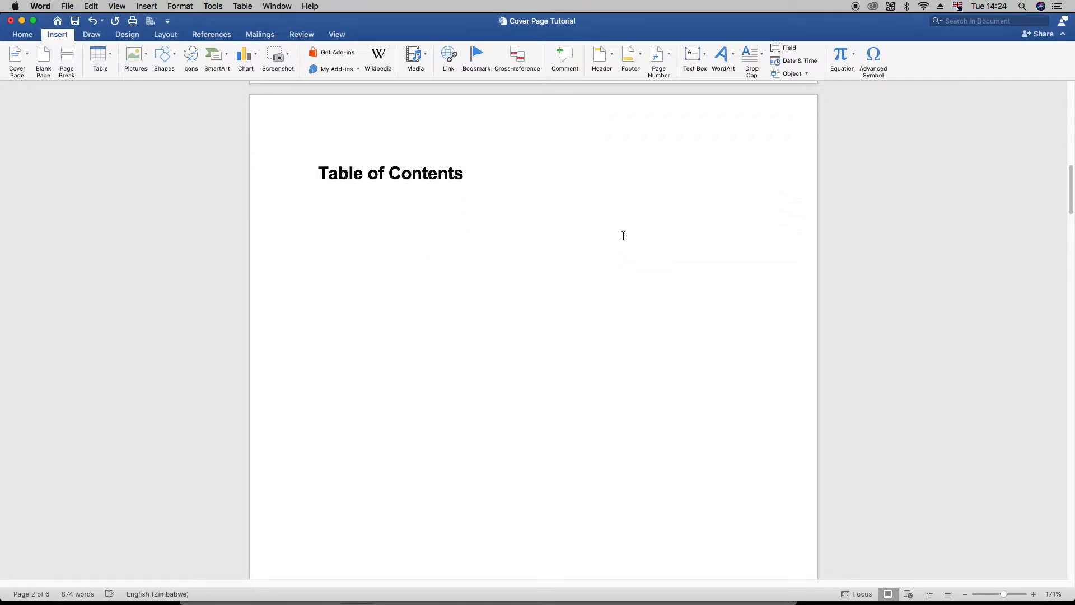
scroll(down, 3)
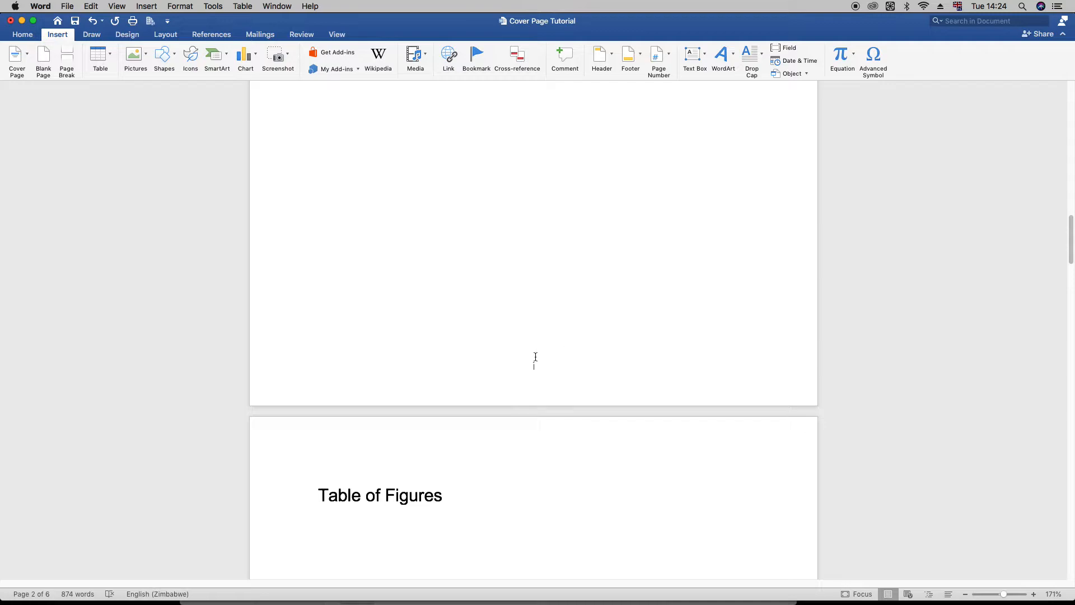
scroll(down, 3)
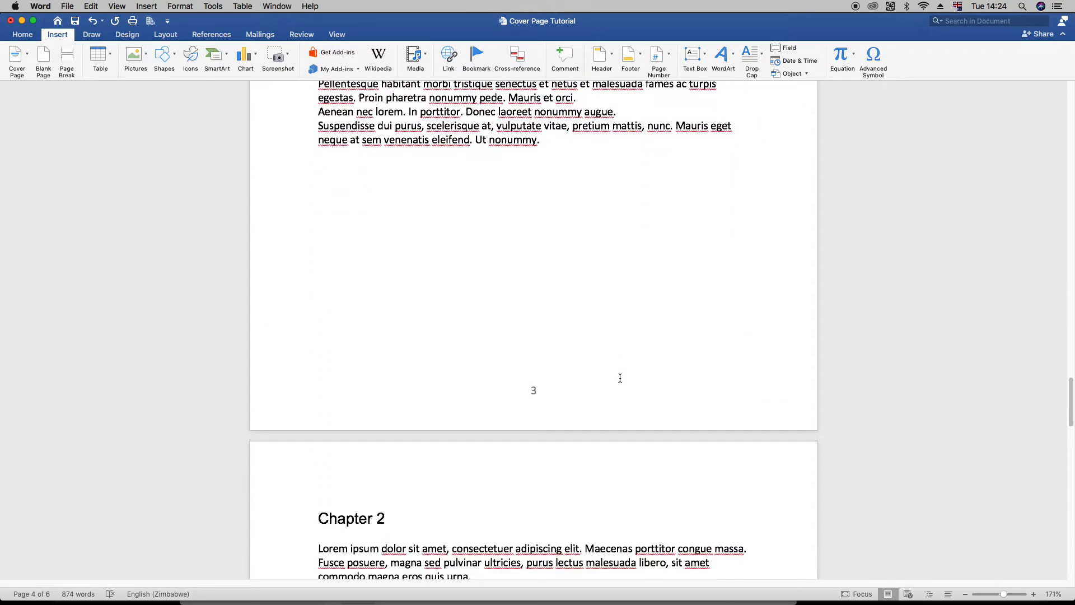
scroll(down, 3)
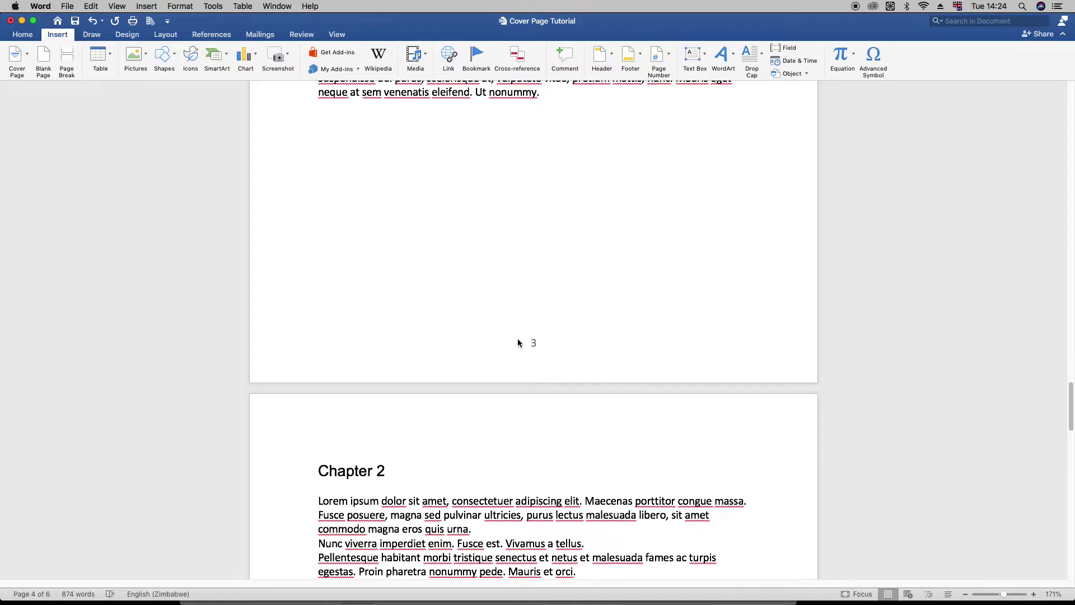
scroll(up, 3)
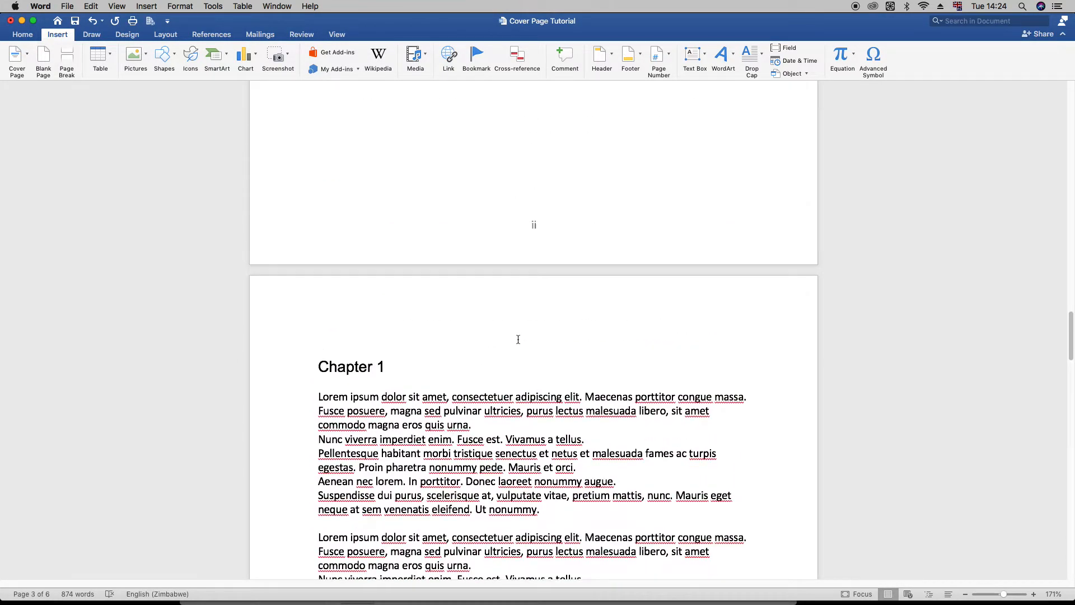
scroll(up, 3)
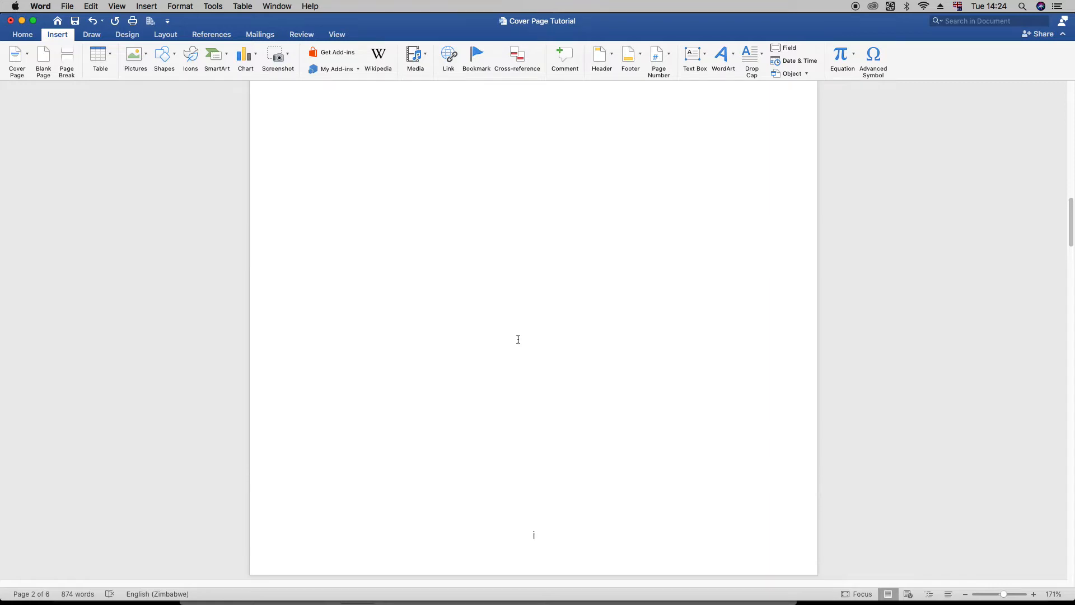
scroll(up, 3)
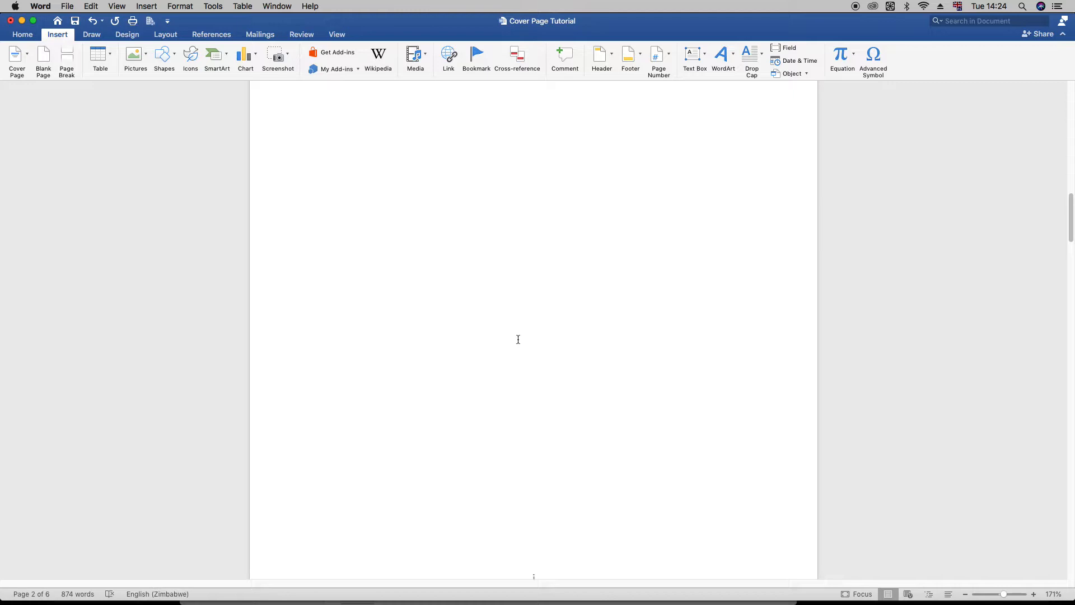
scroll(up, 3)
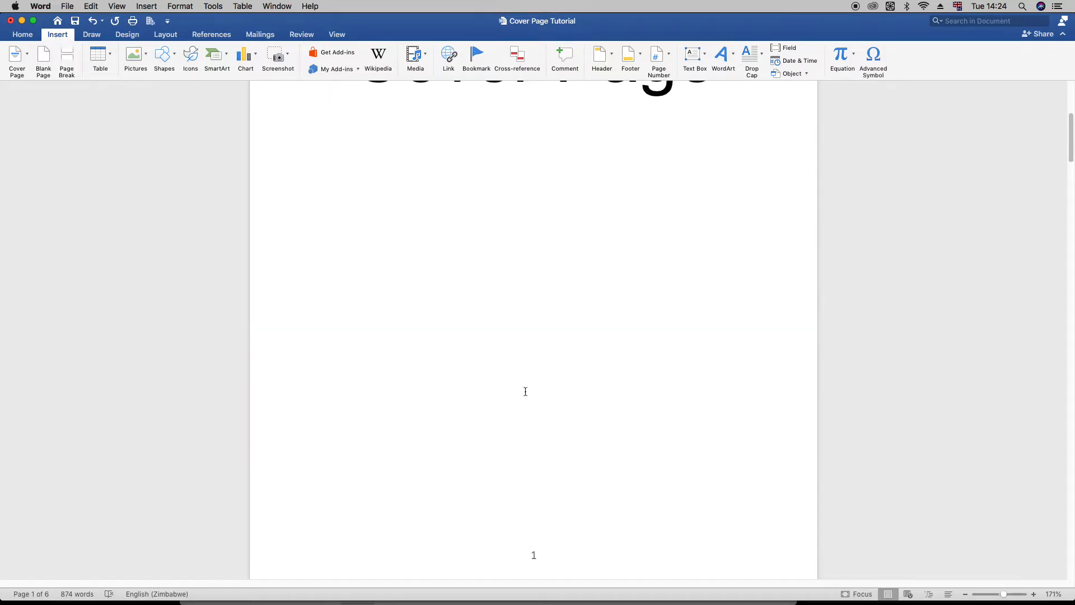
scroll(down, 3)
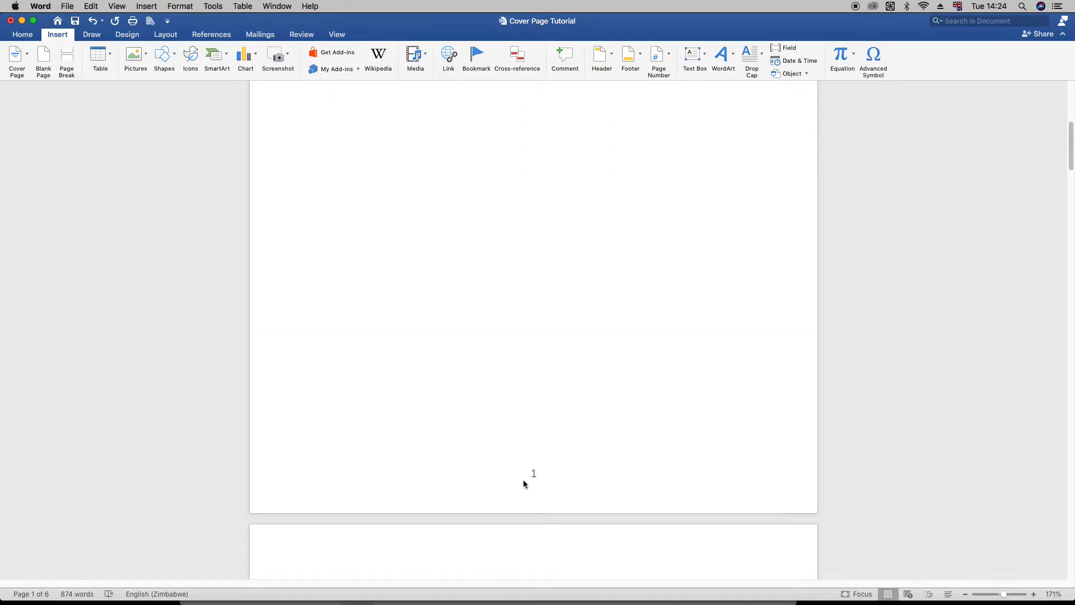
Give the cover page a Different First Page footer so it shows no page number
click(325, 429)
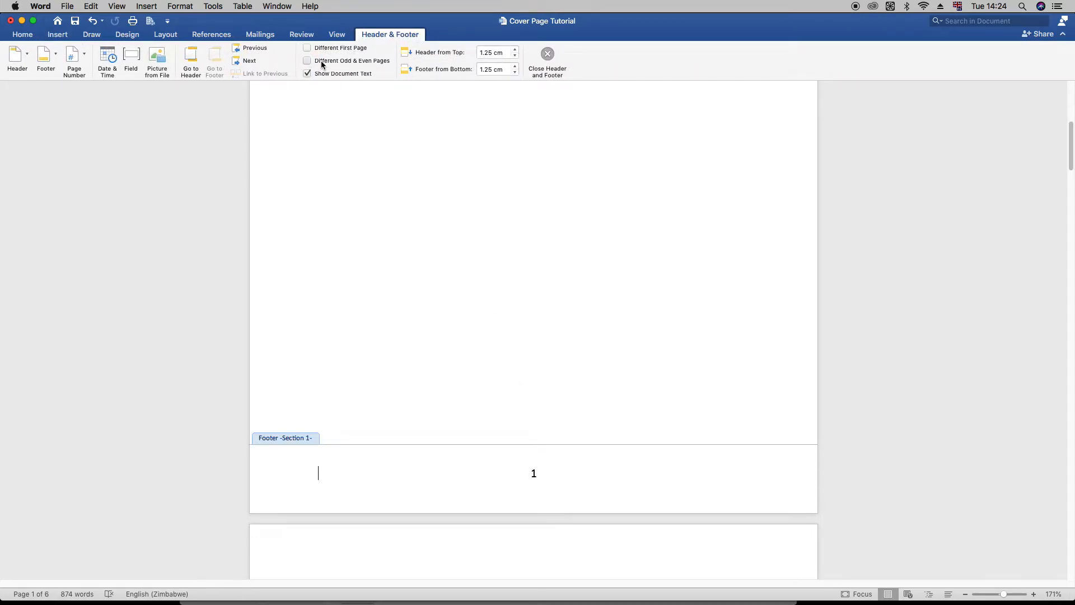
click(307, 48)
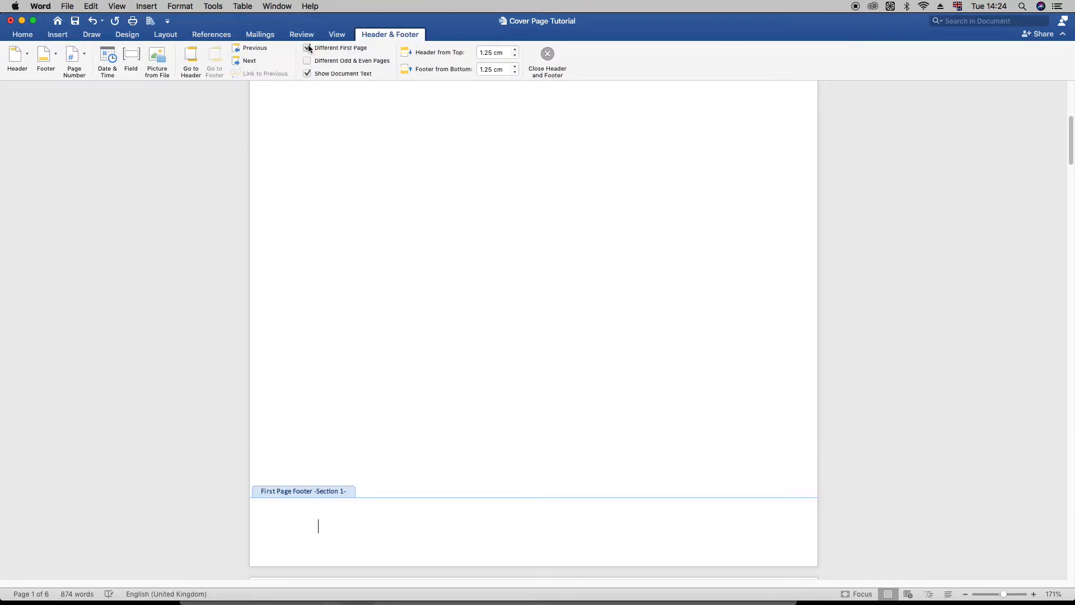
click(306, 48)
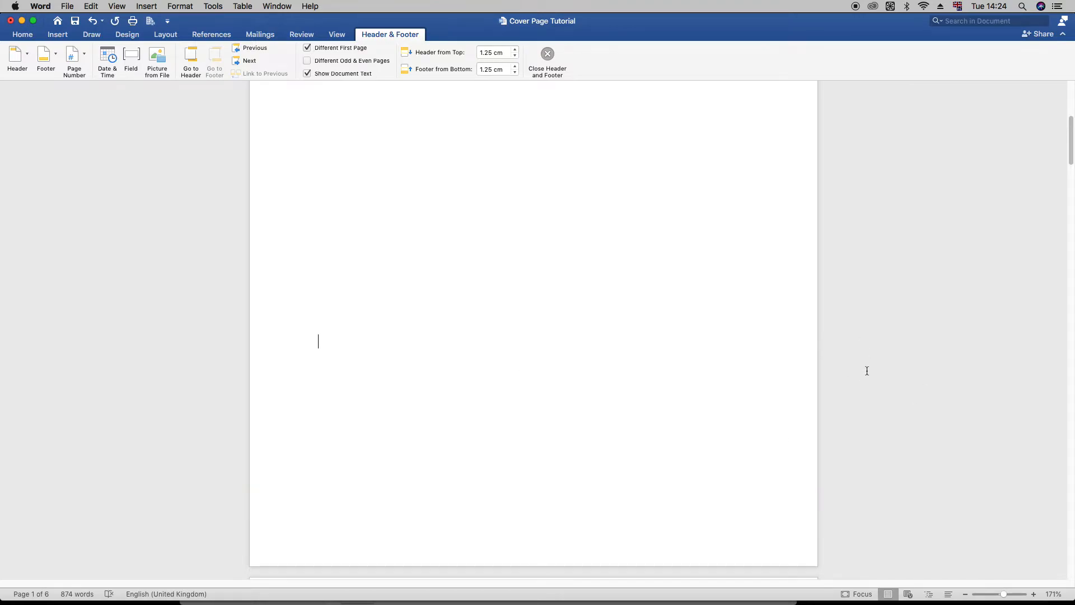
click(546, 63)
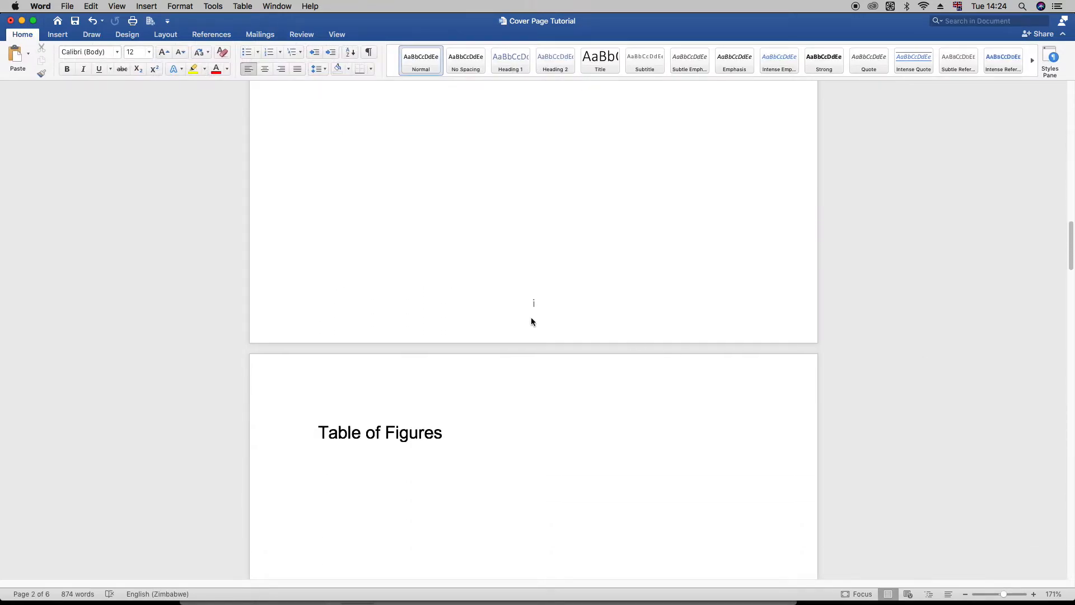
scroll(down, 3)
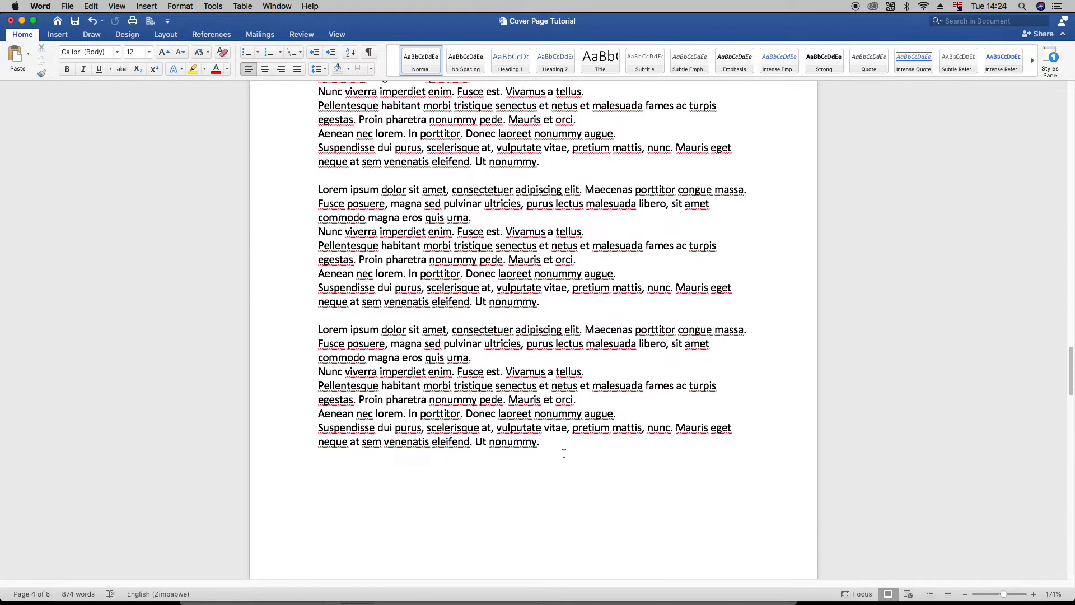
scroll(up, 3)
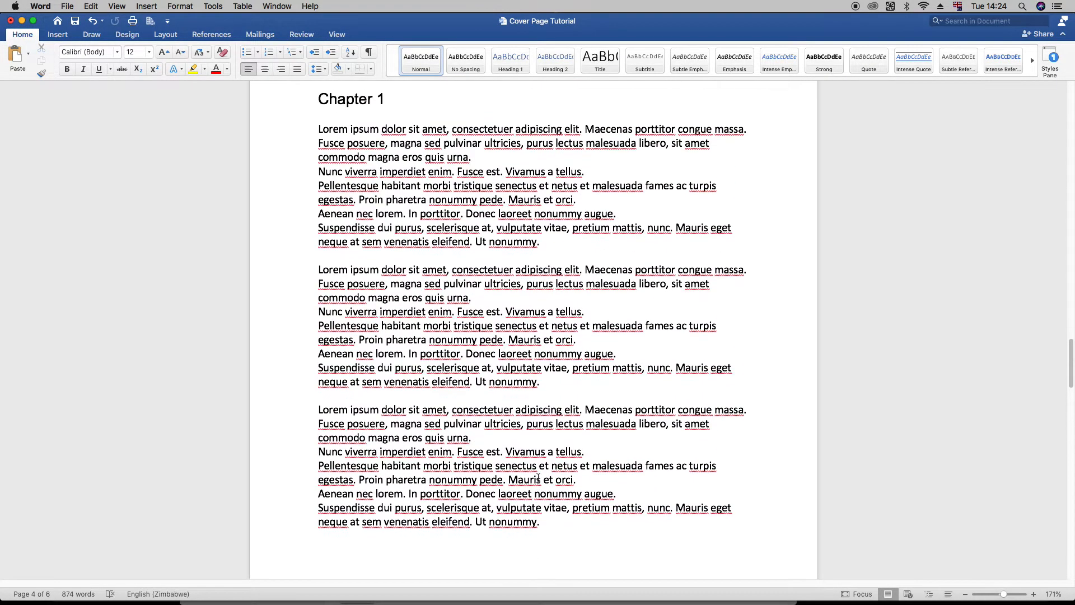
click(57, 35)
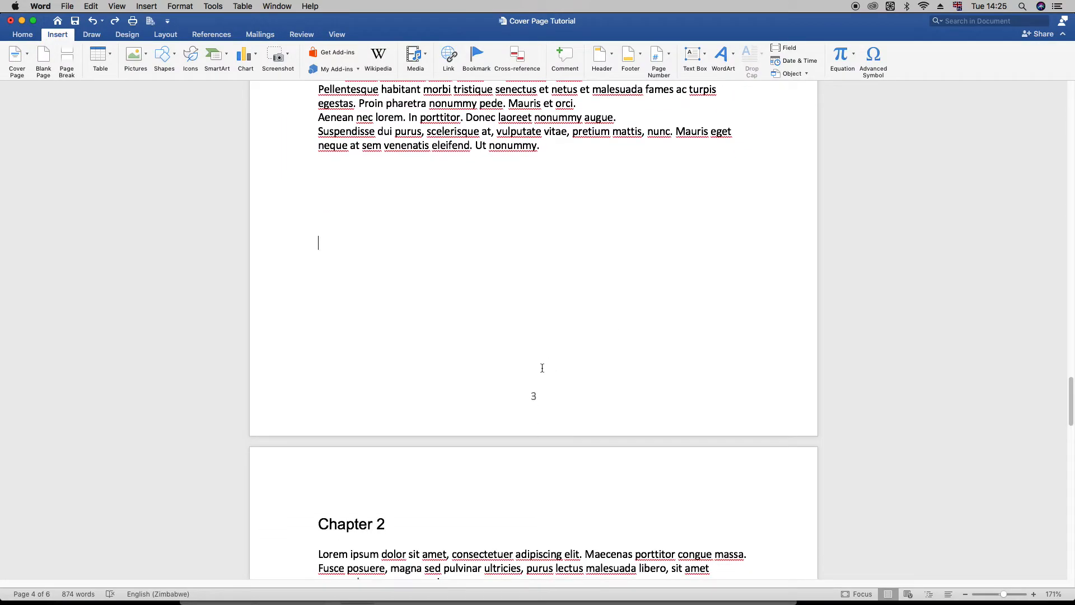
scroll(down, 3)
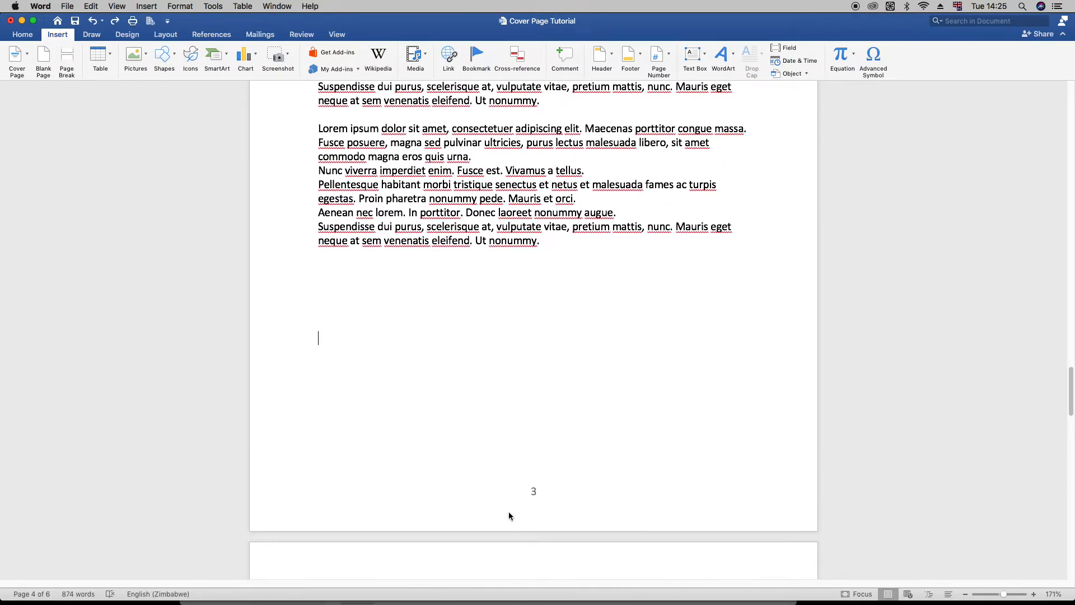
scroll(down, 3)
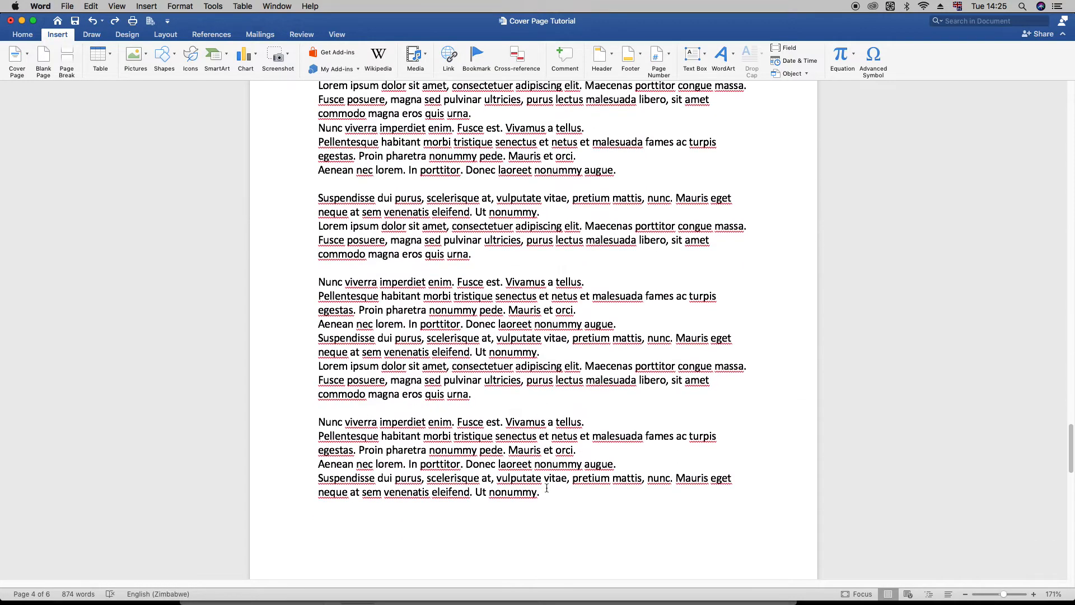
scroll(down, 3)
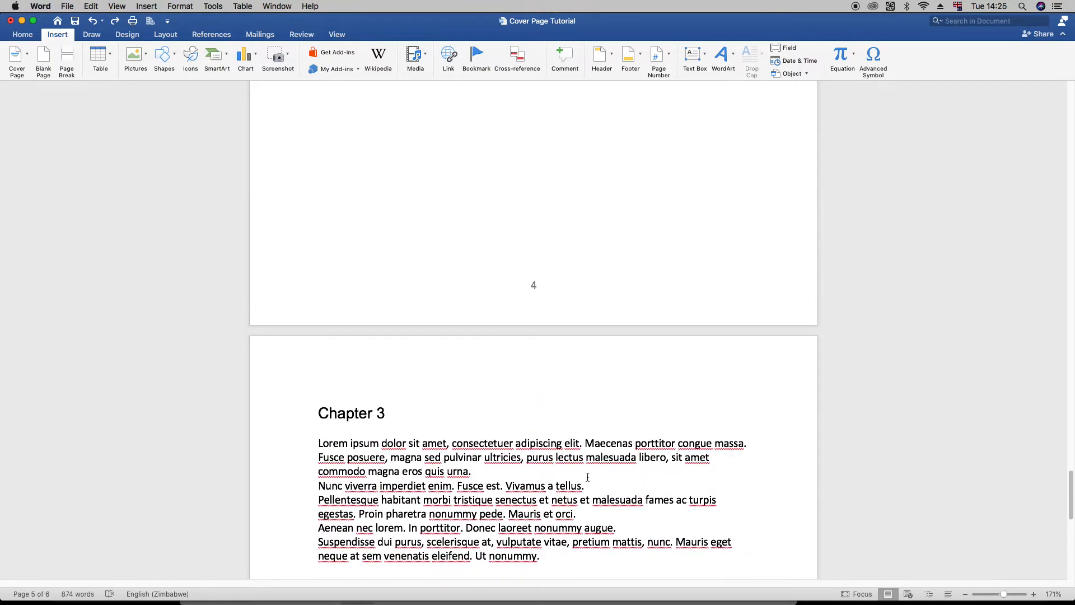
scroll(up, 3)
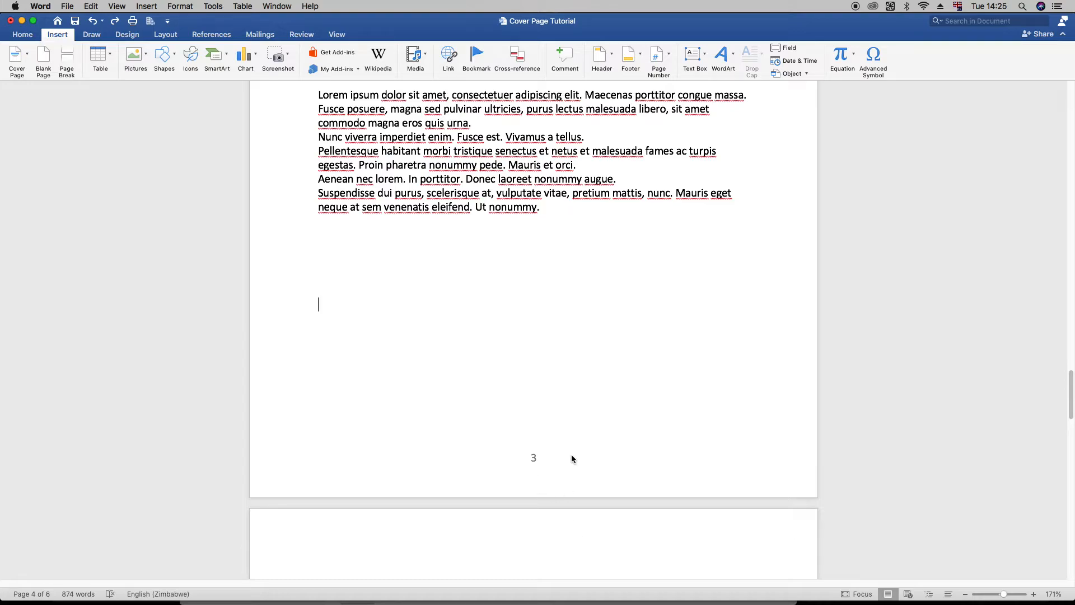
click(317, 417)
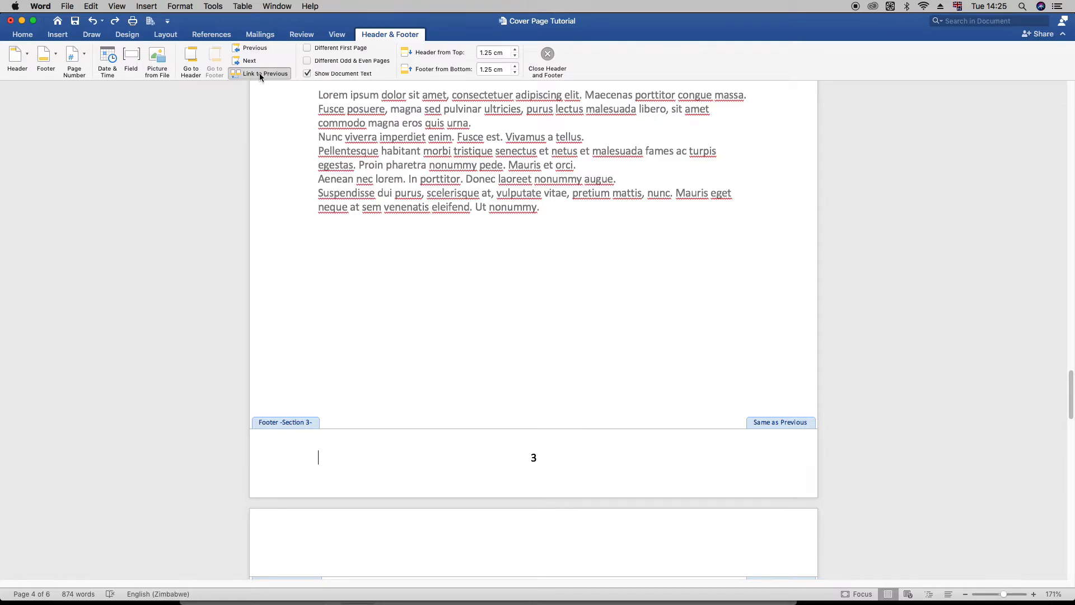
mouse_move(264, 74)
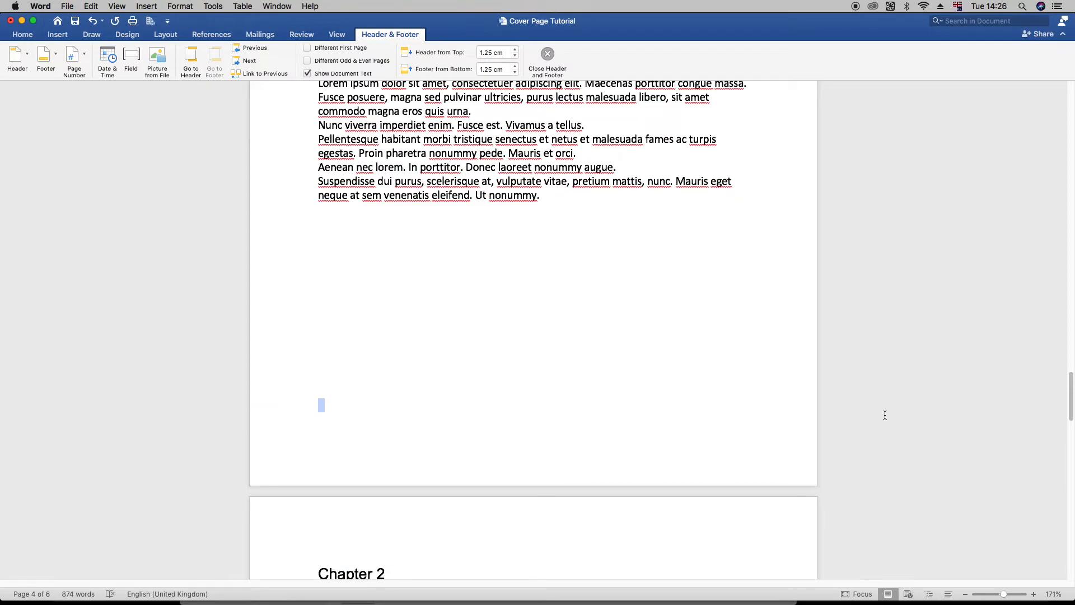
click(546, 61)
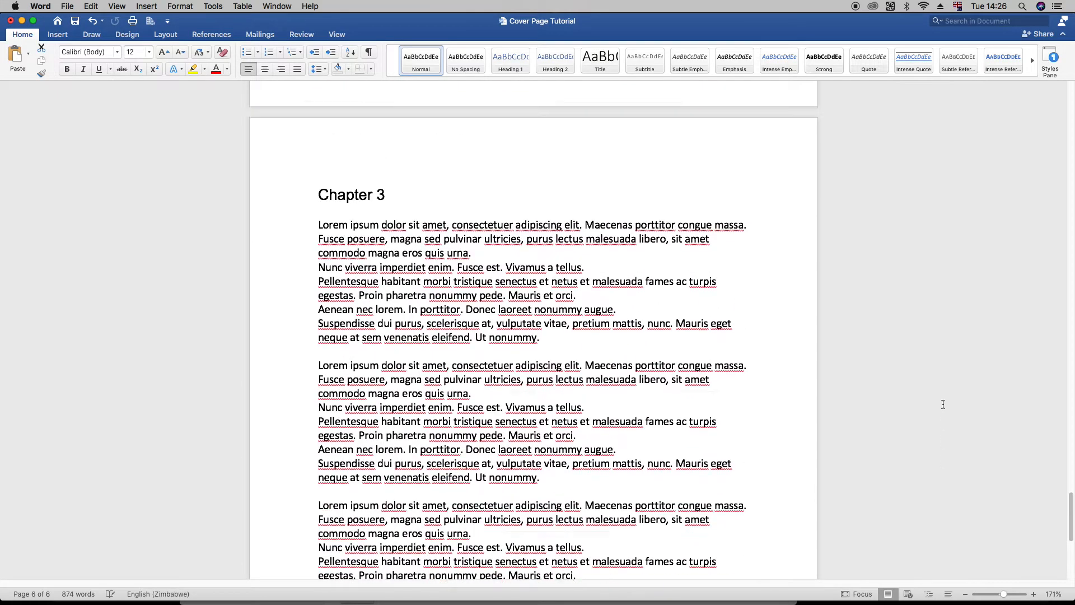
scroll(up, 3)
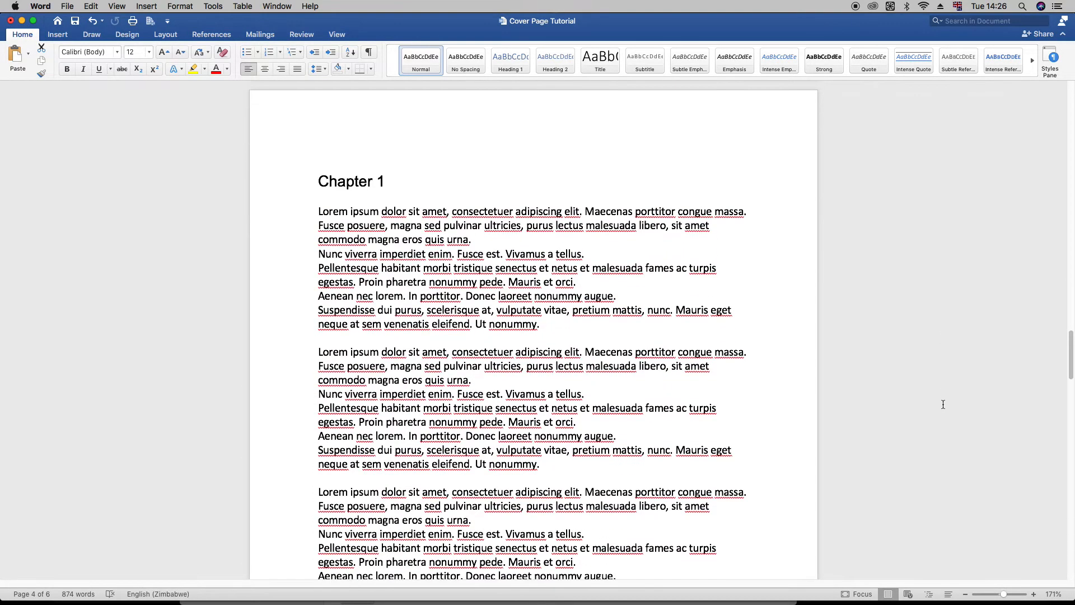
scroll(down, 3)
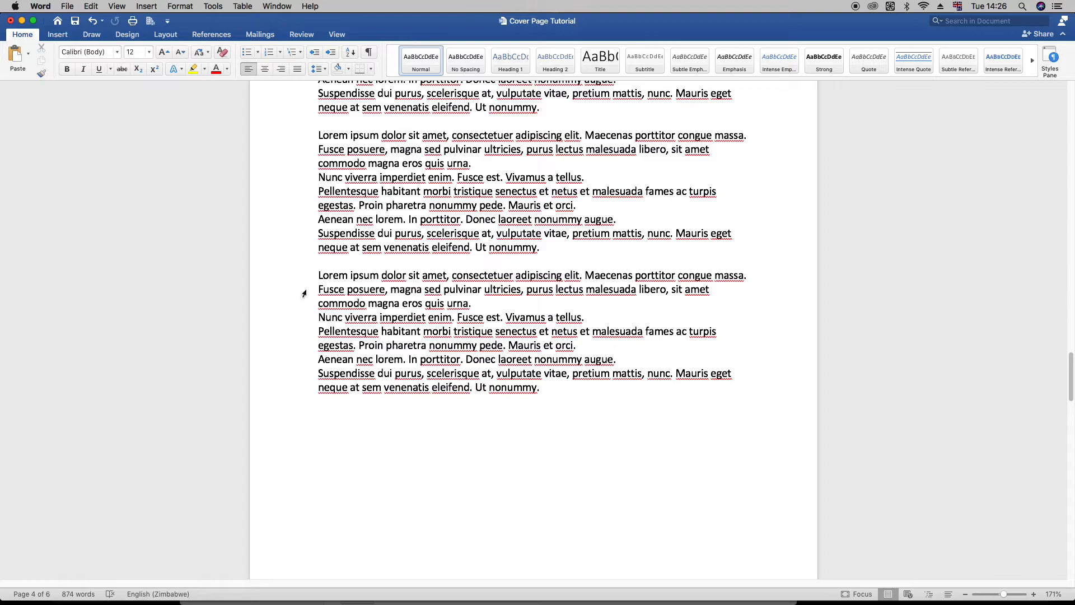
Number the chapter section with centred arabic footer page numbers restarting at 1
click(57, 35)
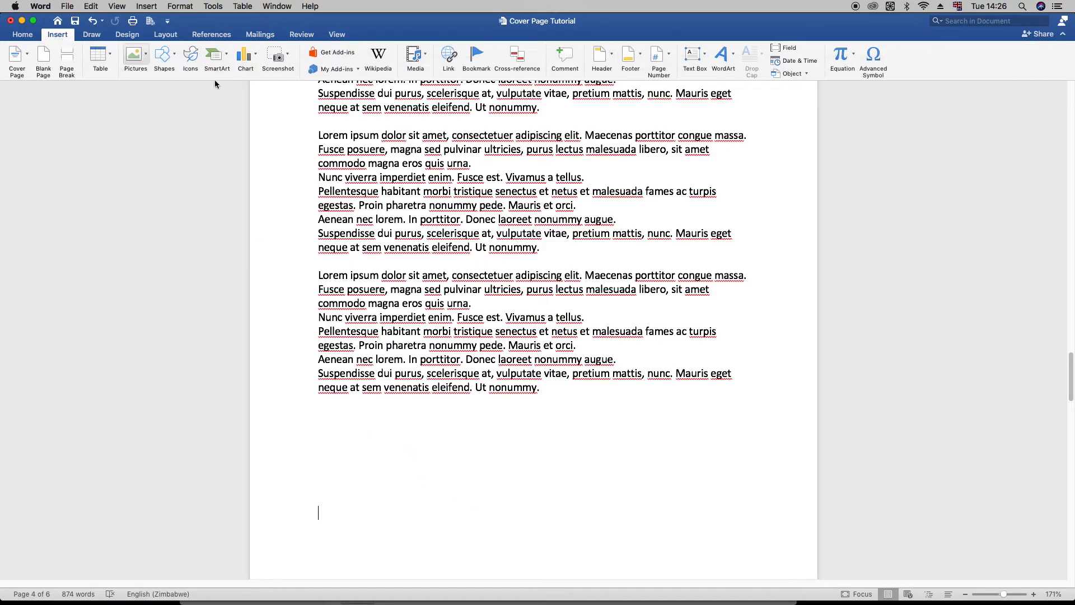
click(659, 59)
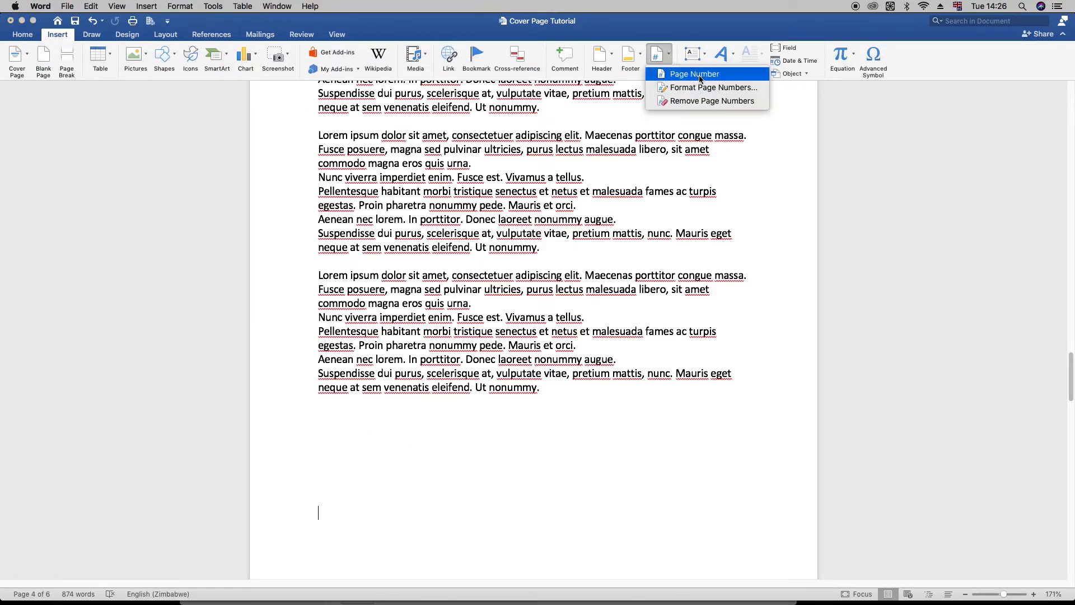
click(693, 74)
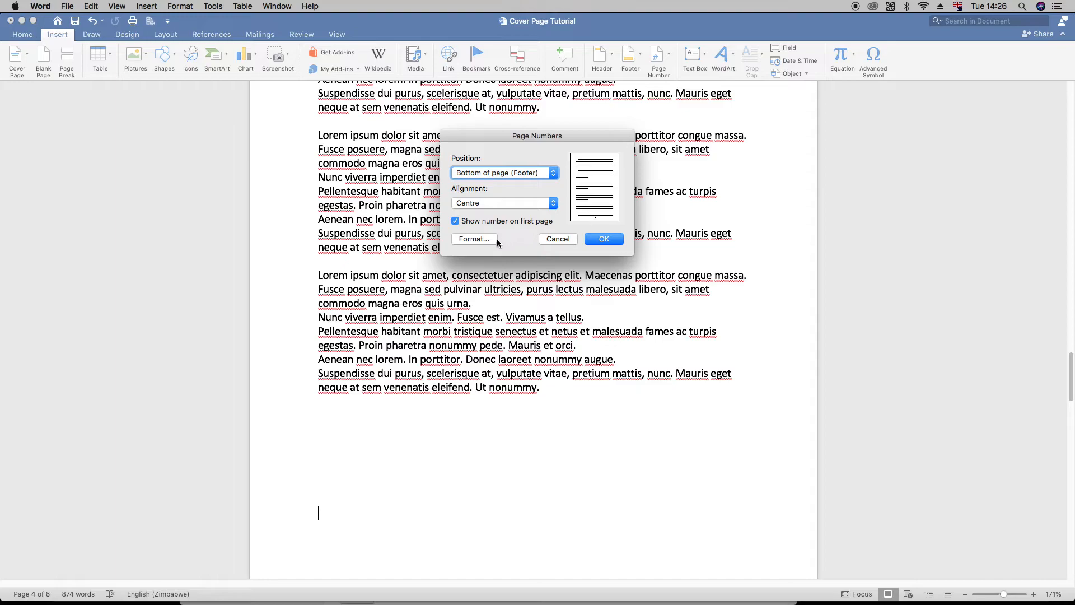
click(472, 239)
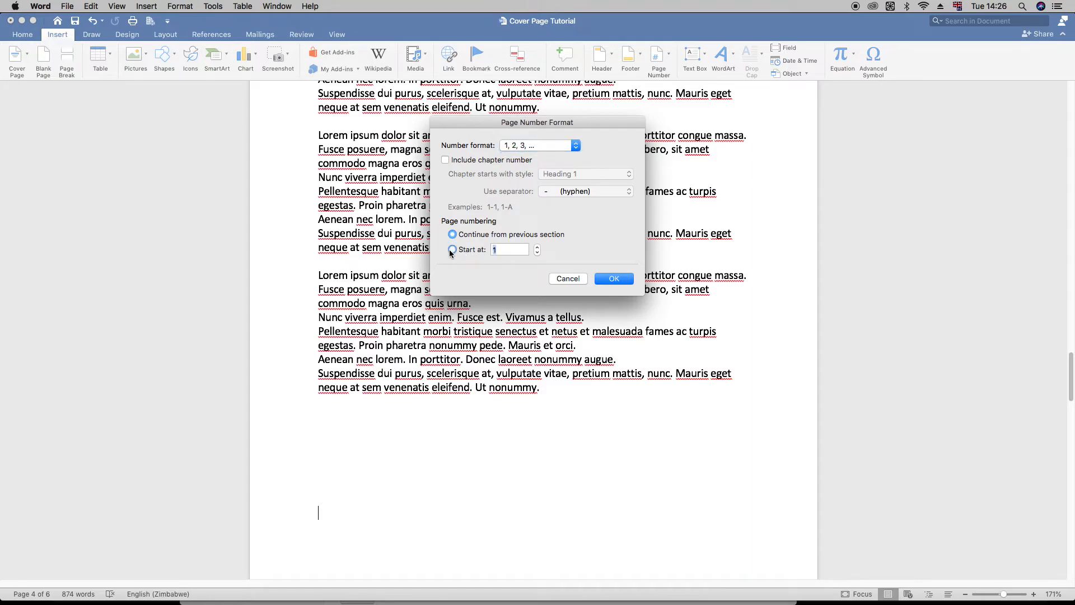
click(453, 248)
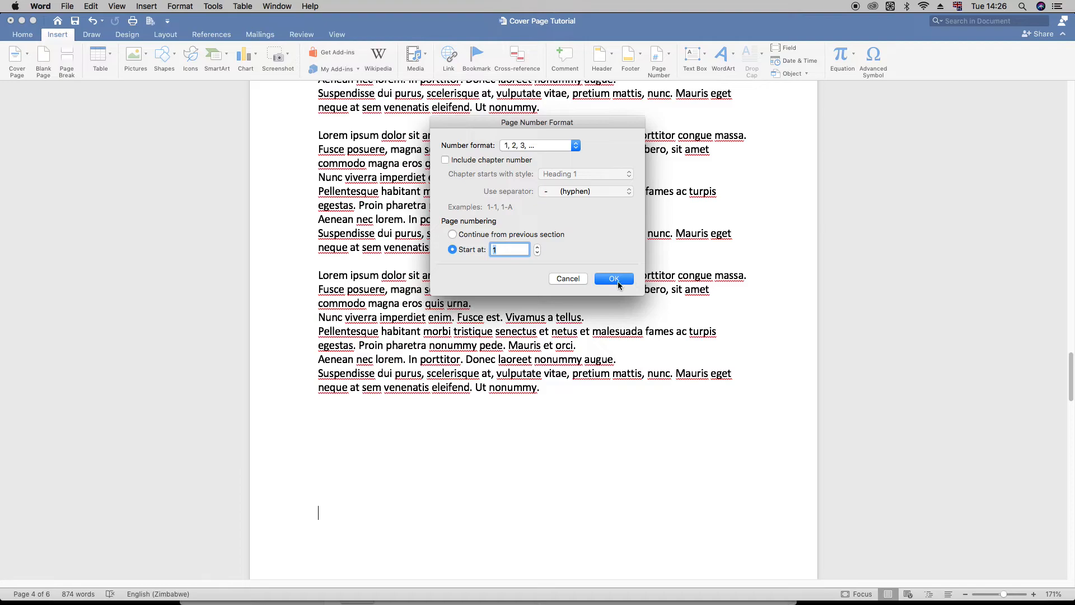
click(612, 279)
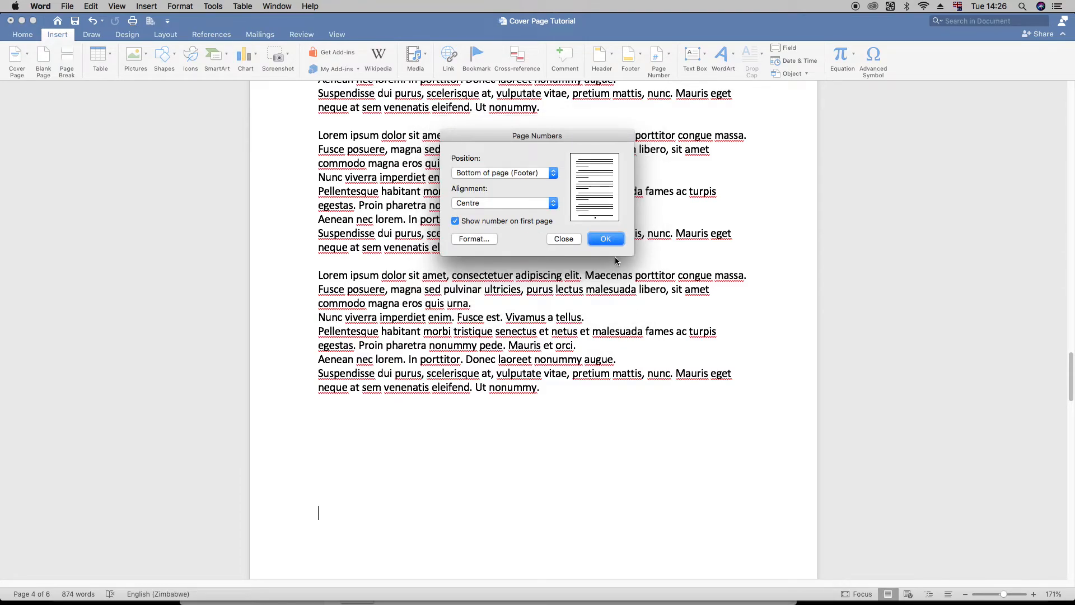
click(605, 238)
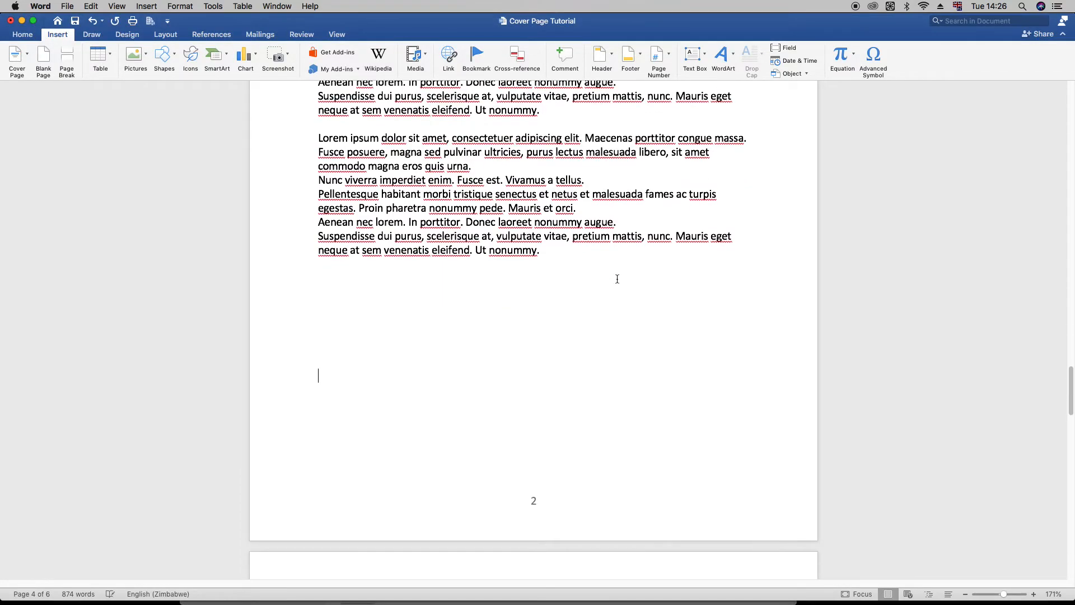
Scroll through the chapter pages to check the footer numbers 2 and 3
scroll(up, 3)
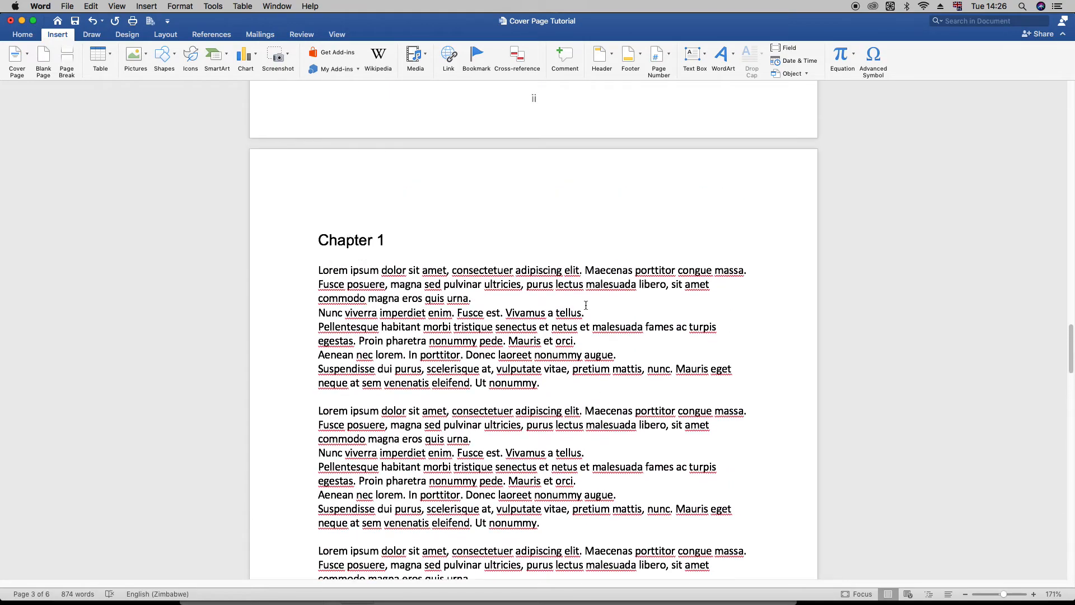
scroll(down, 3)
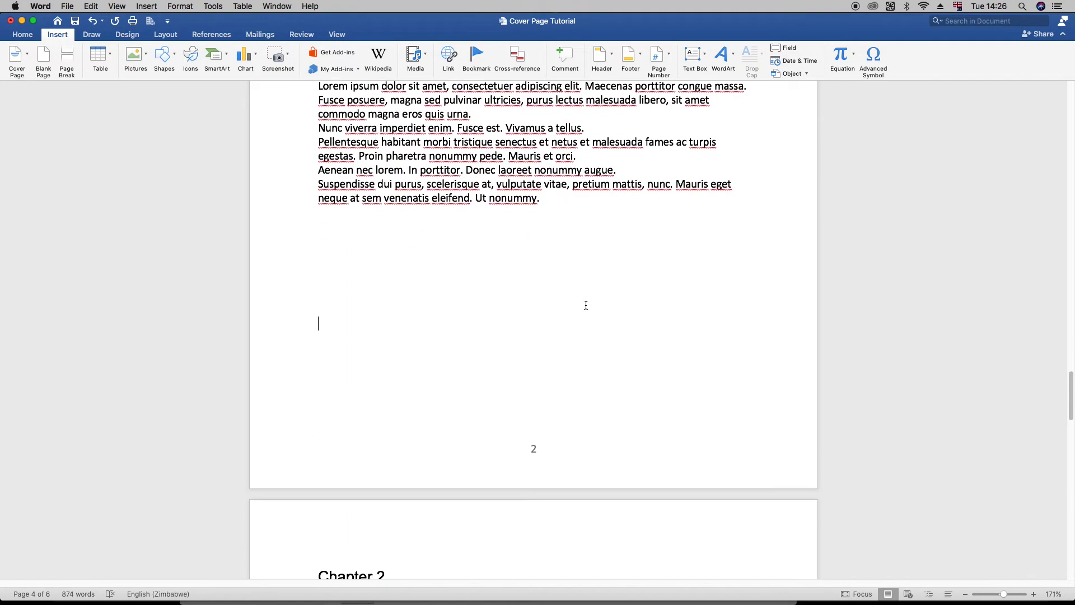
scroll(down, 3)
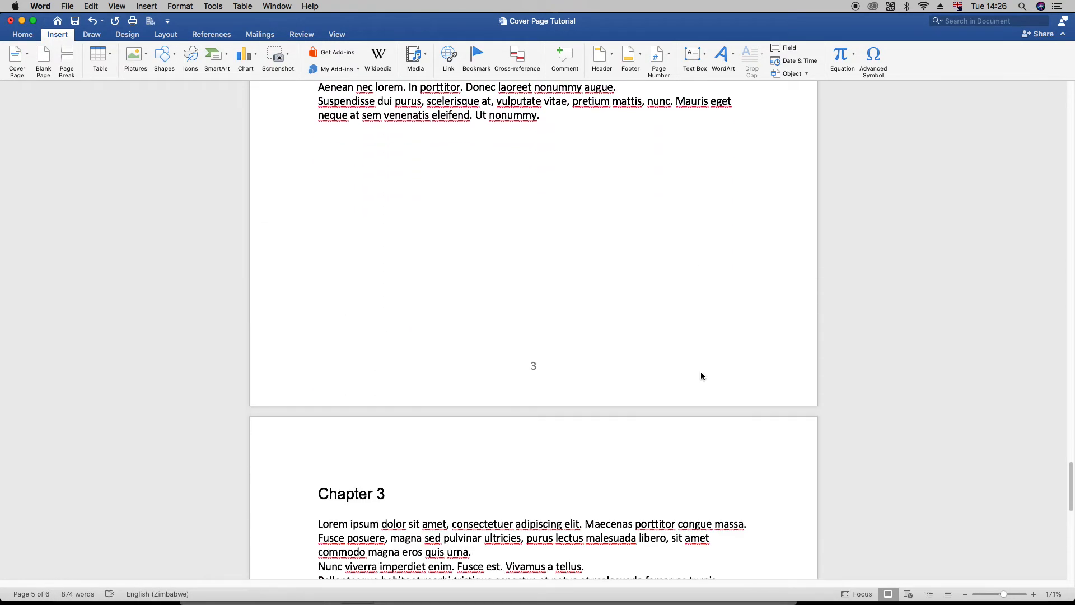
scroll(down, 3)
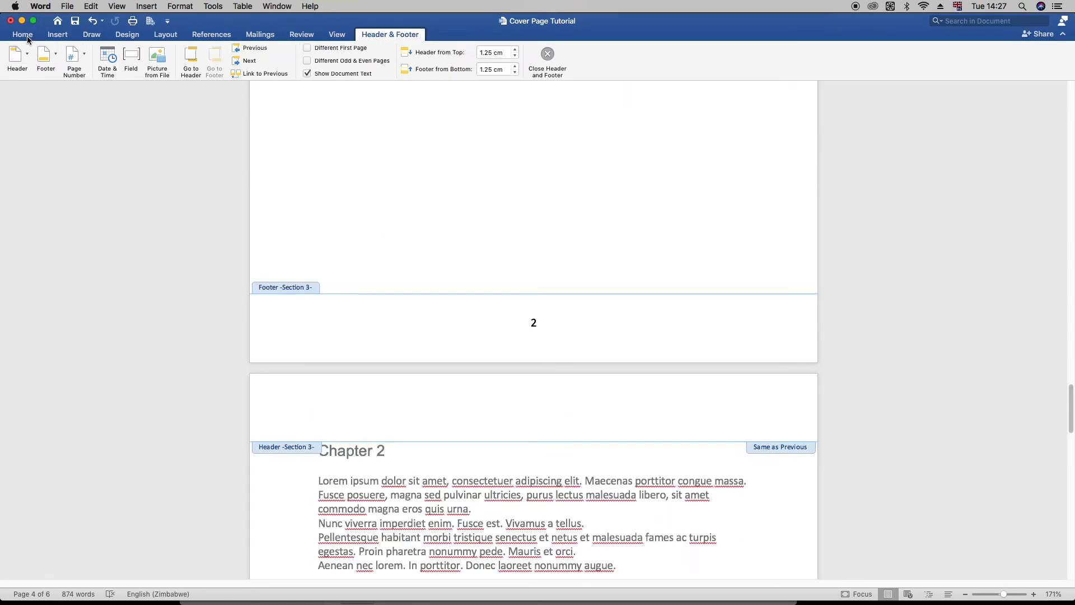
In Page Setup's Microsoft Word options, apply settings 'This point onwards' to start Section 4
click(67, 5)
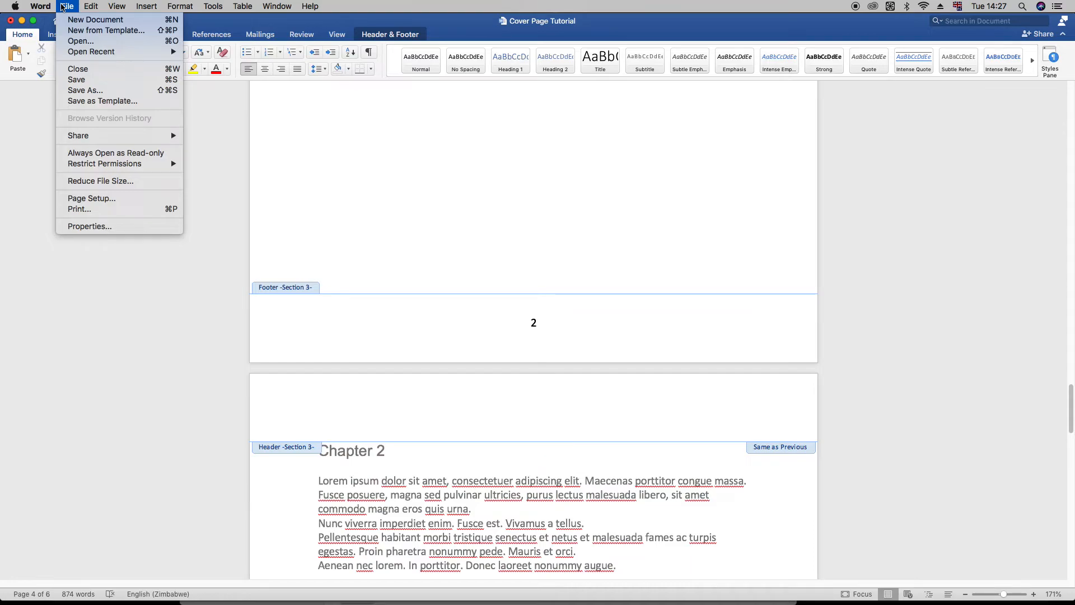
click(91, 199)
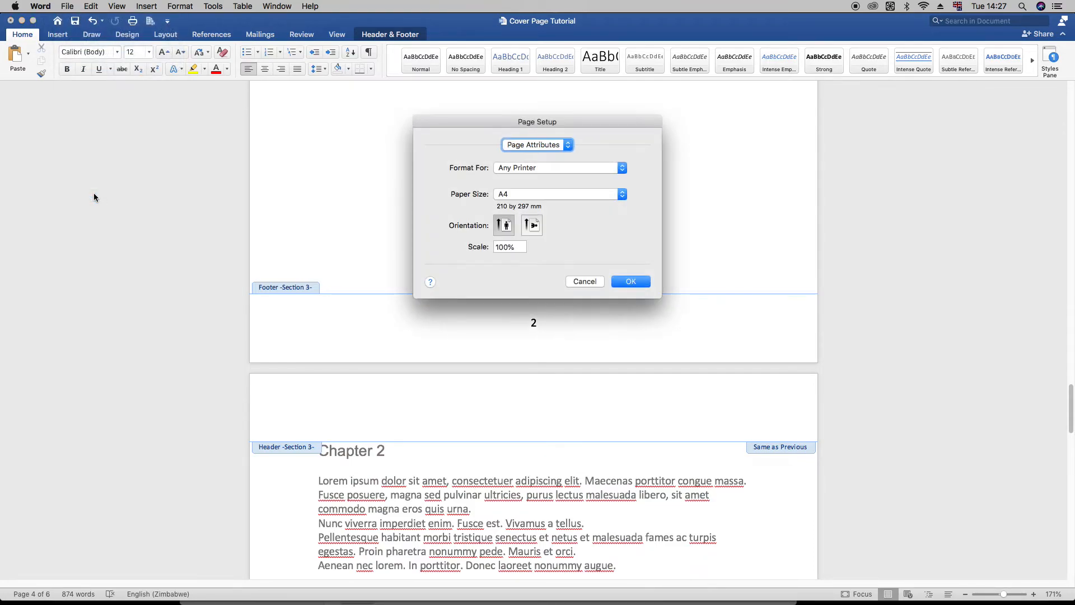
click(536, 144)
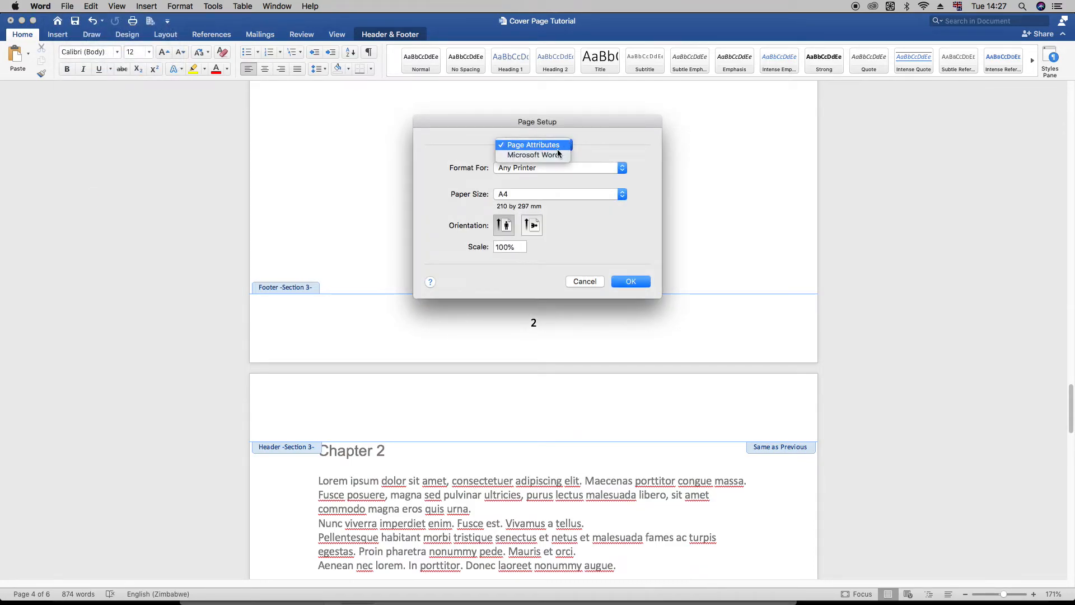
click(531, 155)
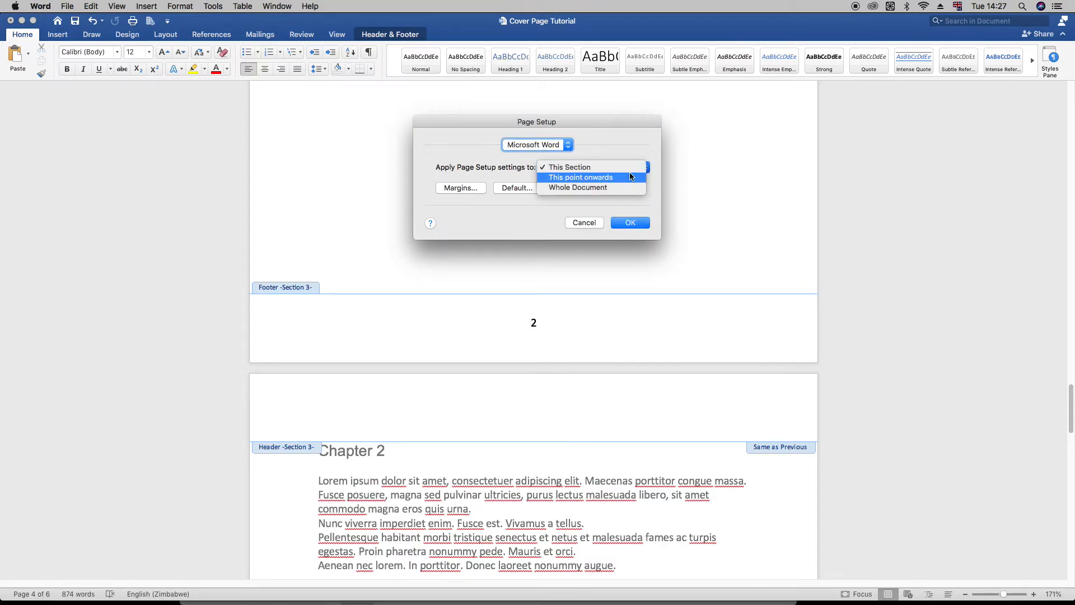
mouse_move(616, 178)
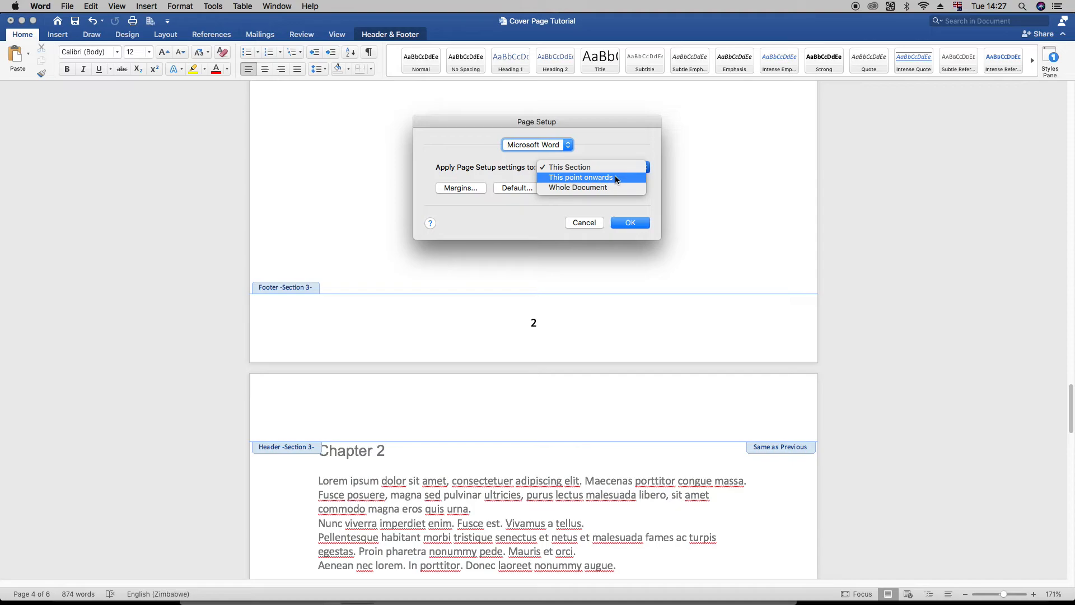
click(628, 222)
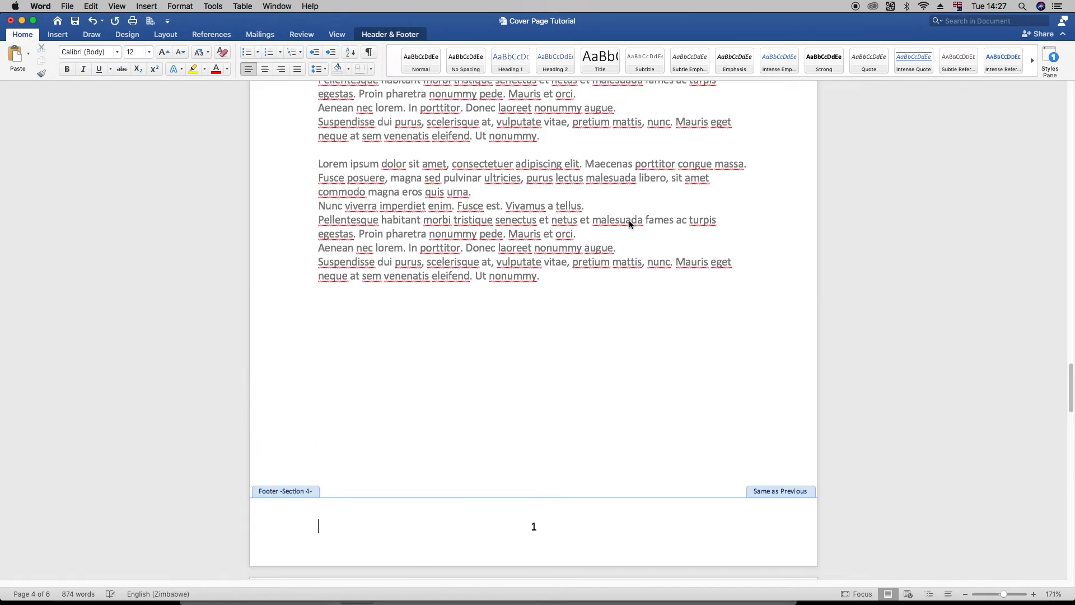
scroll(up, 3)
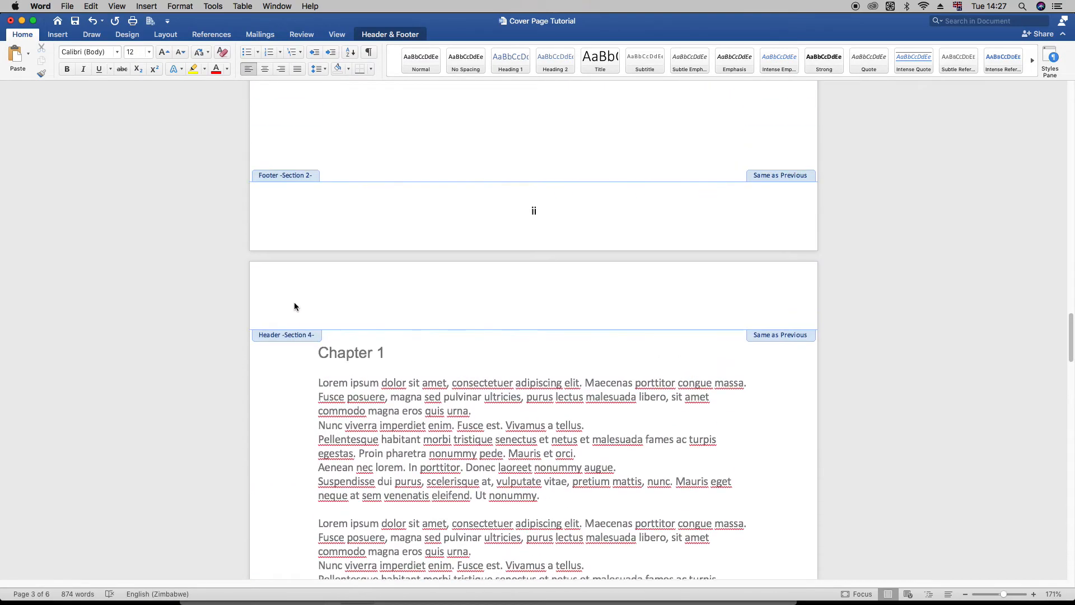
scroll(down, 3)
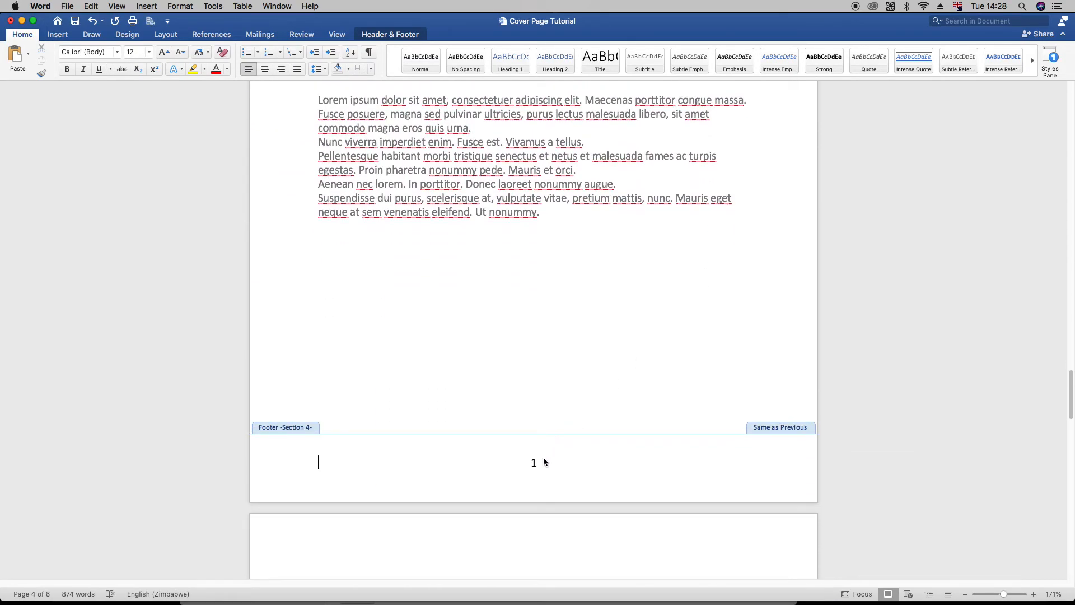
scroll(down, 3)
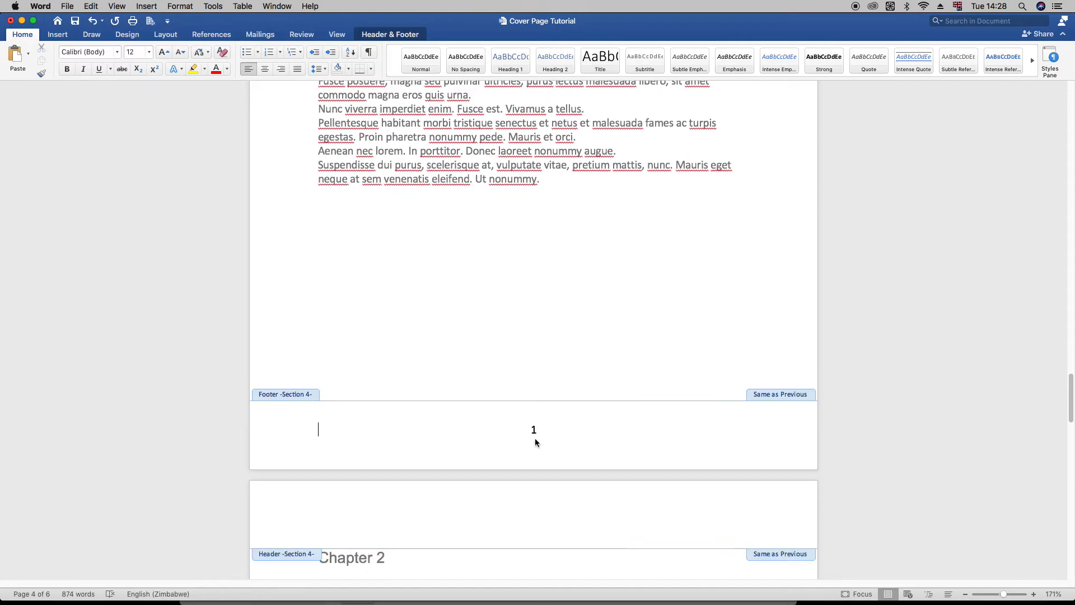
scroll(down, 3)
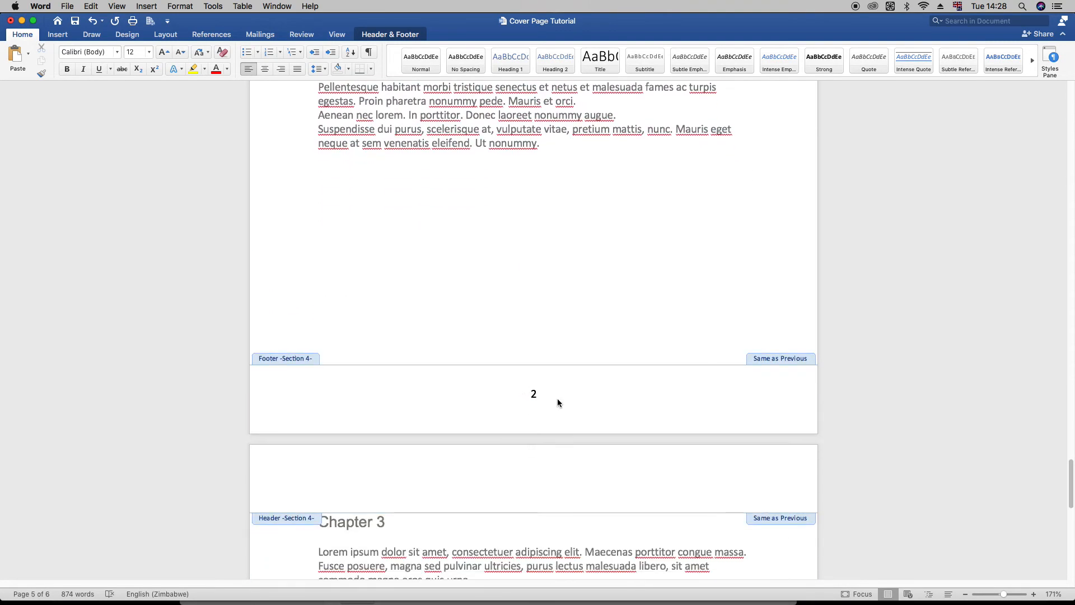
scroll(down, 3)
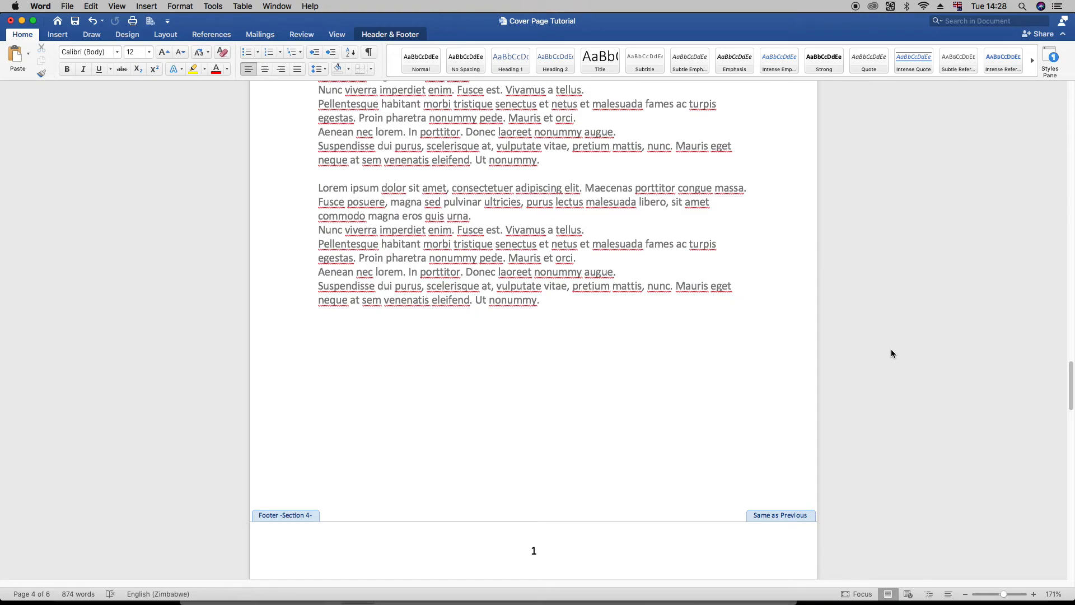
click(317, 549)
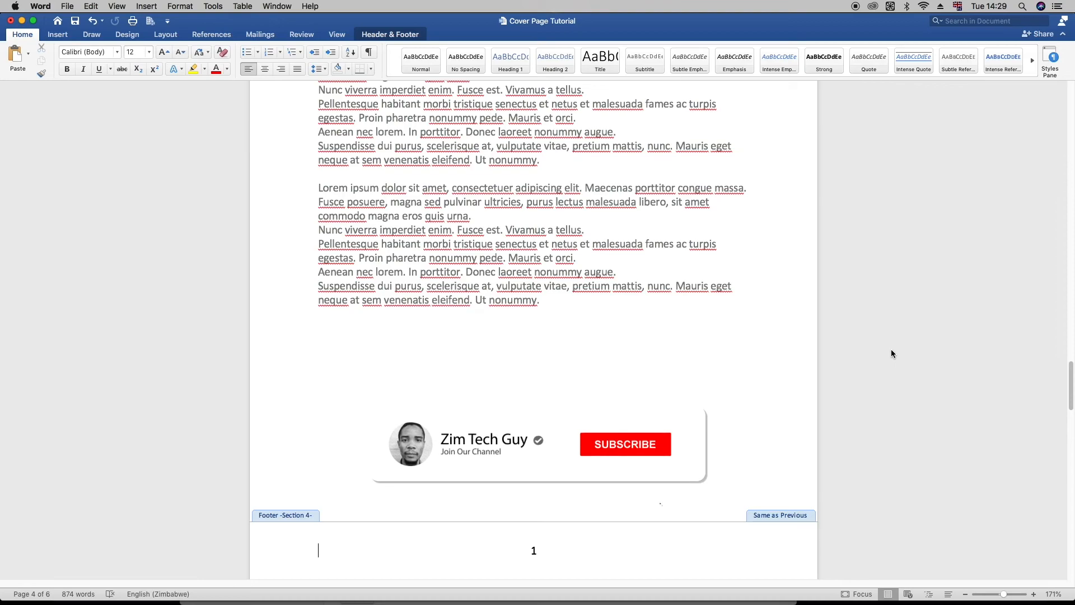
click(623, 443)
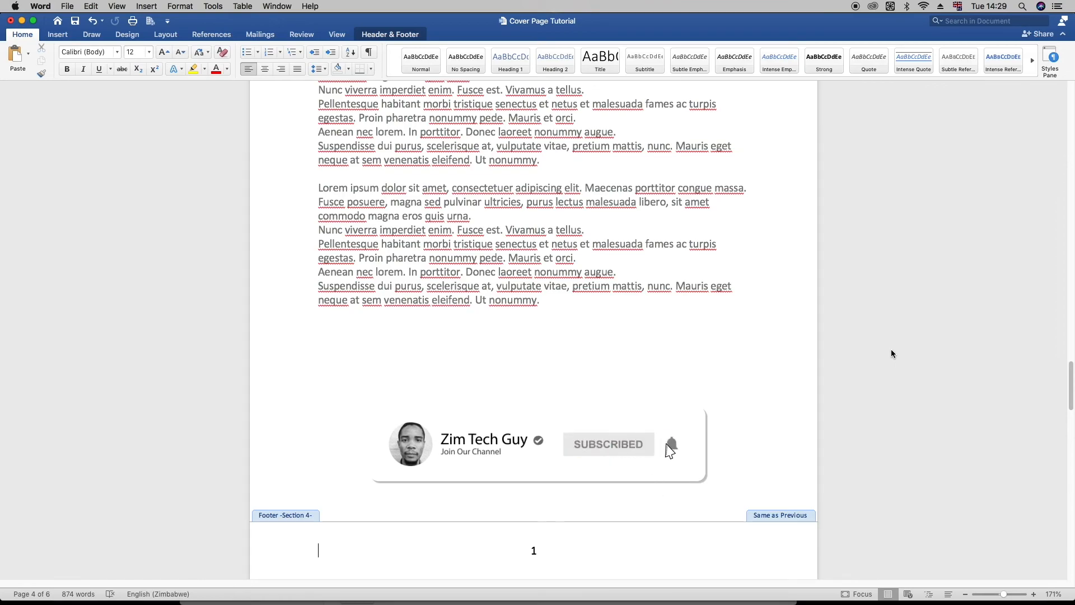